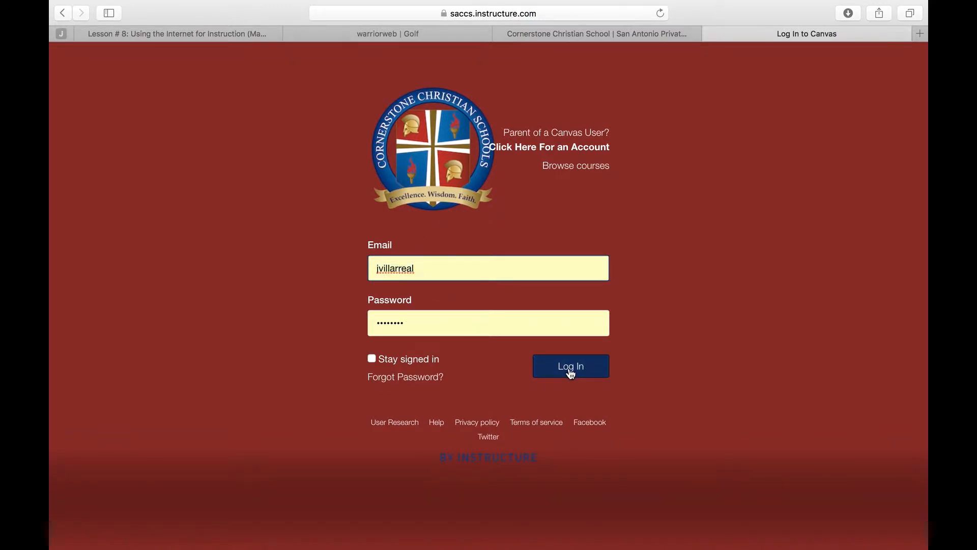
Sign in to the school's Canvas account and land on the dashboard with course cards.
click(569, 366)
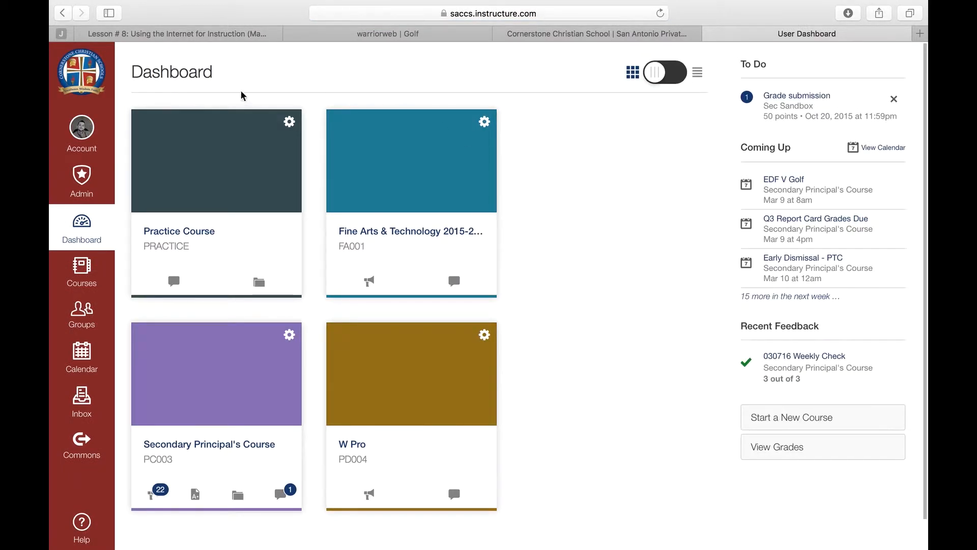
mouse_move(243, 203)
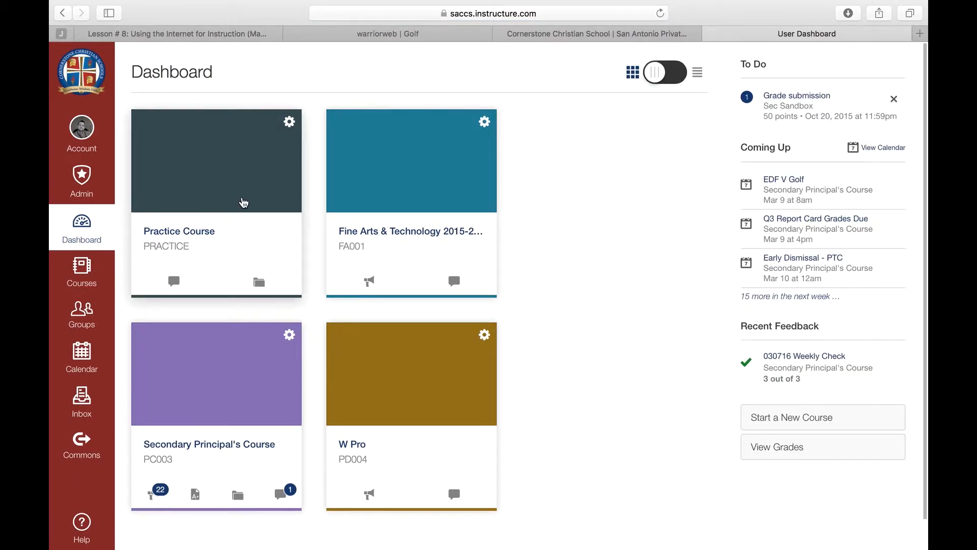
mouse_move(399, 460)
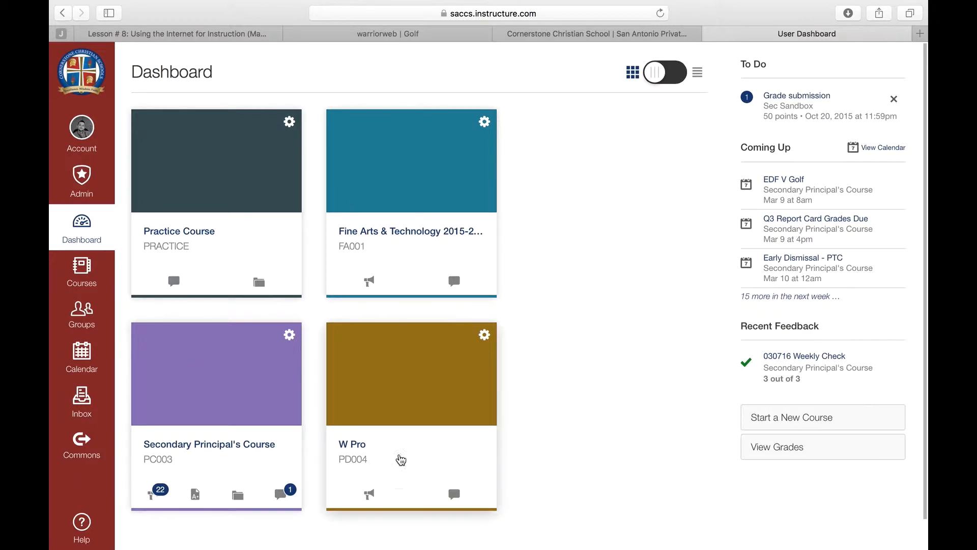
mouse_move(383, 208)
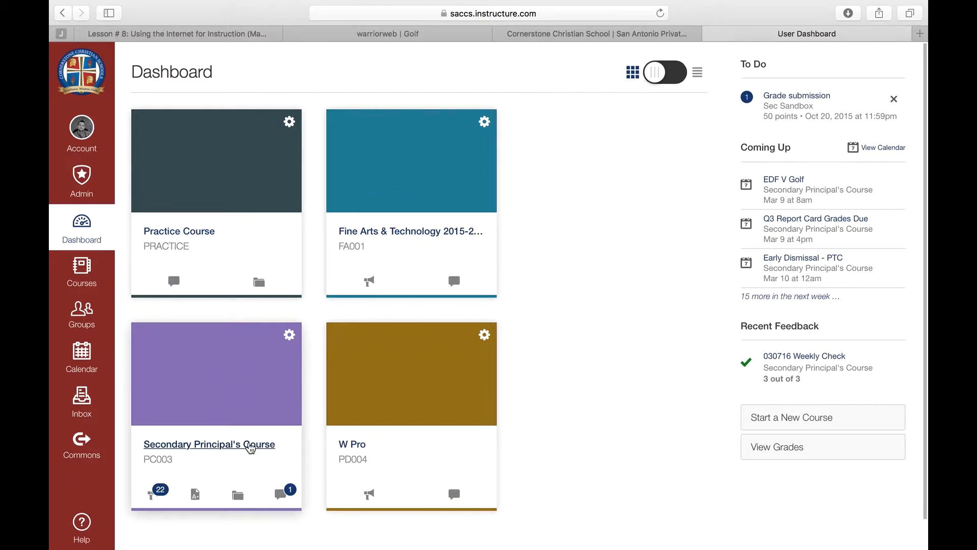
mouse_move(165, 136)
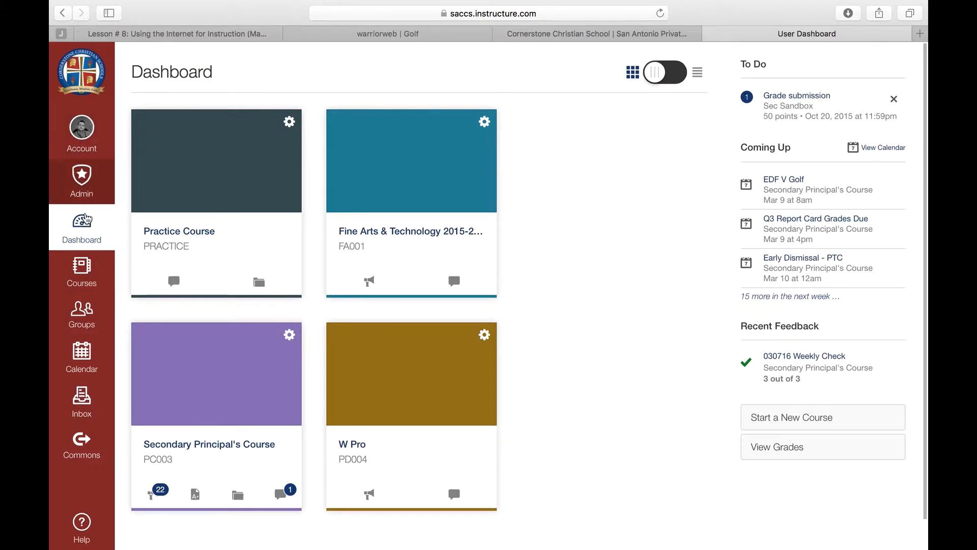
Browse the Courses and Groups menus, then view the month Calendar.
click(81, 272)
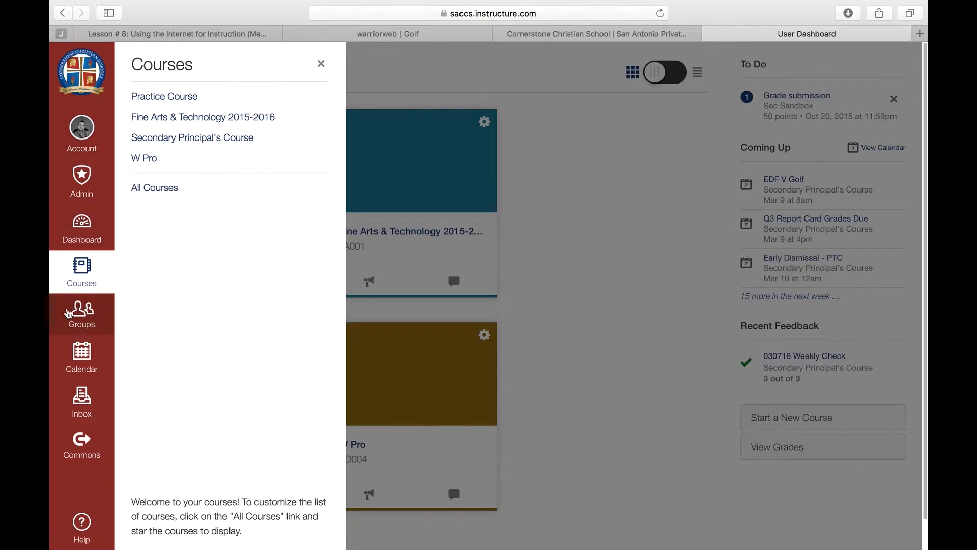
click(81, 313)
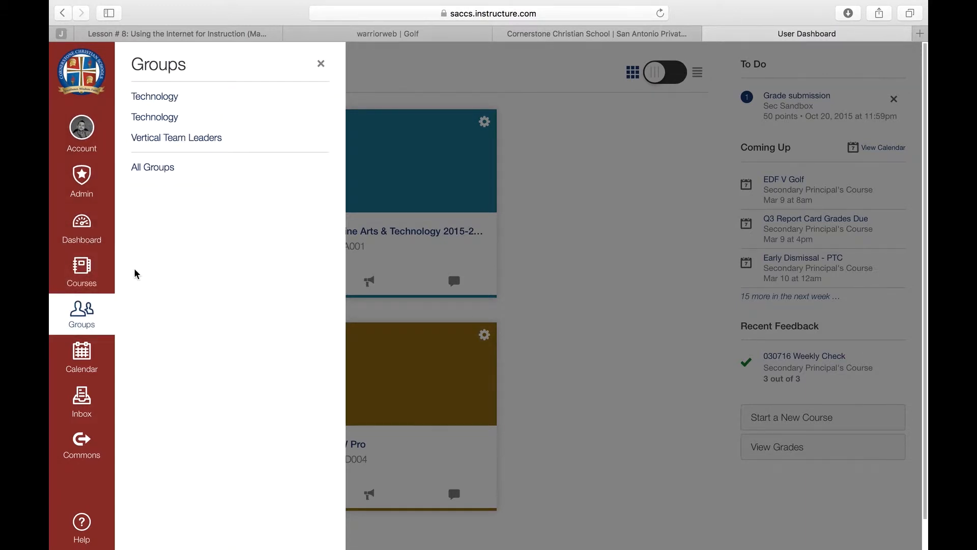
click(81, 355)
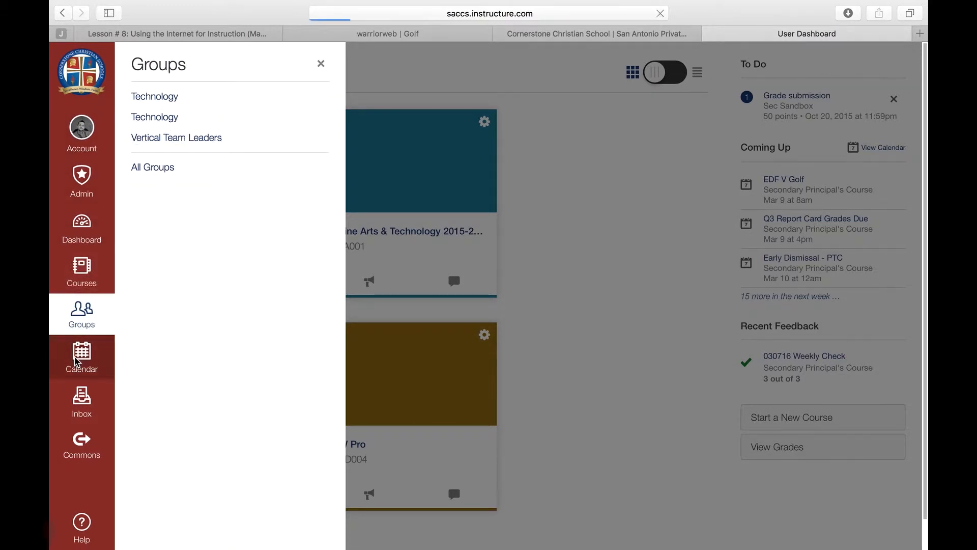
click(81, 356)
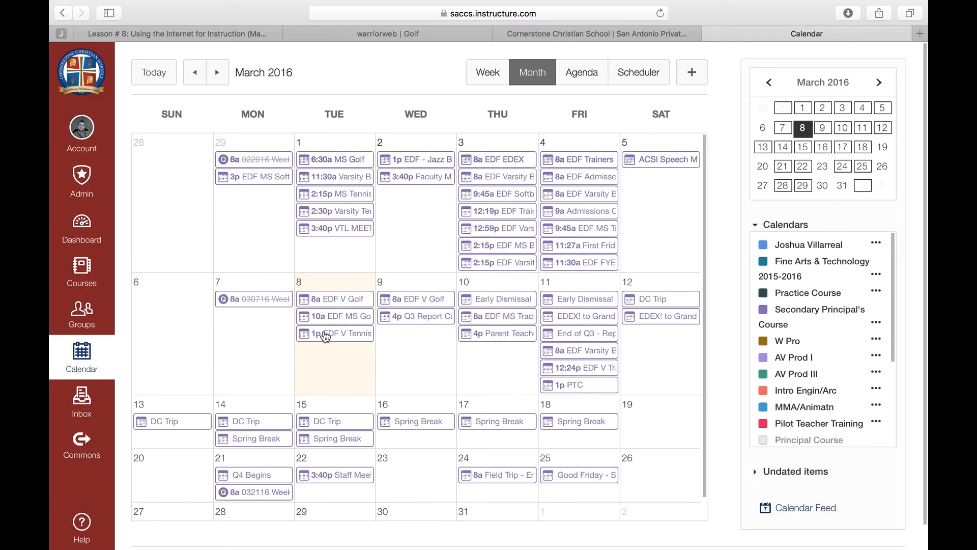
mouse_move(81, 402)
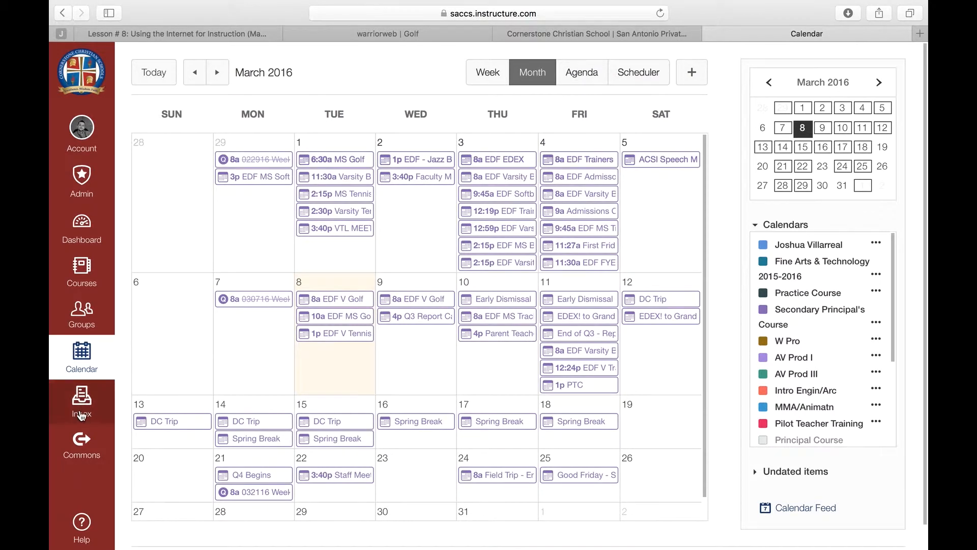
Check the Inbox conversations, then go to Canvas Commons shared resources.
click(80, 399)
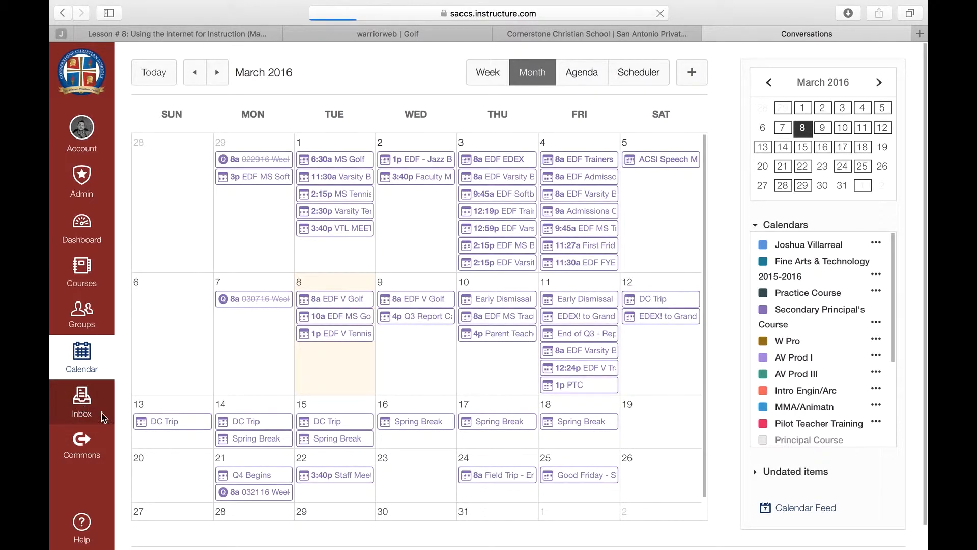
click(81, 402)
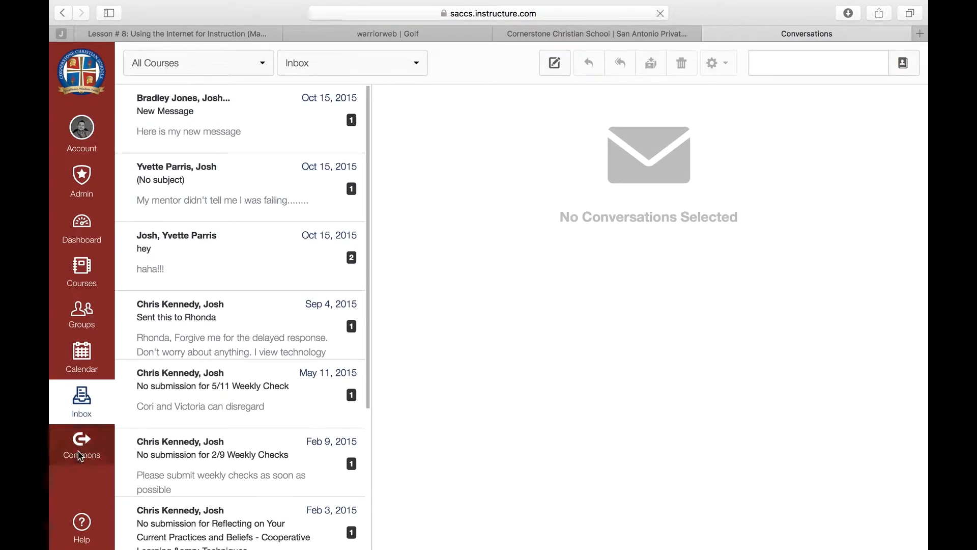
click(81, 444)
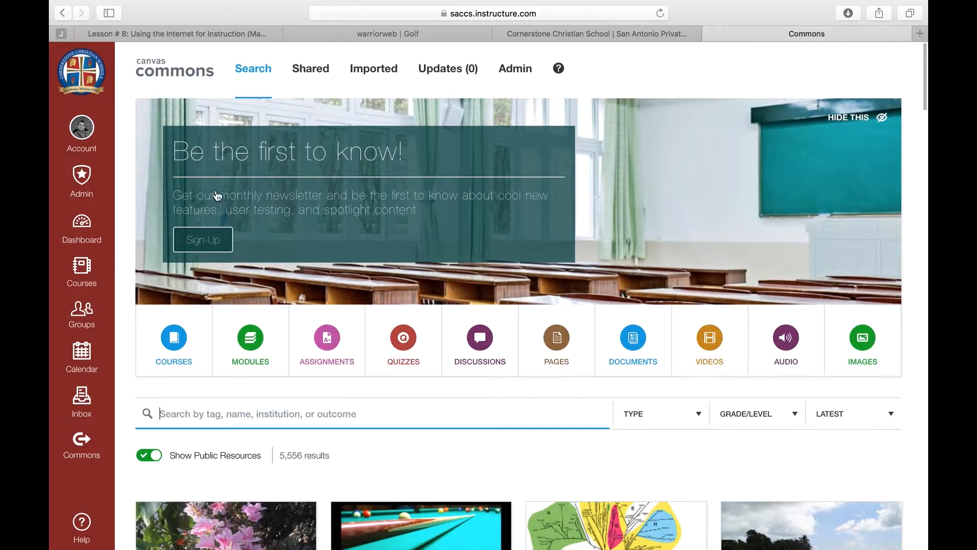
mouse_move(480, 337)
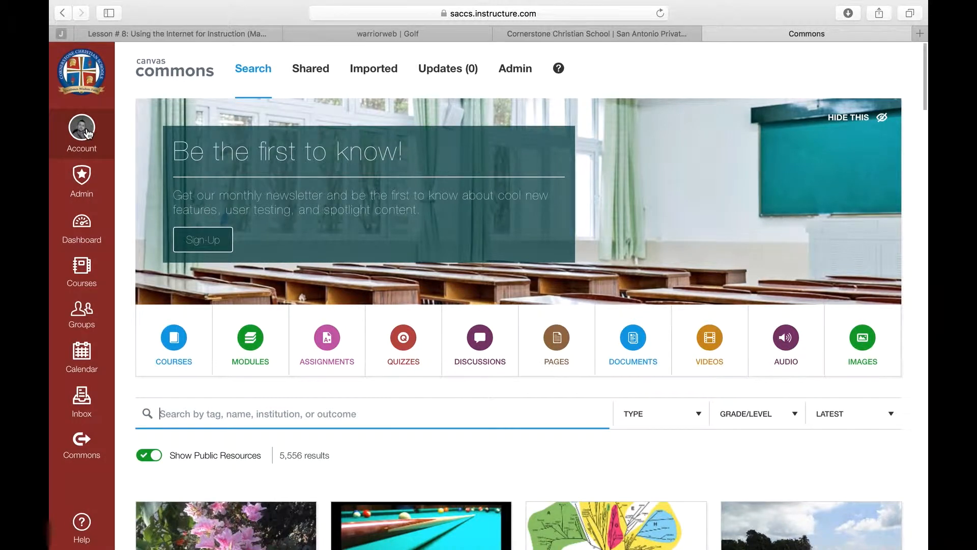
From Account > ePortfolios, open the 26-page 'Mr. Villarreal's Web Page' portfolio.
click(81, 127)
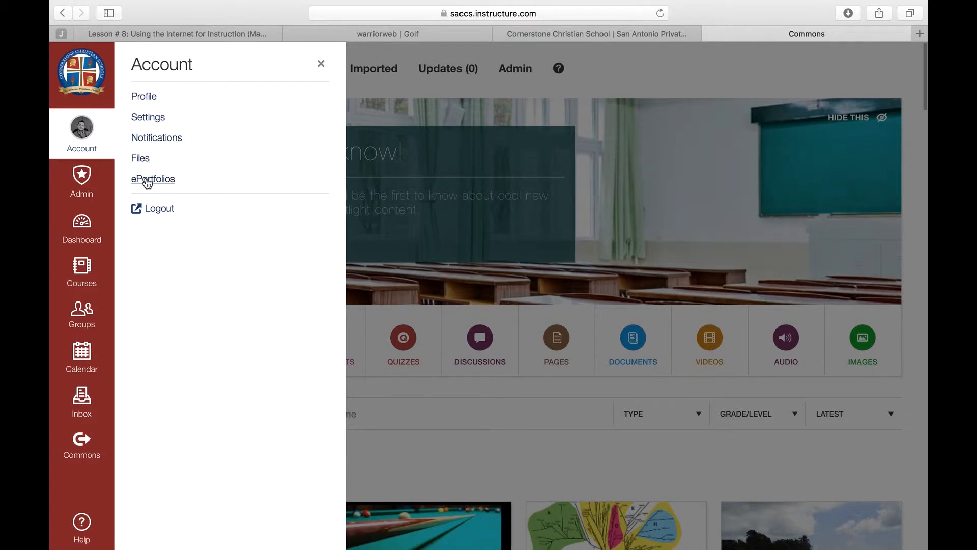
click(152, 178)
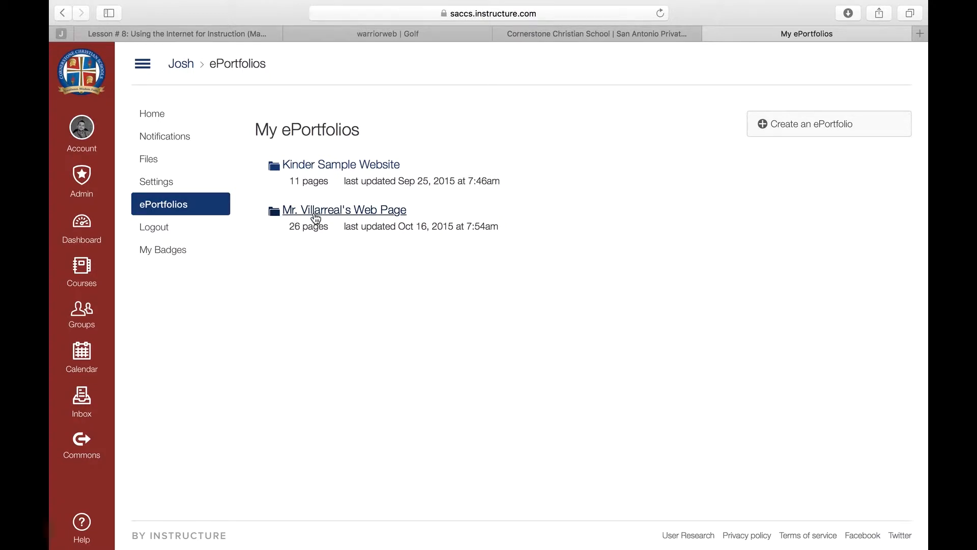
click(344, 209)
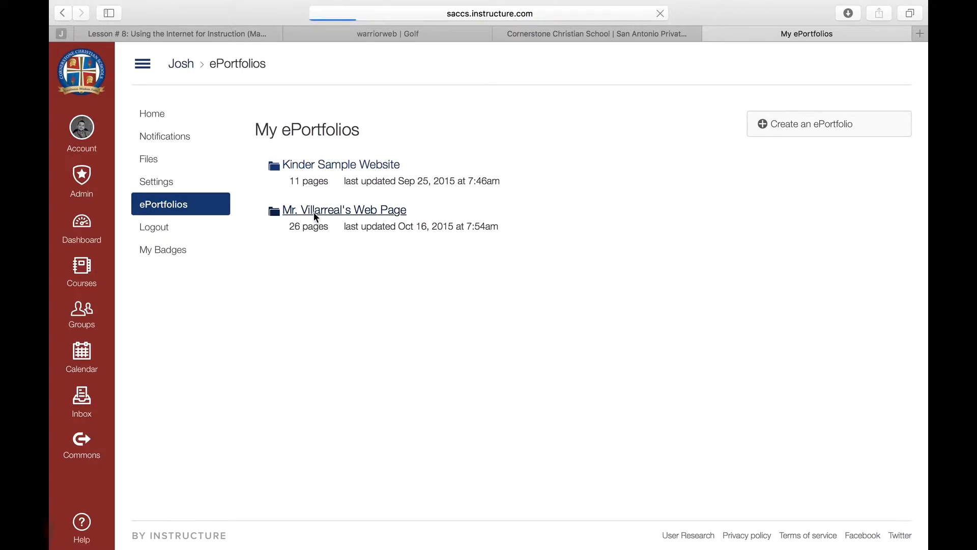
click(343, 209)
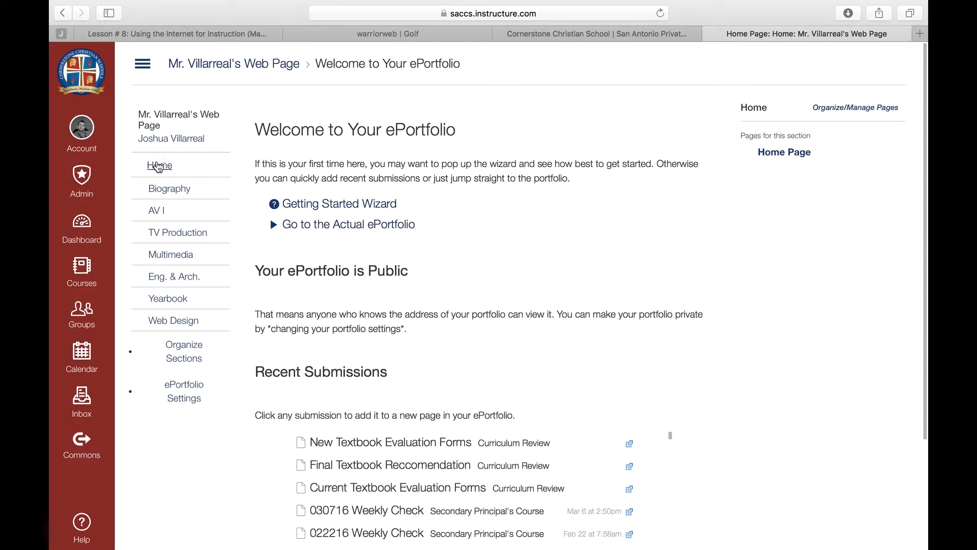
Show the portfolio's Home page and scroll through its banner and six course folder links.
click(159, 165)
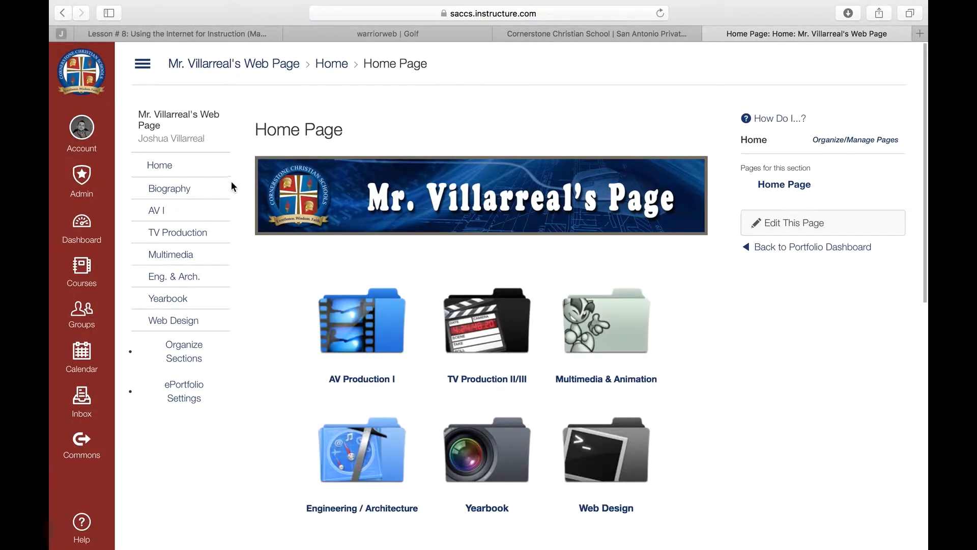
mouse_move(391, 351)
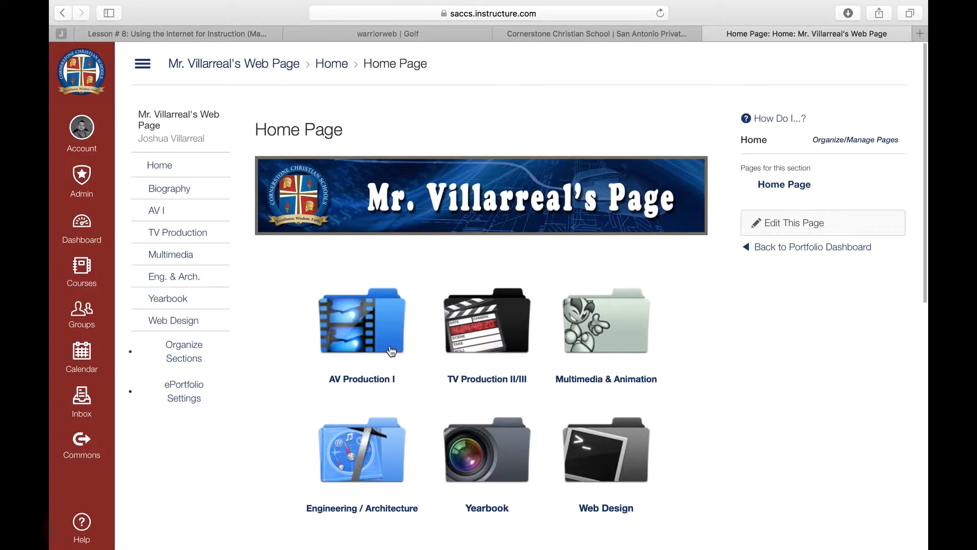
mouse_move(333, 478)
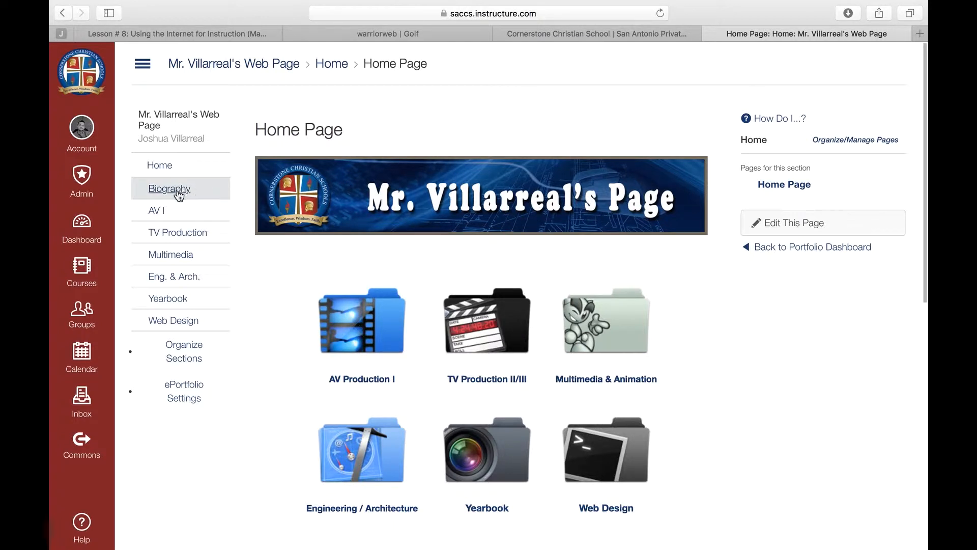
mouse_move(173, 320)
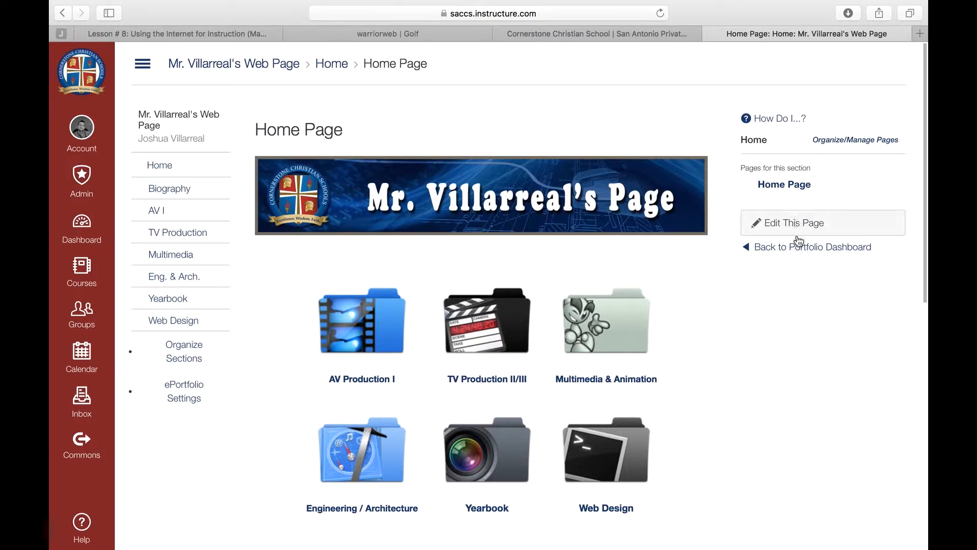
mouse_move(812, 247)
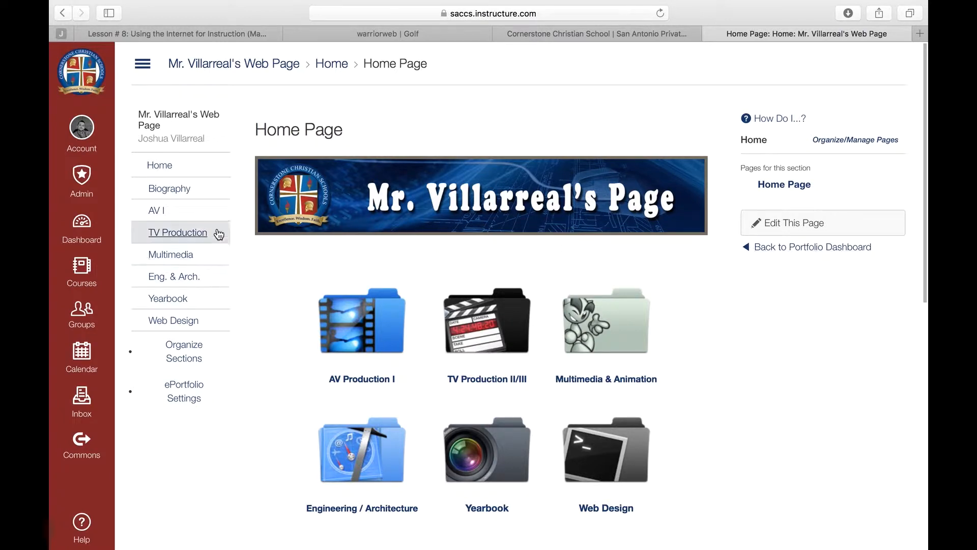
scroll(down, 3)
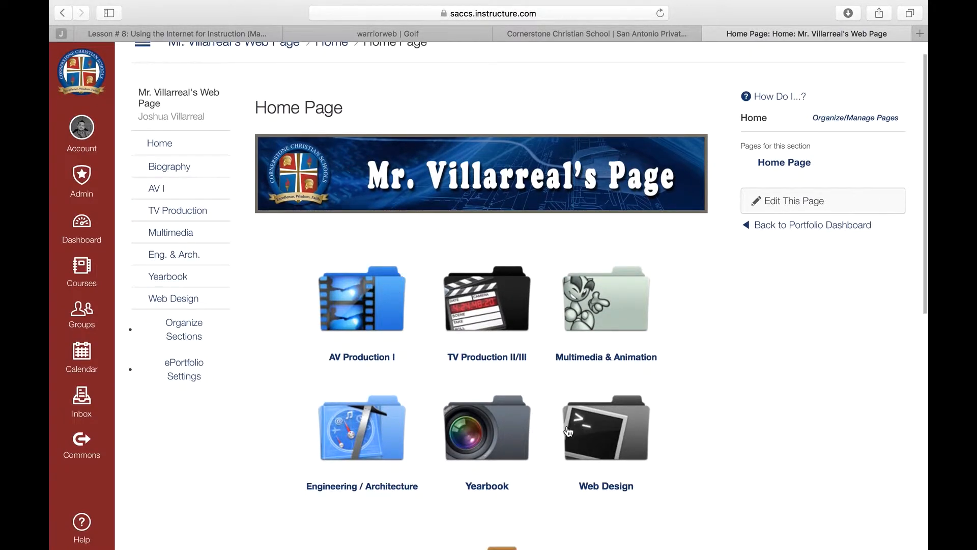
scroll(up, 3)
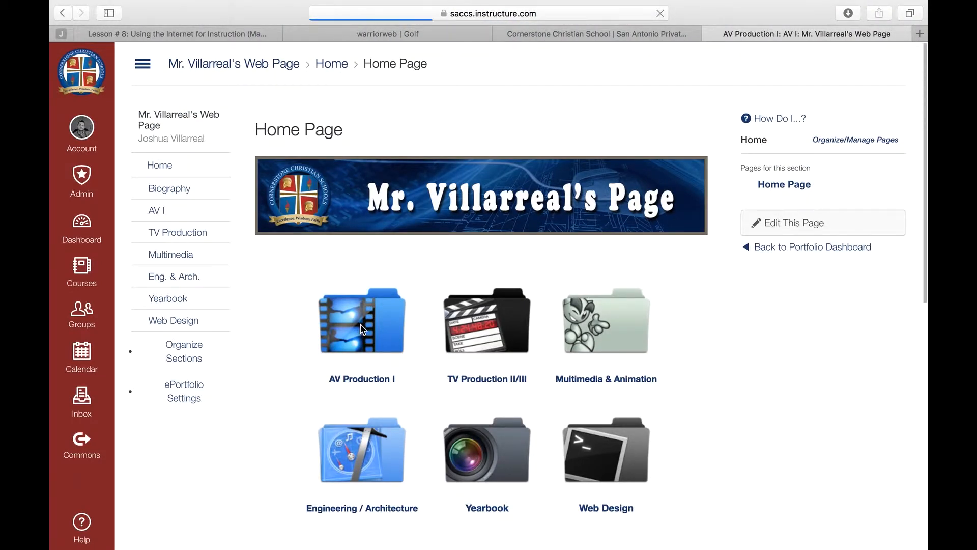
click(362, 321)
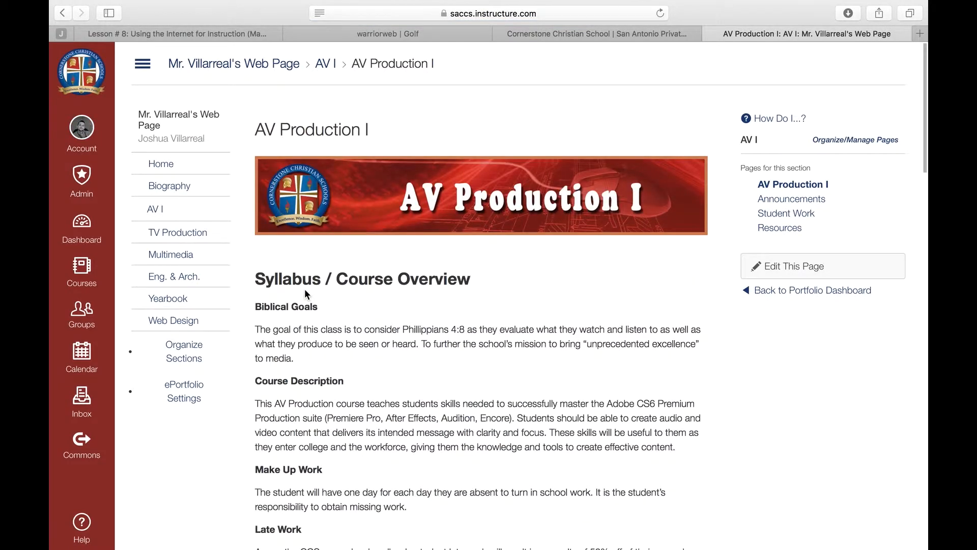
scroll(down, 3)
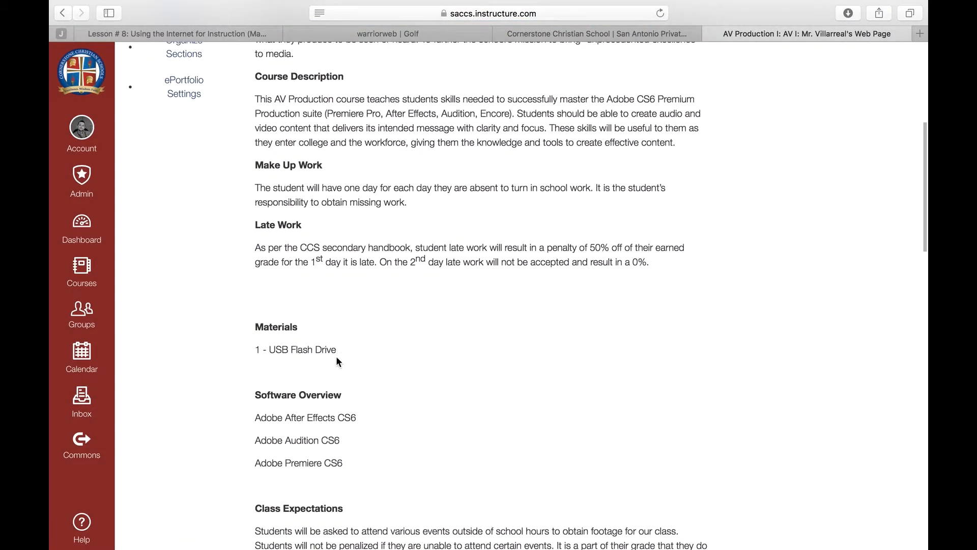
scroll(down, 3)
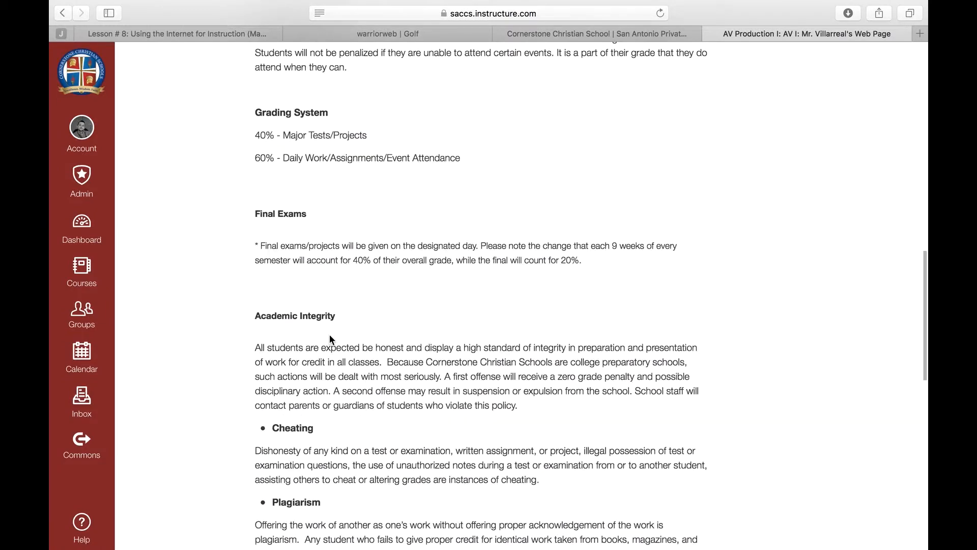
scroll(down, 3)
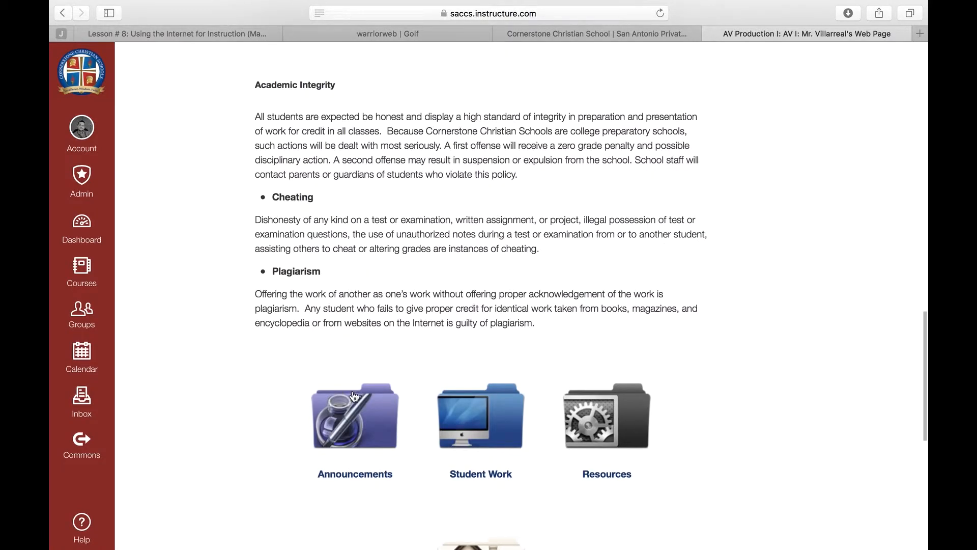
scroll(down, 3)
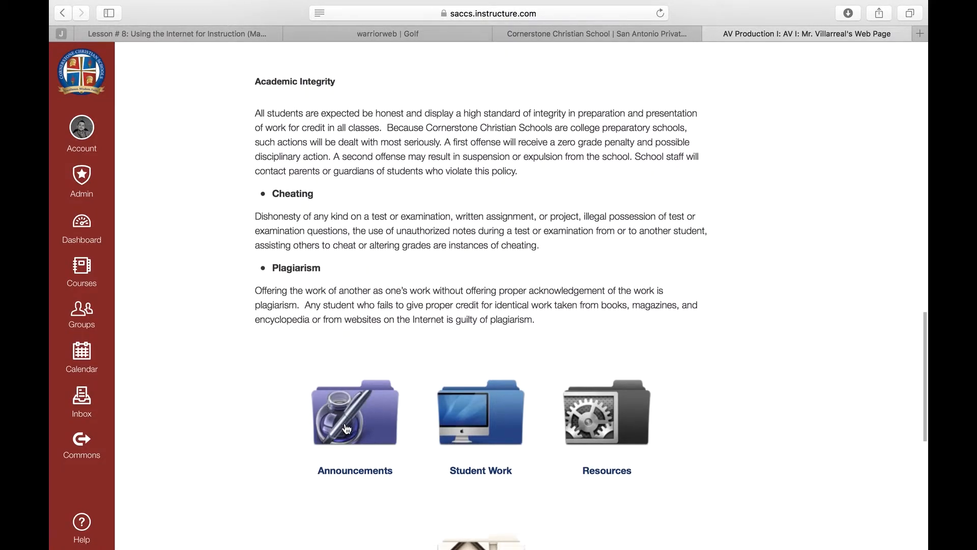
scroll(down, 3)
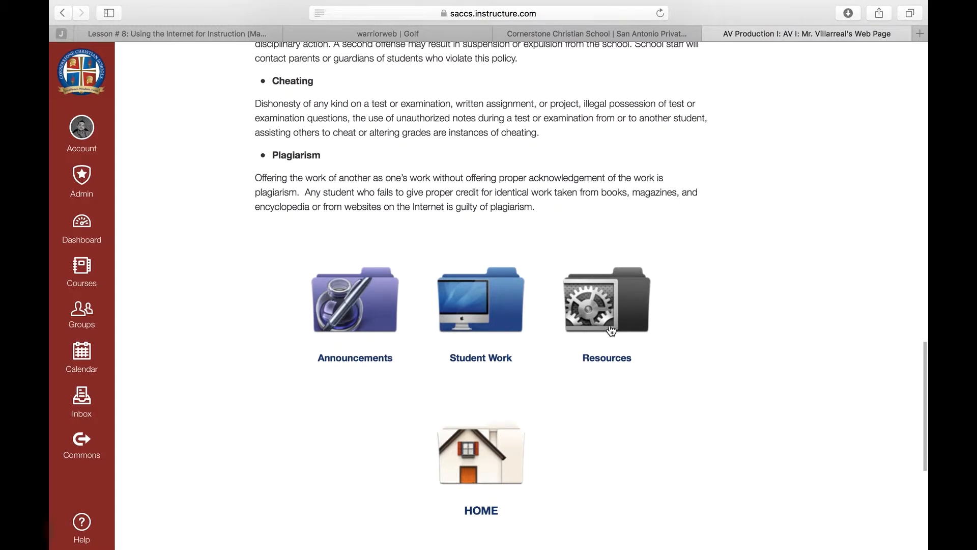
scroll(up, 3)
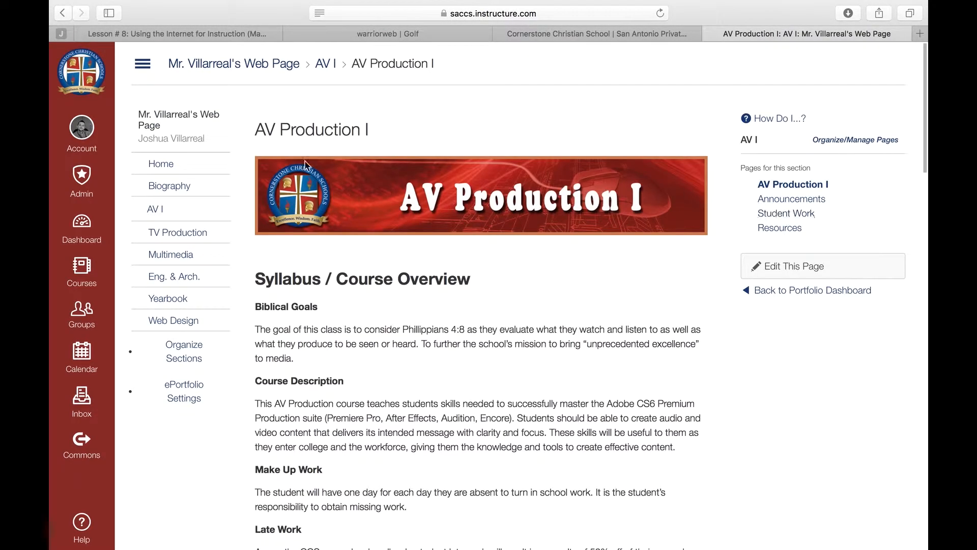
mouse_move(184, 109)
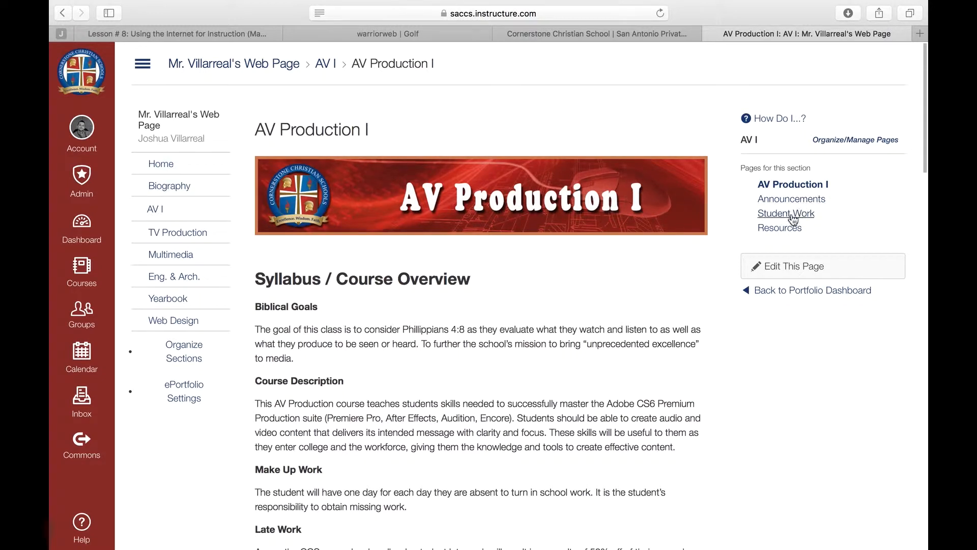
mouse_move(388, 209)
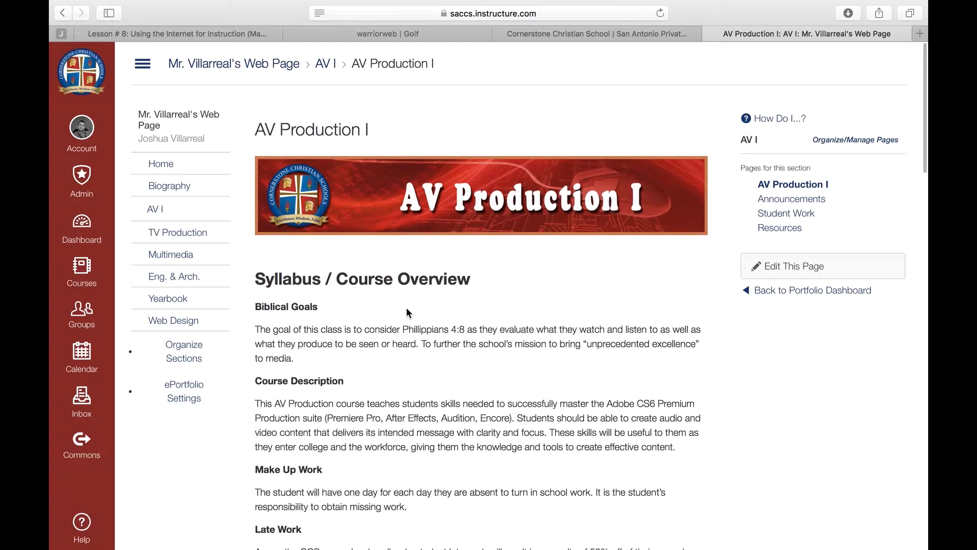
mouse_move(252, 211)
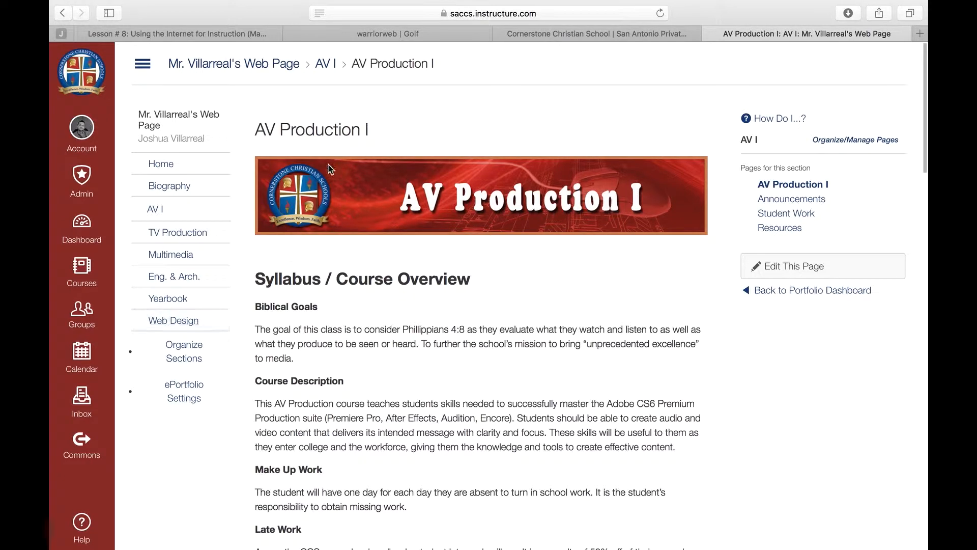
View the Announcements page, then the Engineering & Architecture section's Student Work page.
click(161, 163)
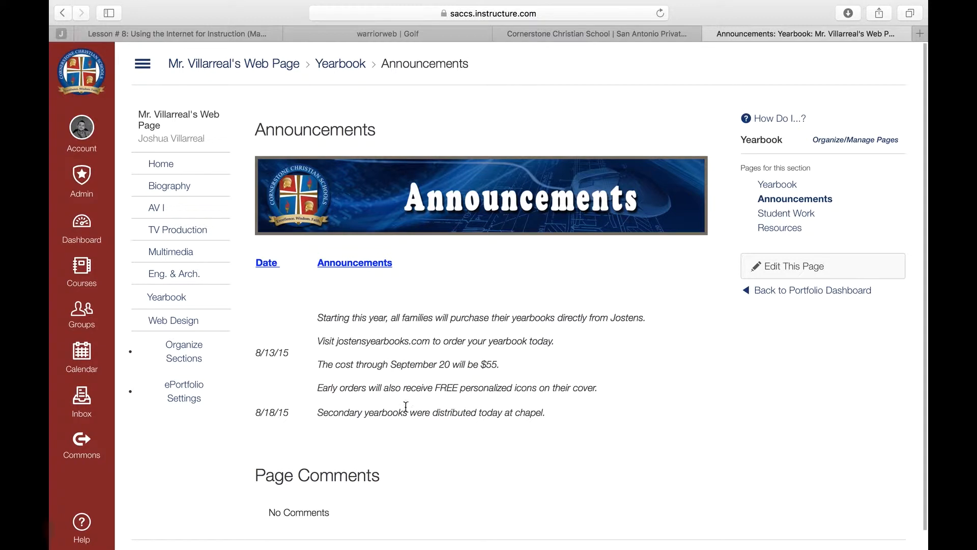
mouse_move(786, 213)
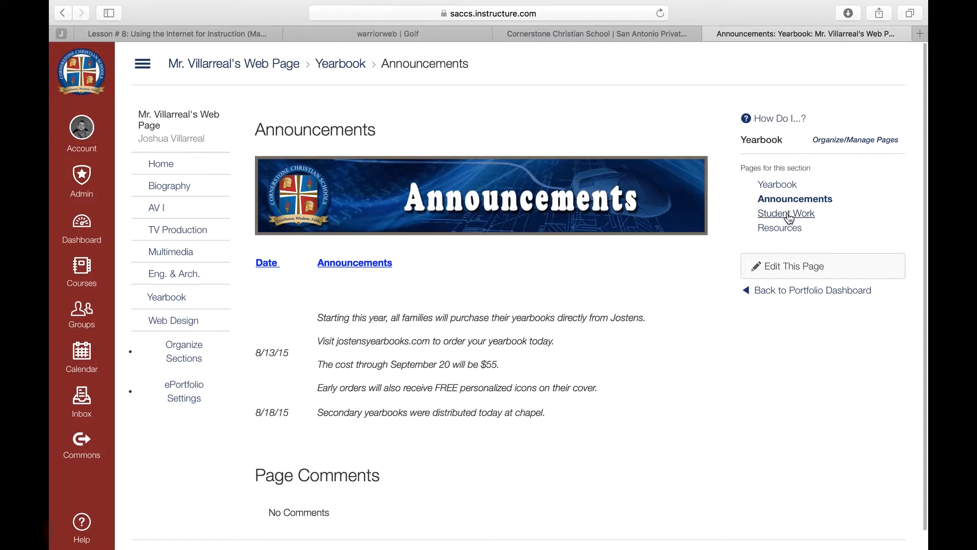
mouse_move(174, 274)
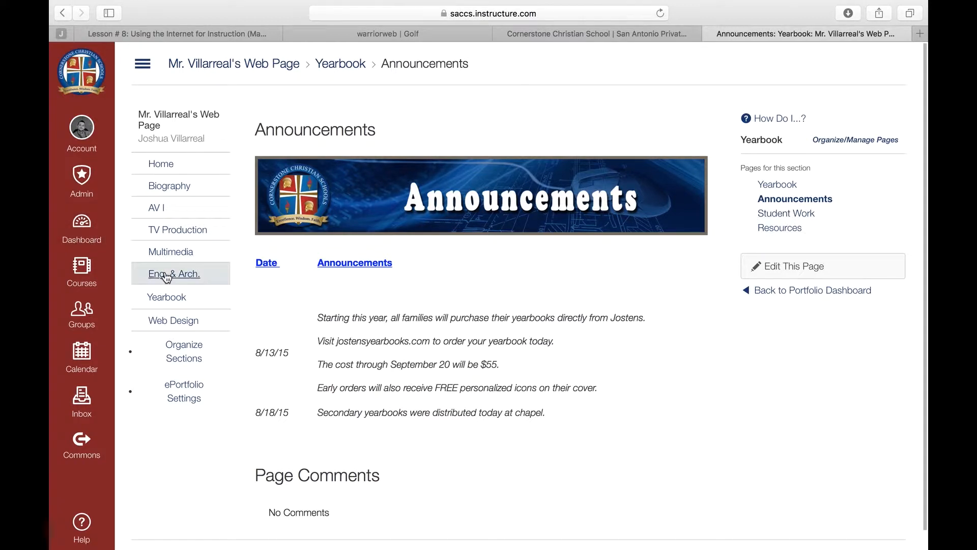
click(173, 273)
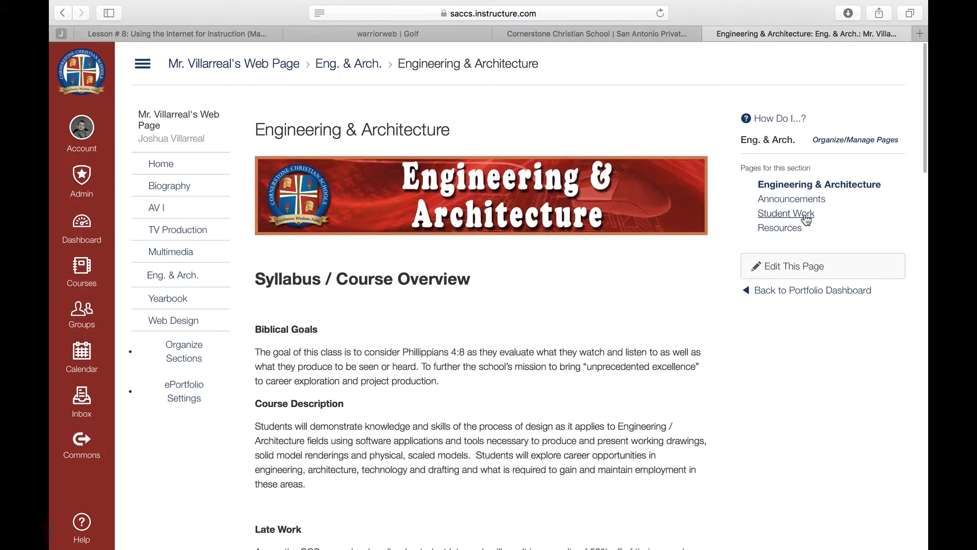
click(786, 213)
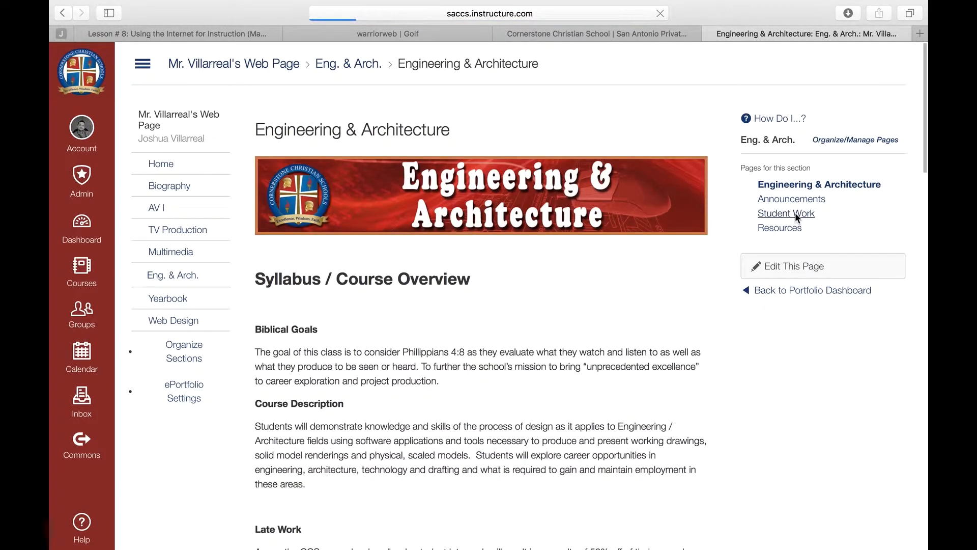
click(786, 214)
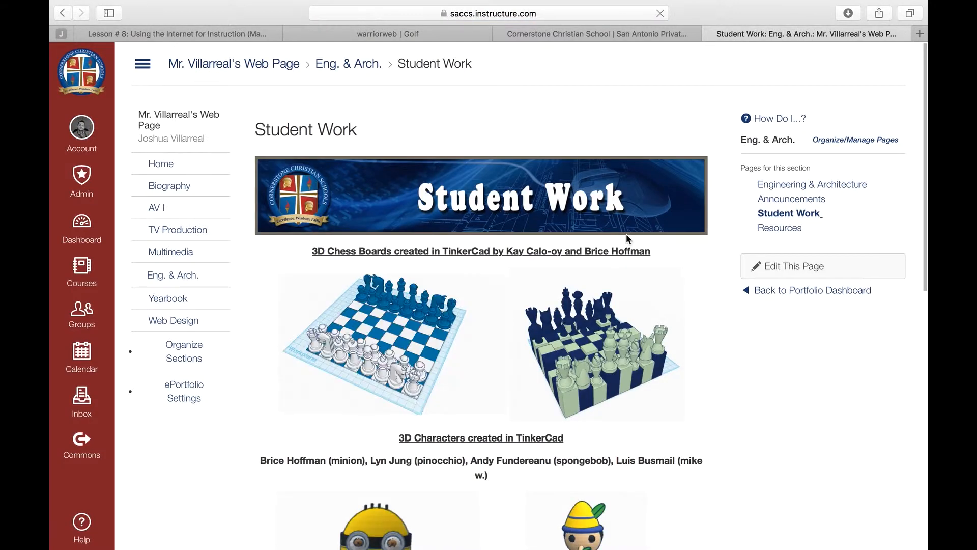
Scroll through the 3D TinkerCad chess boards and characters on the Student Work page.
scroll(down, 3)
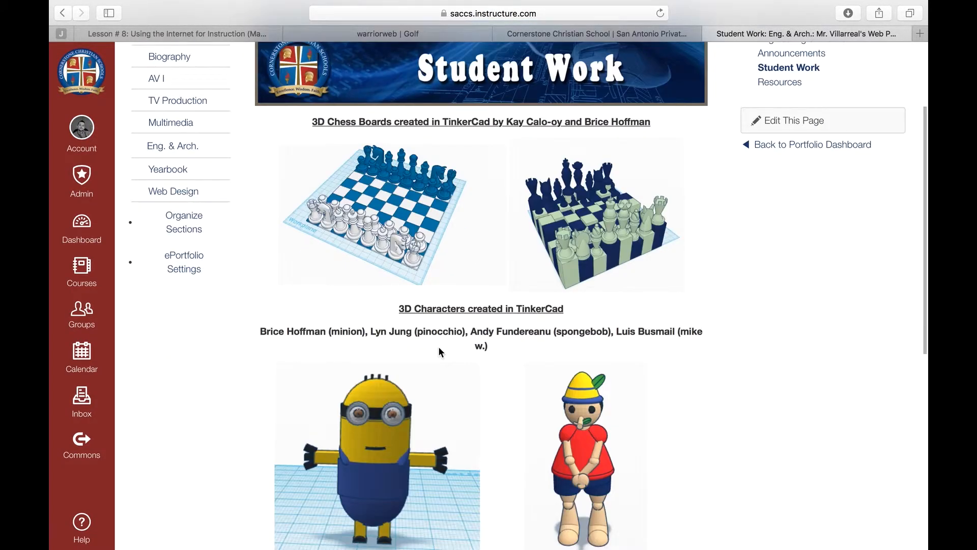
scroll(down, 3)
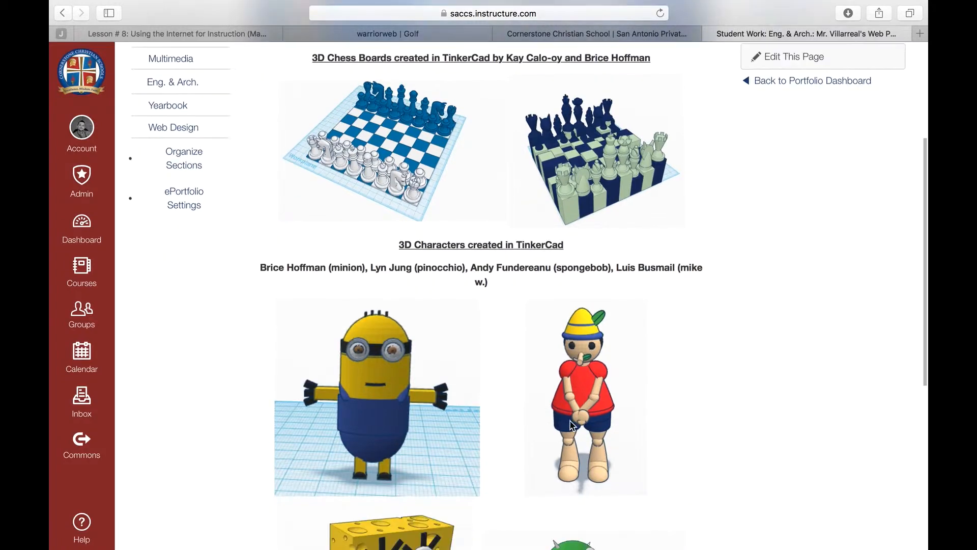
scroll(down, 3)
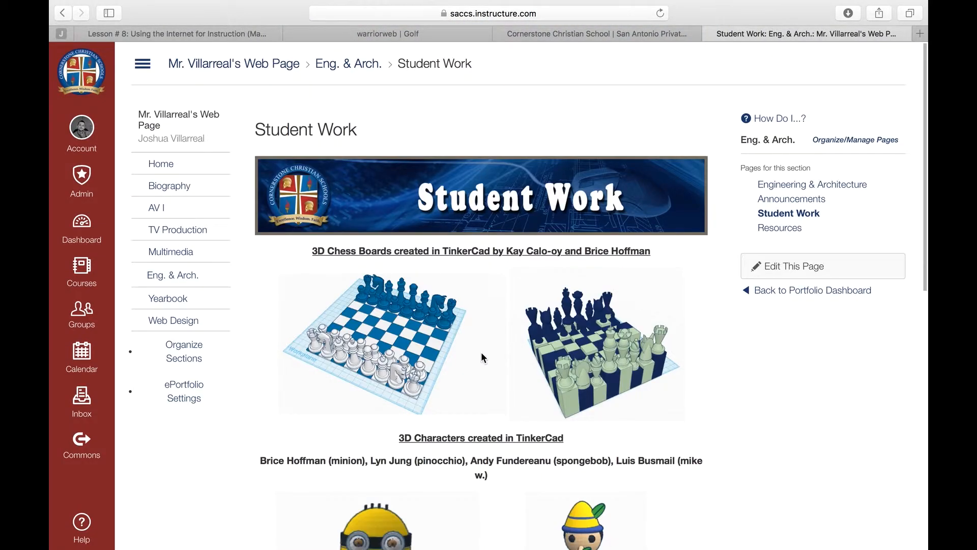
From Account > ePortfolios, start creating a new ePortfolio.
click(81, 128)
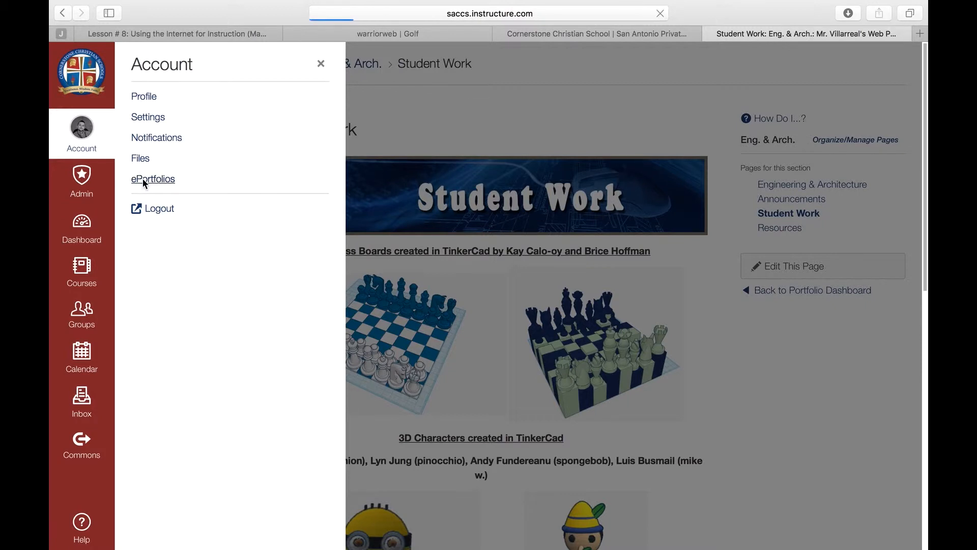
click(153, 179)
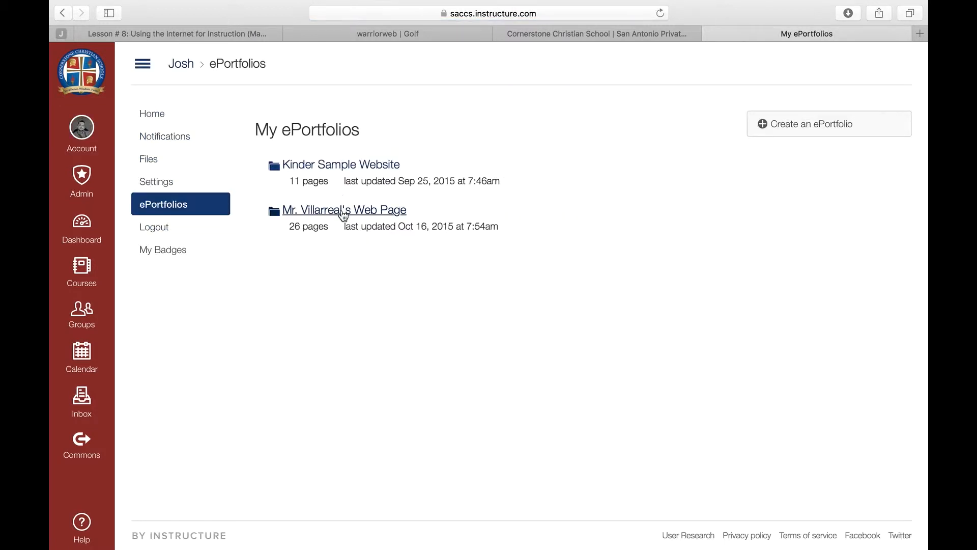
mouse_move(797, 128)
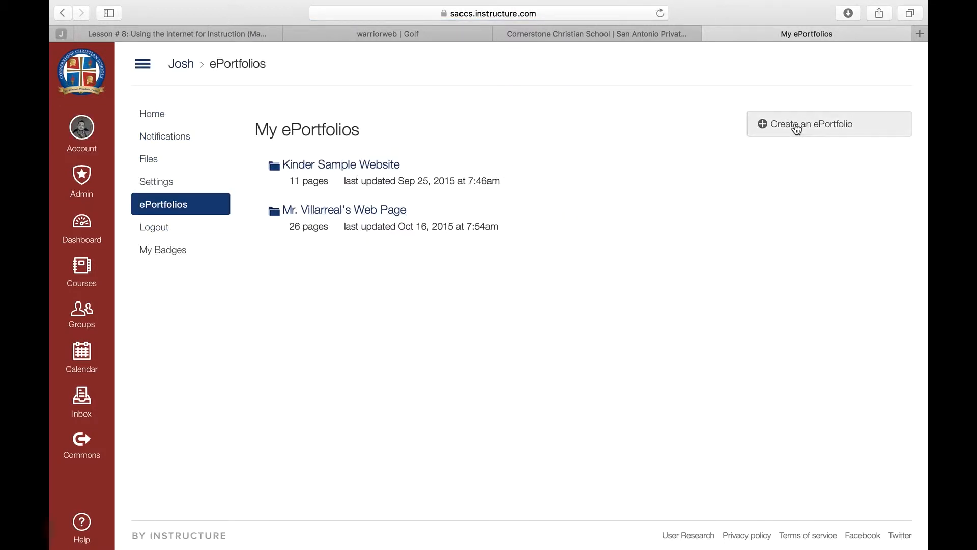
click(810, 123)
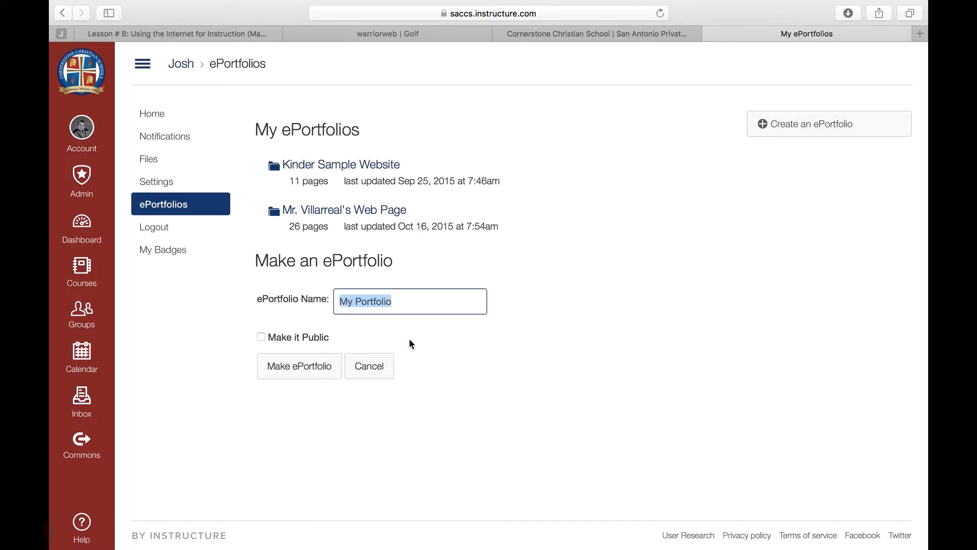
Name the ePortfolio 'Class', leave it non-public, and make it.
text(Class)
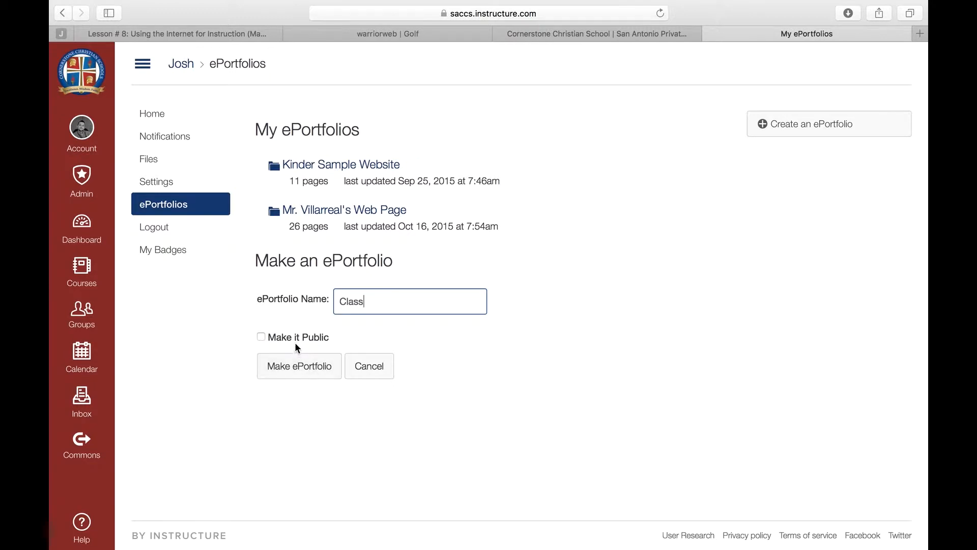
click(299, 366)
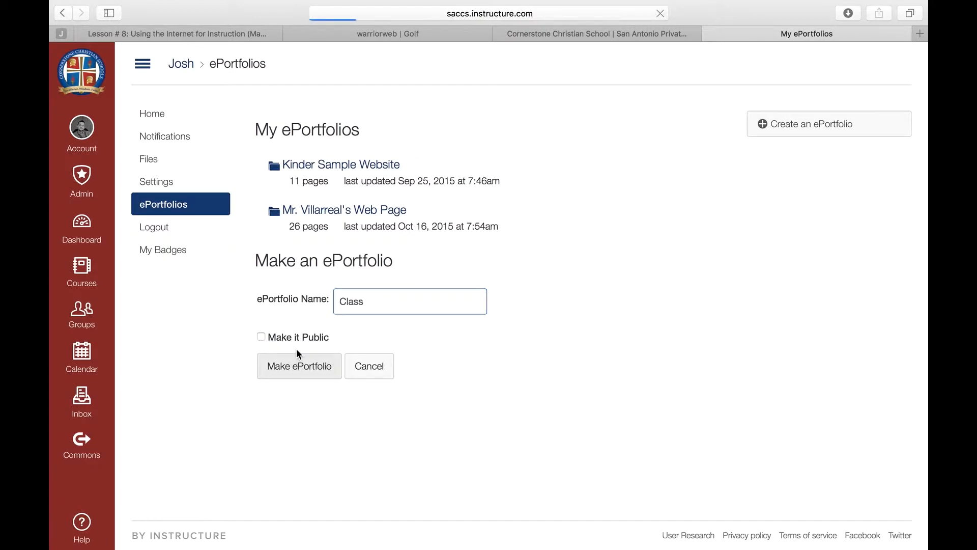
click(299, 366)
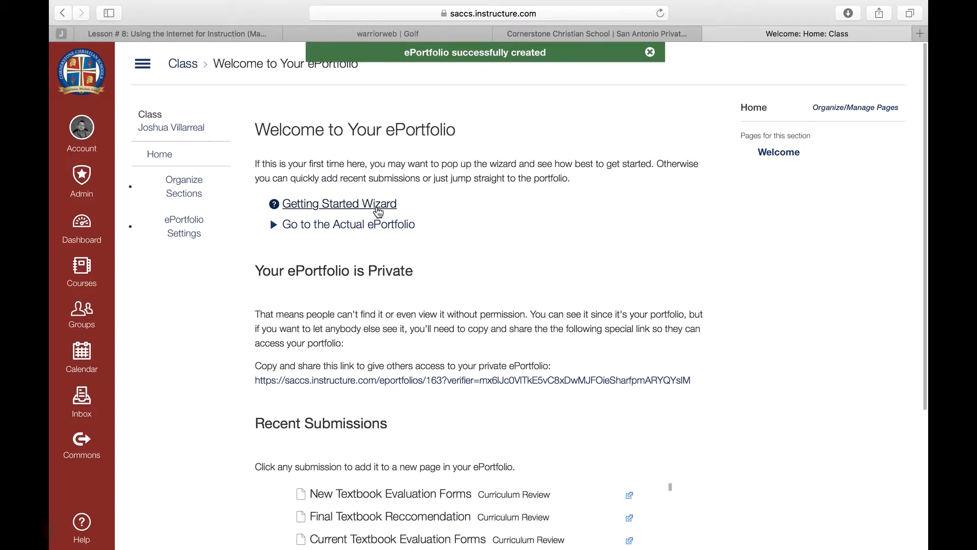
mouse_move(341, 220)
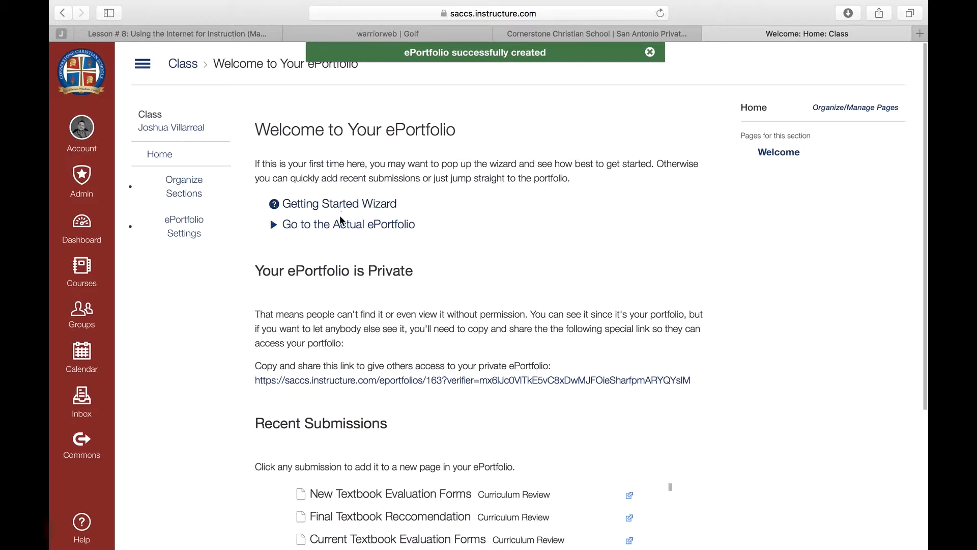
mouse_move(348, 224)
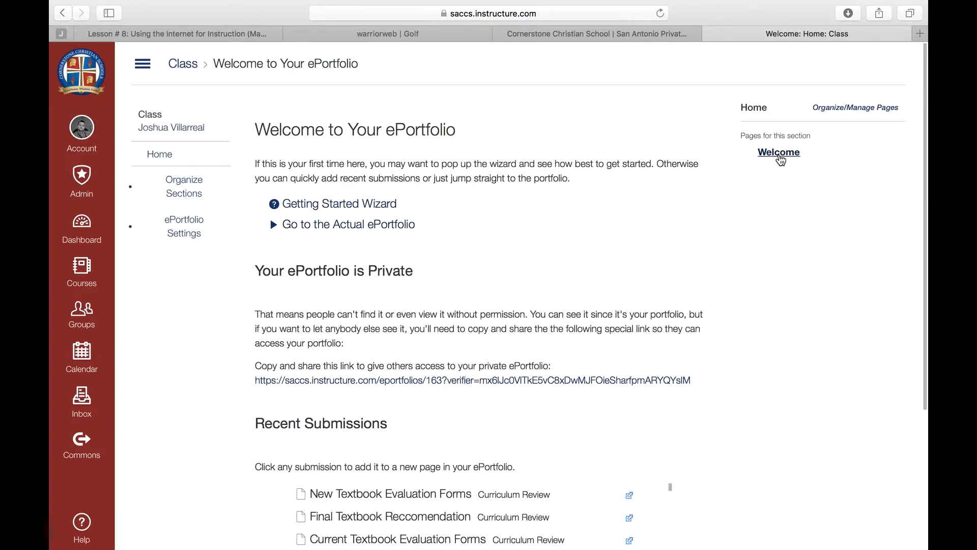
mouse_move(498, 138)
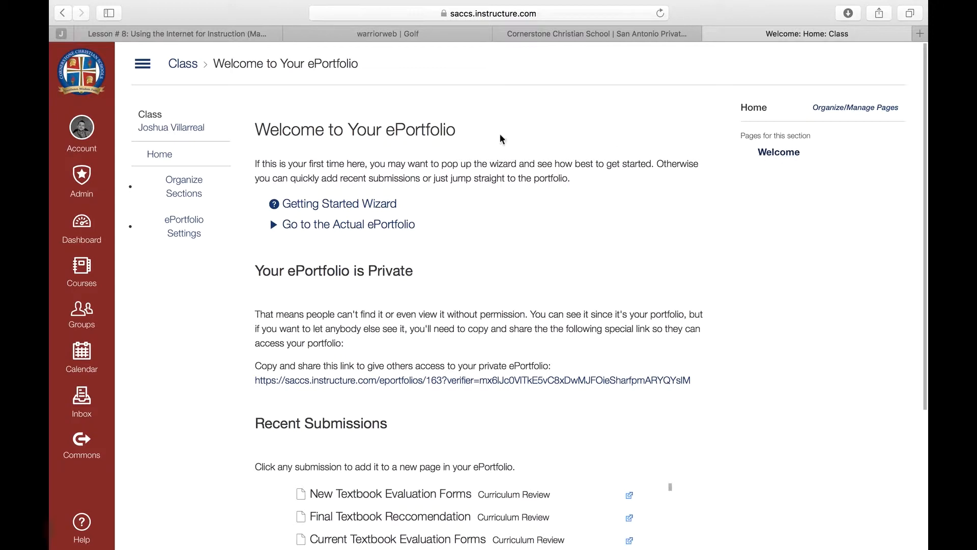
mouse_move(159, 155)
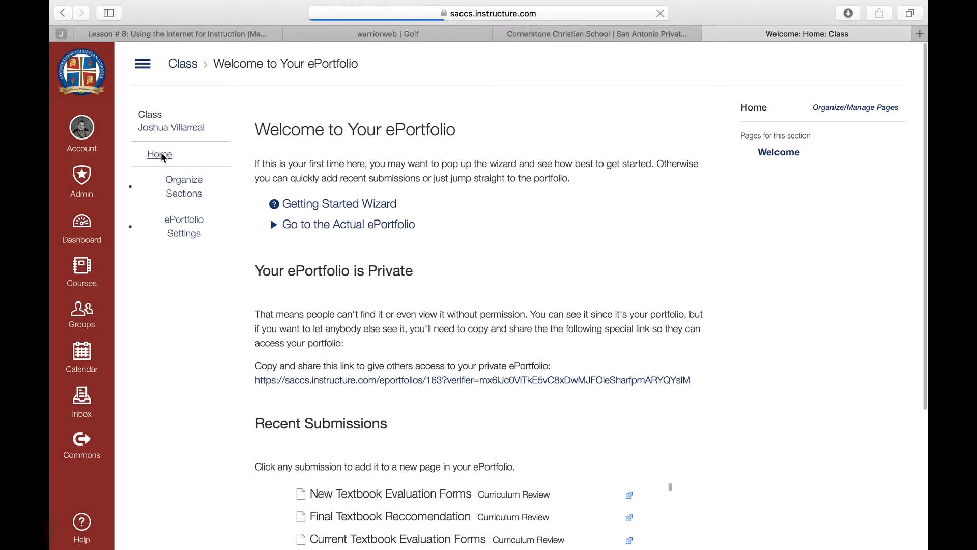
Open the Class portfolio's empty Welcome page in the Home section.
click(778, 152)
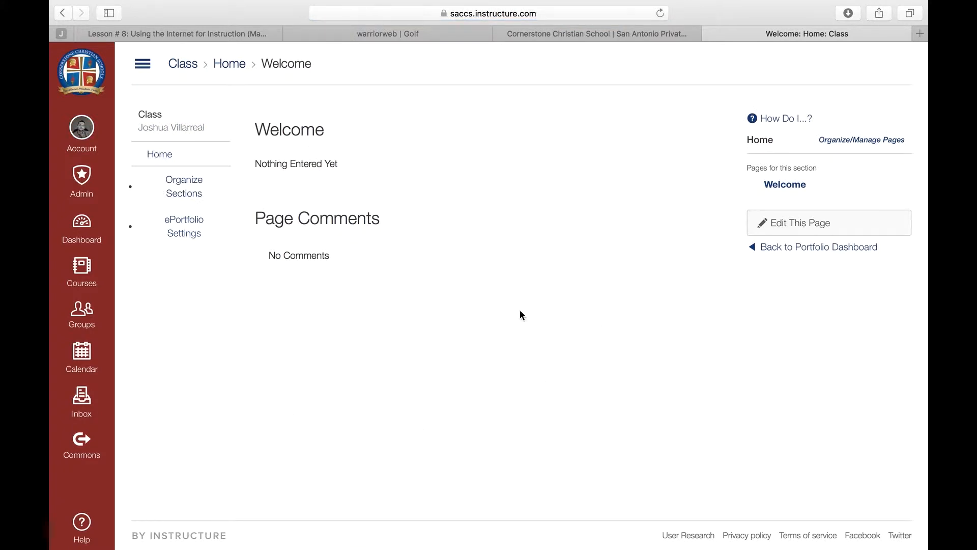
mouse_move(711, 167)
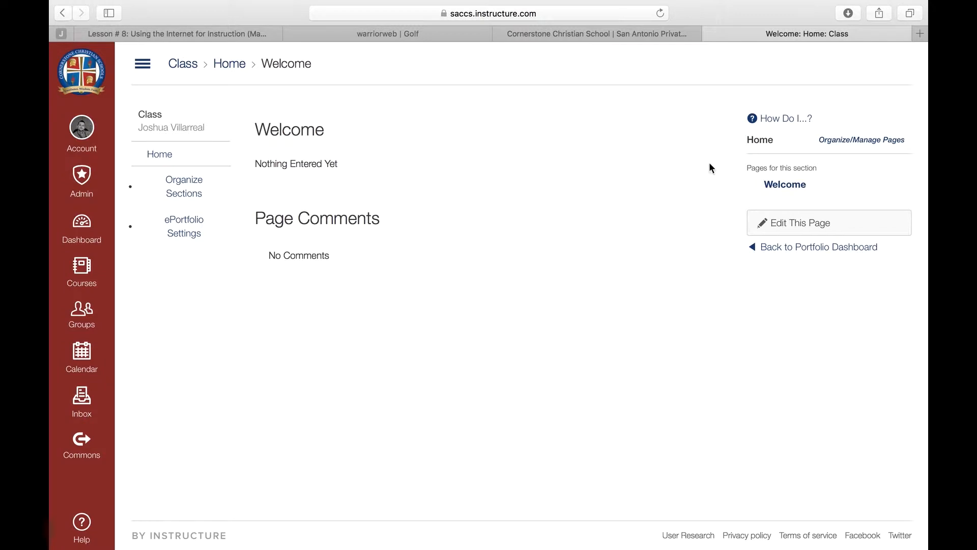
mouse_move(786, 227)
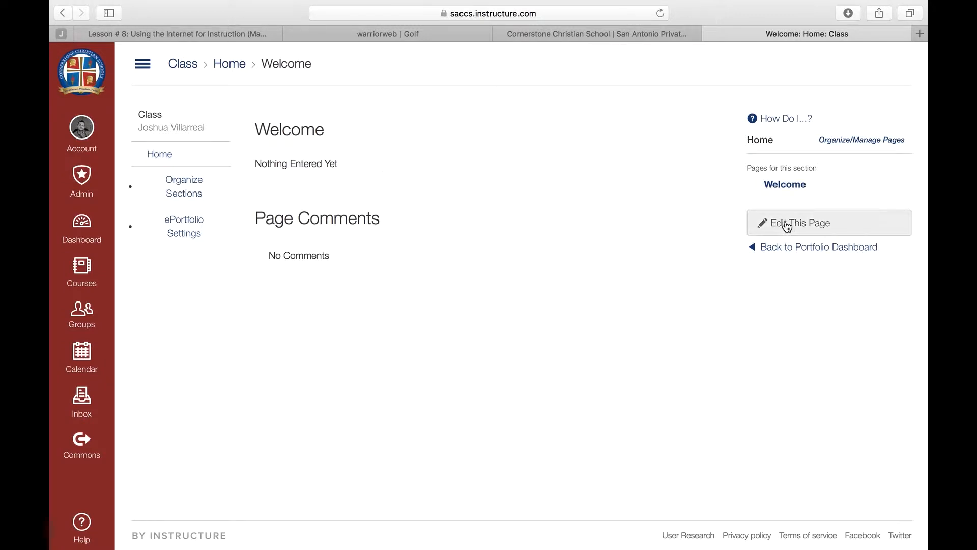
mouse_move(183, 187)
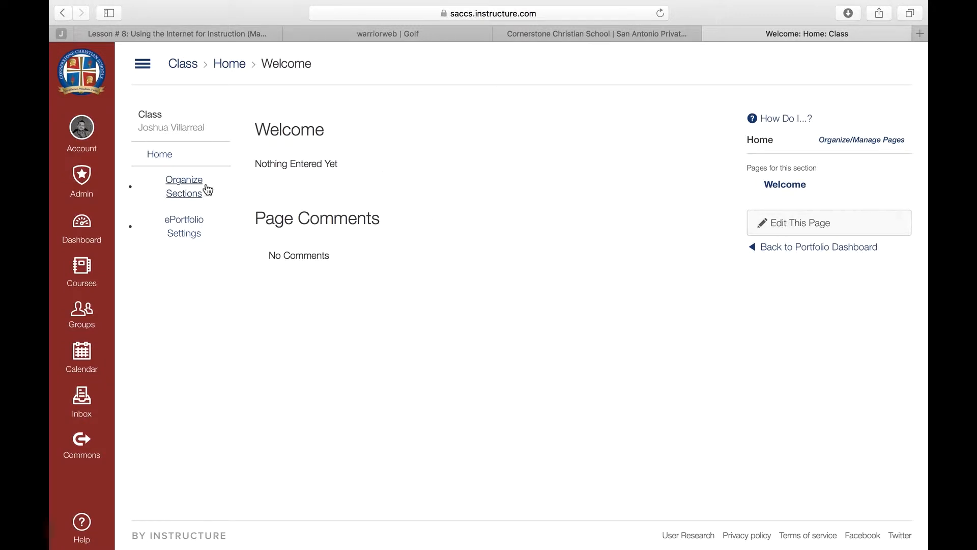
Switch the Welcome page into edit mode.
click(828, 223)
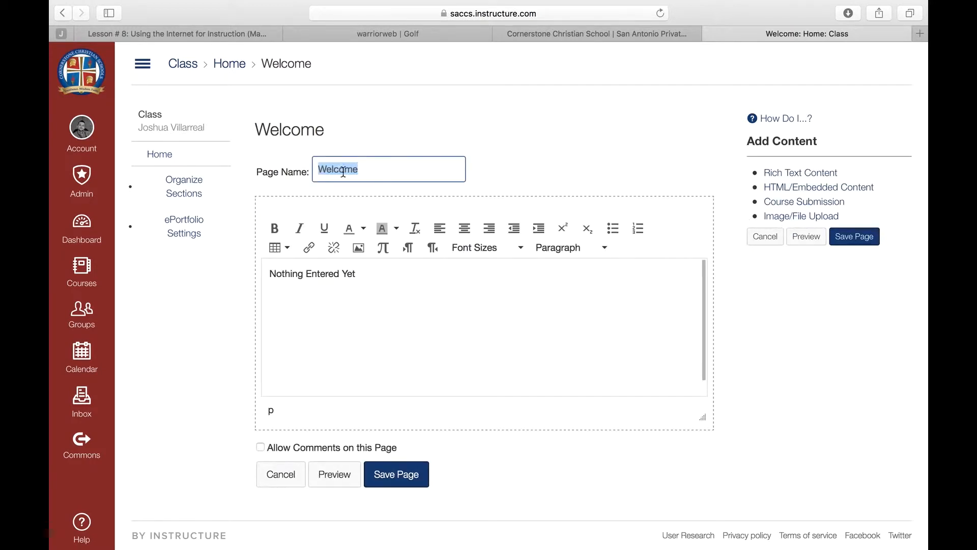
mouse_move(431, 248)
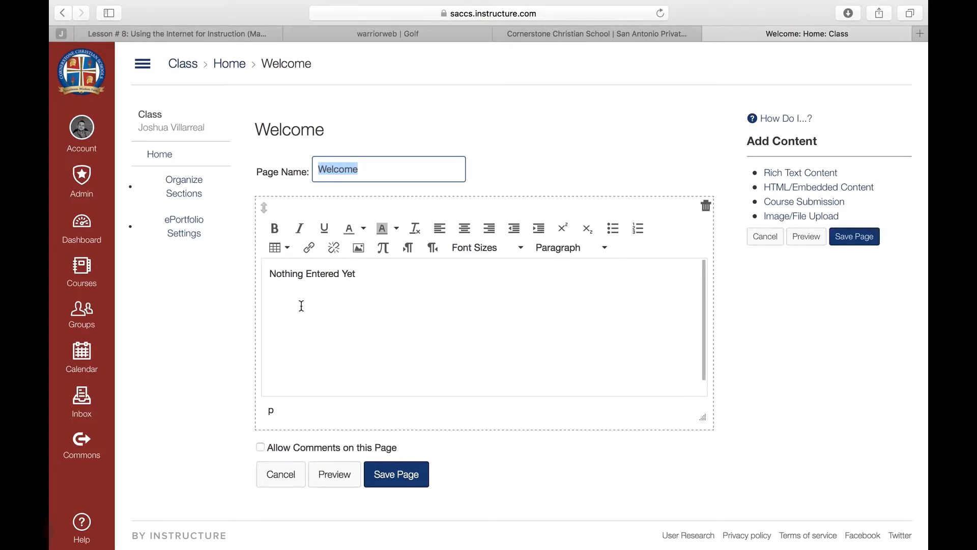
mouse_move(308, 247)
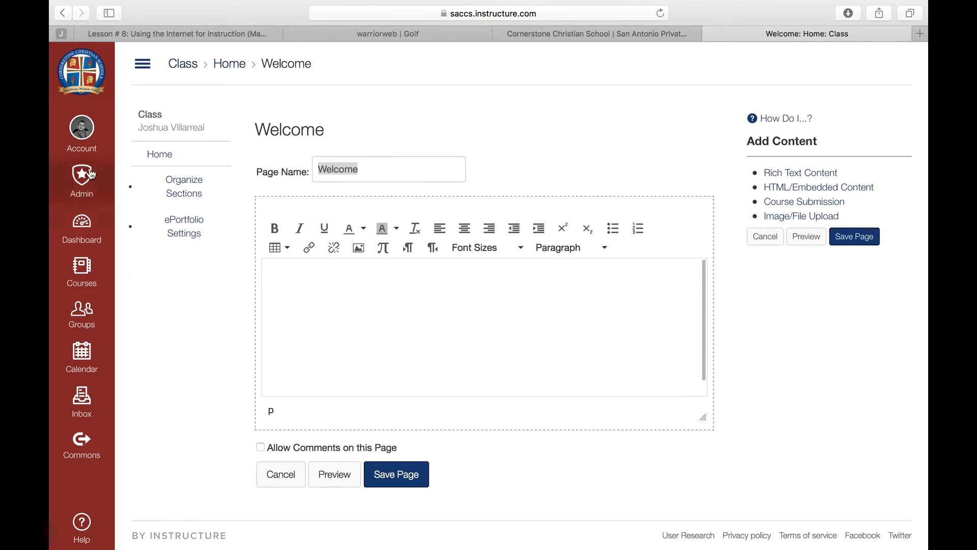
Leave the edit and view personal Files folders via the Account panel, then reopen Account.
click(81, 128)
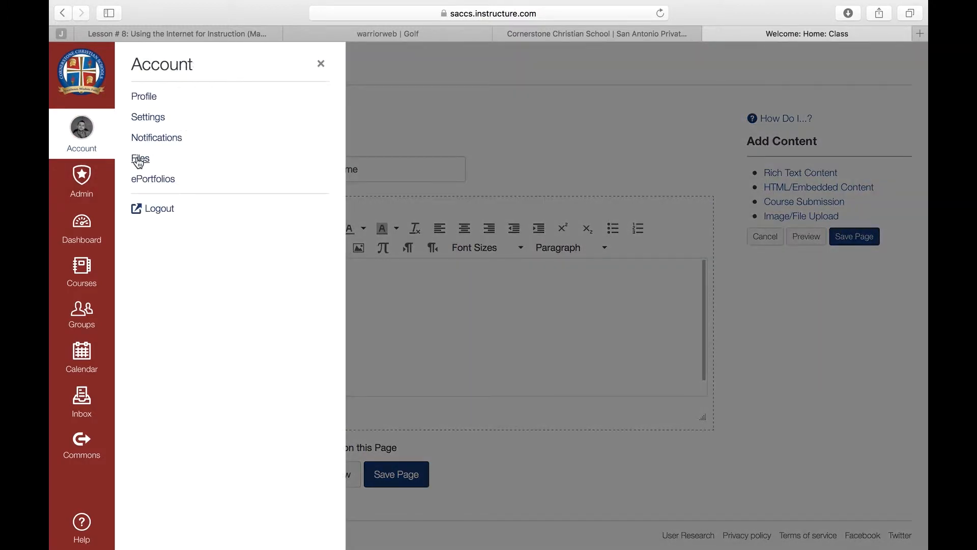
click(141, 158)
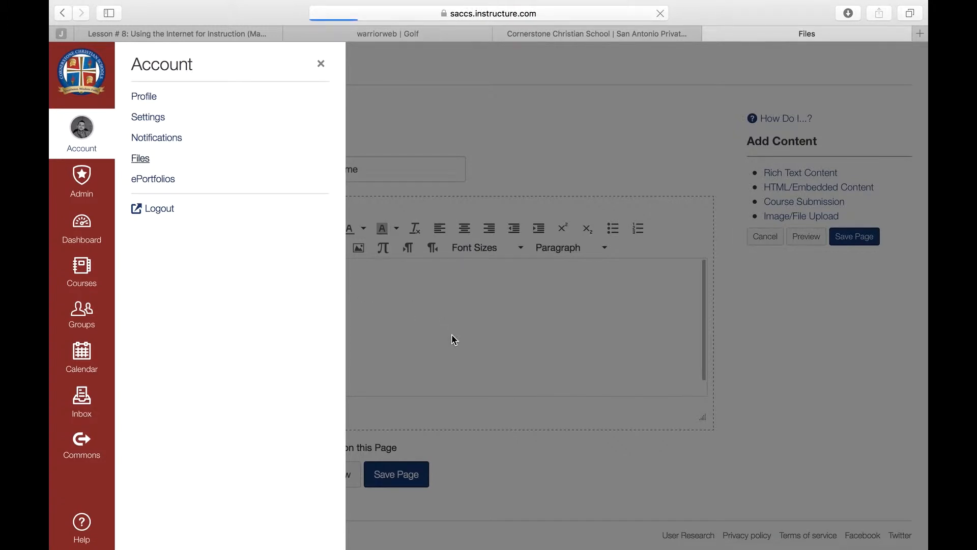
click(140, 158)
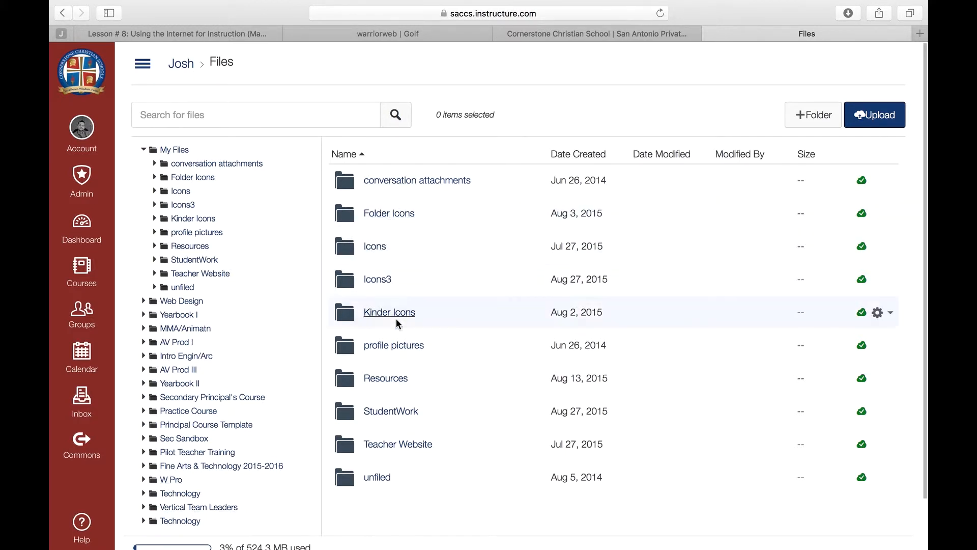
mouse_move(398, 444)
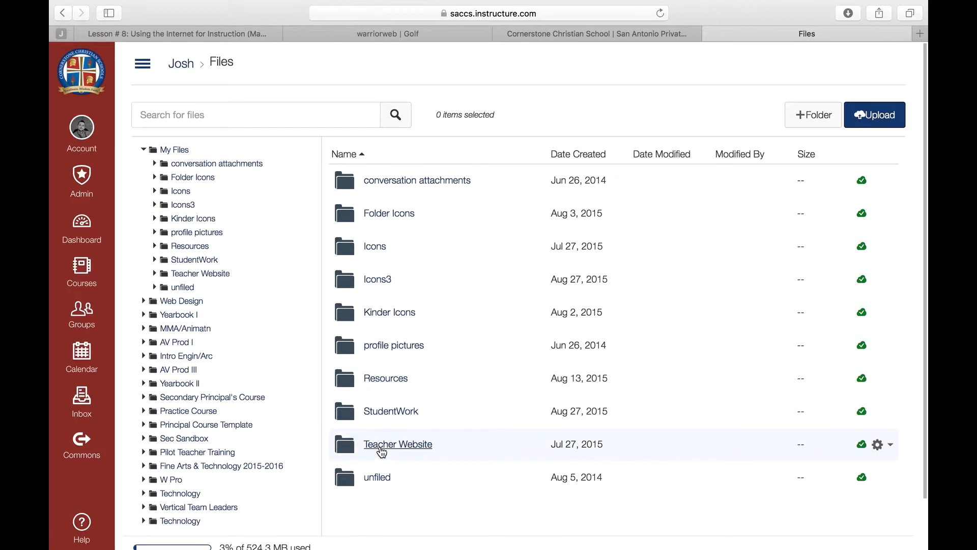
mouse_move(399, 345)
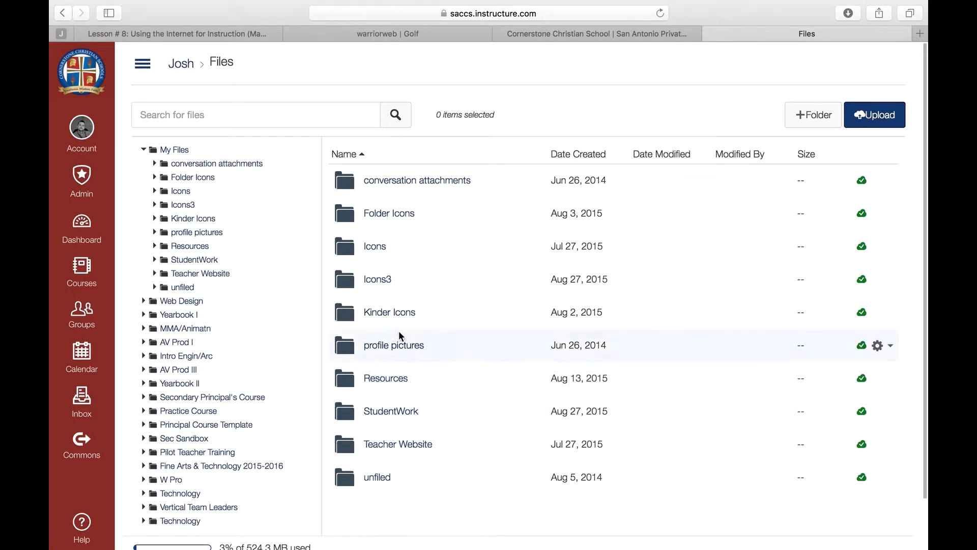
mouse_move(386, 379)
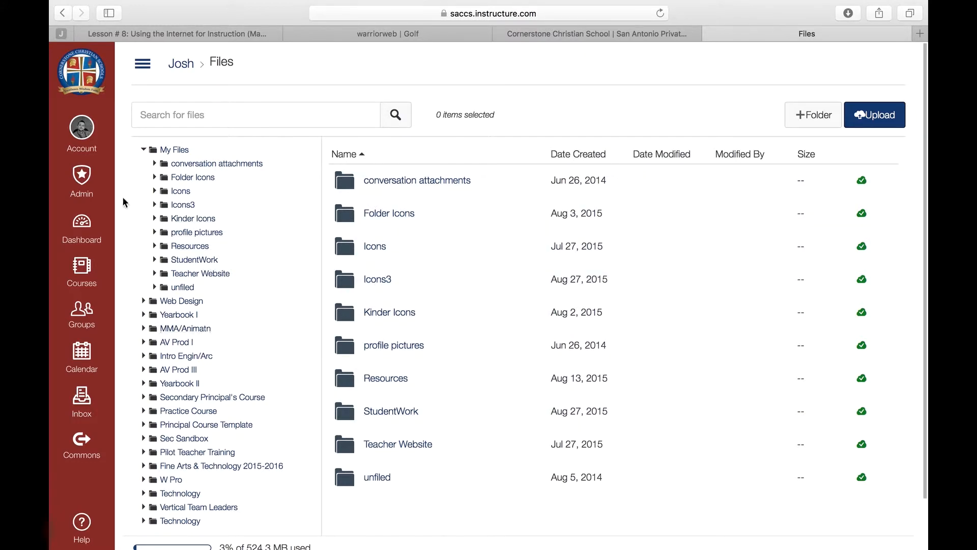
click(80, 128)
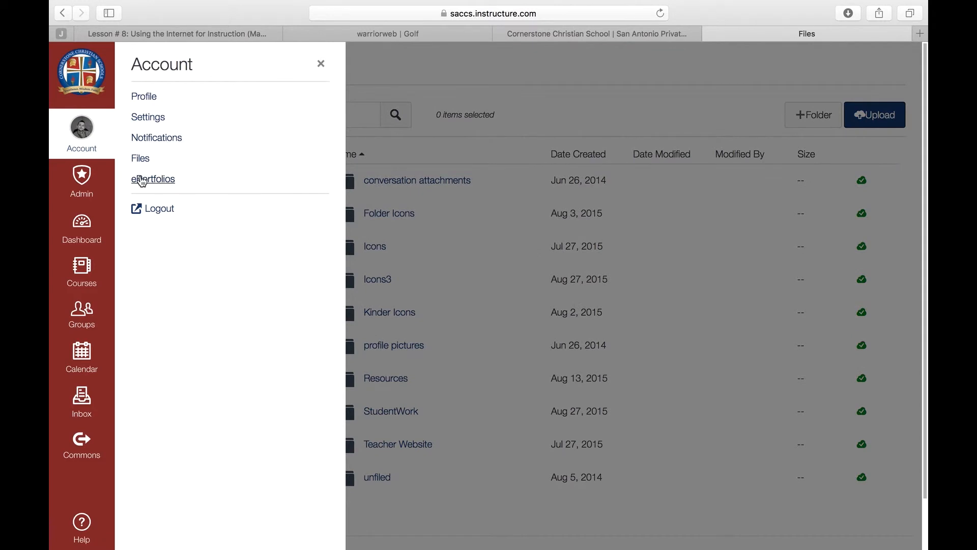
Reopen the Class ePortfolio's Welcome page for editing and select the 'Nothing Entered Yet' placeholder.
click(153, 179)
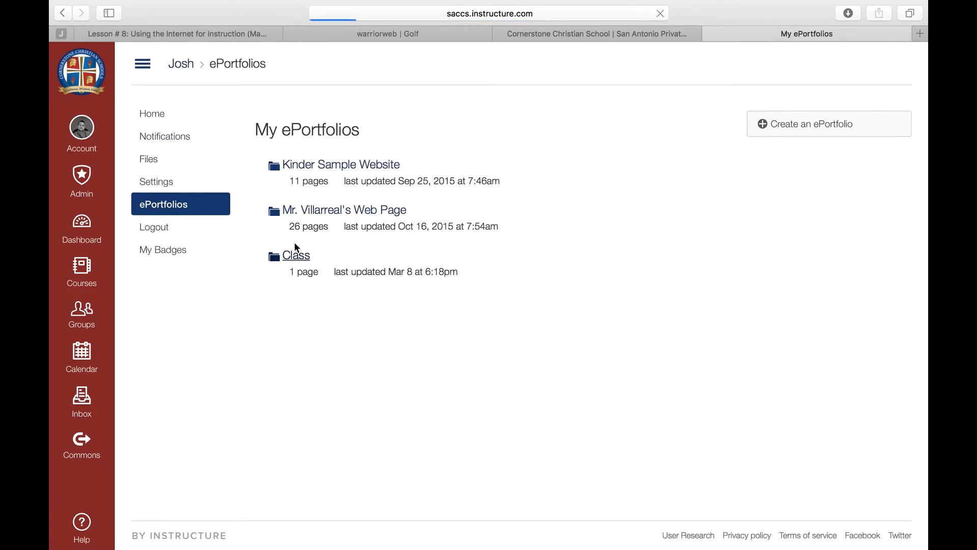
click(295, 254)
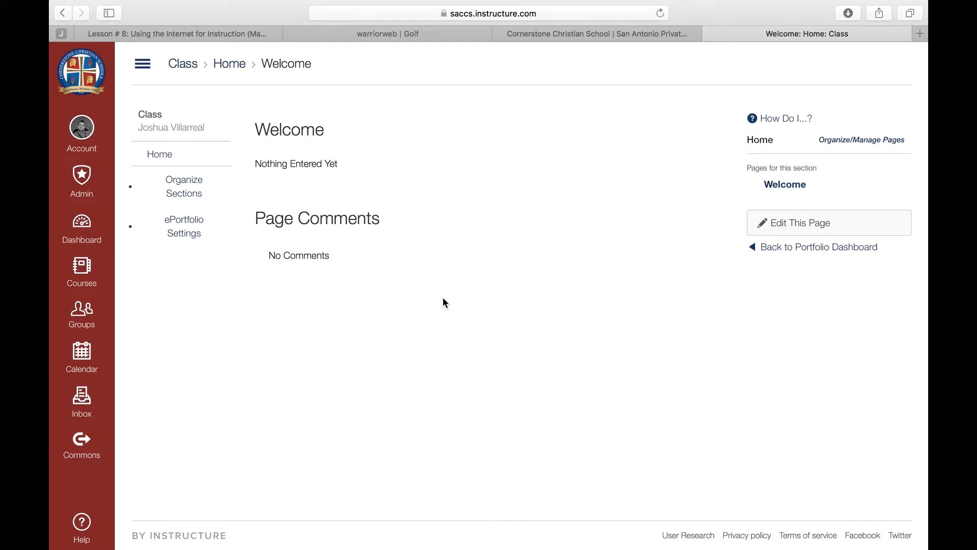
click(795, 223)
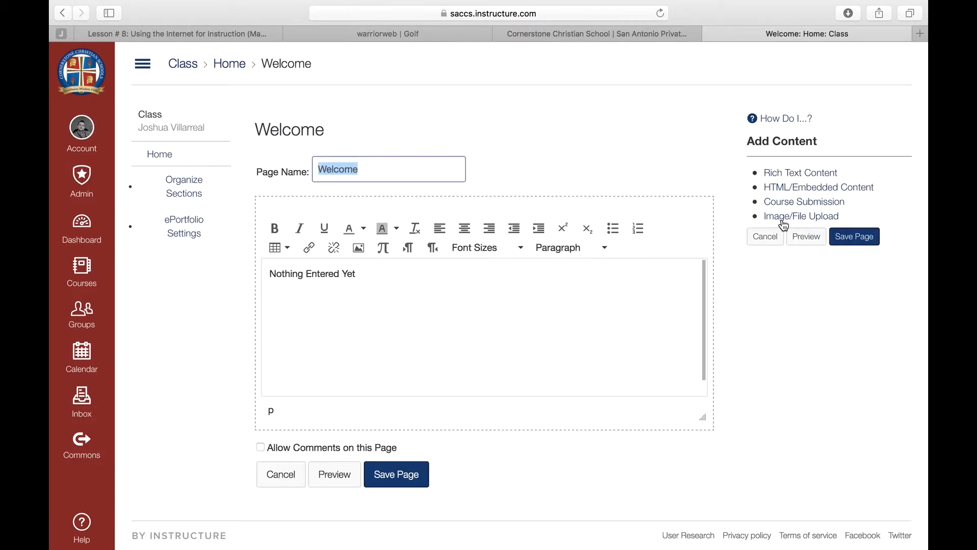
double_click(312, 273)
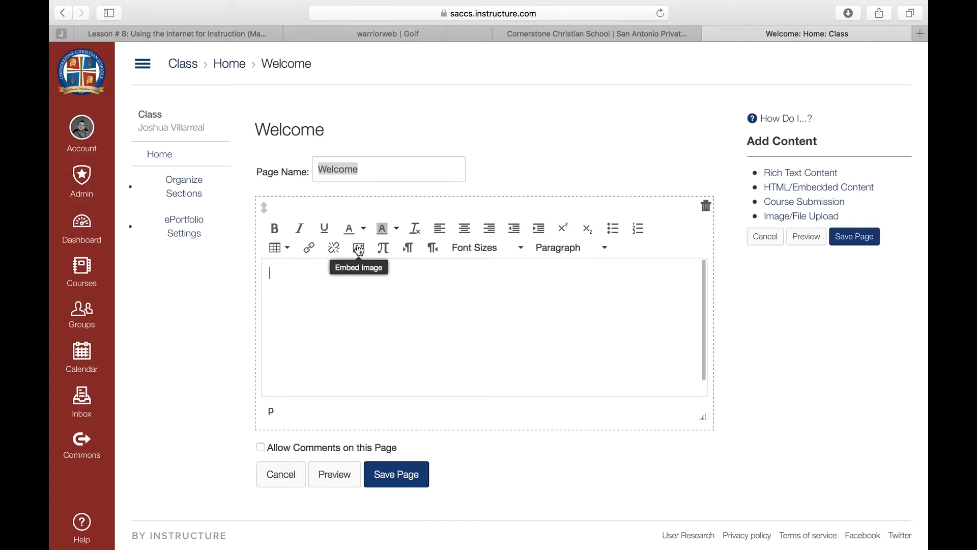
Embed homeban.png from My files > Teacher Website > Banners at the top of the Welcome page.
click(358, 247)
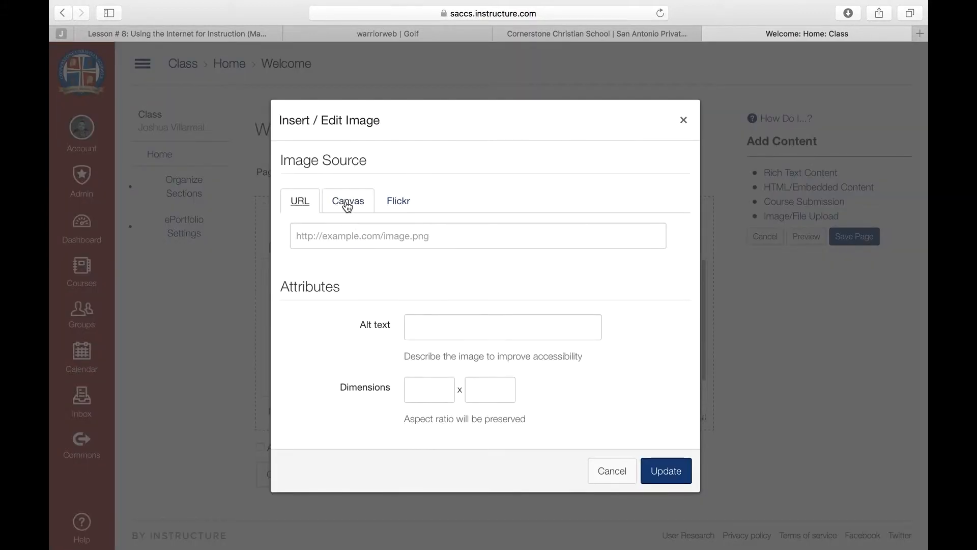
click(347, 200)
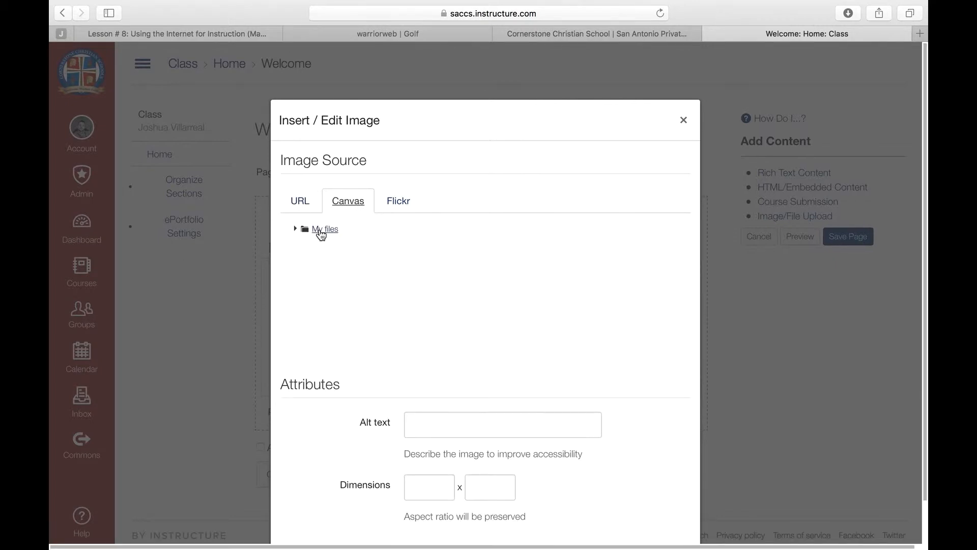
click(324, 229)
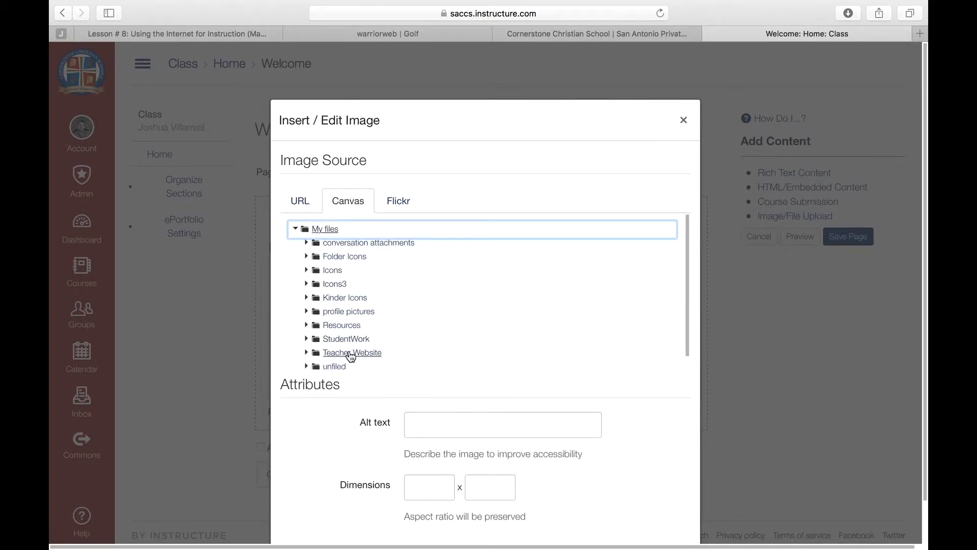
click(351, 352)
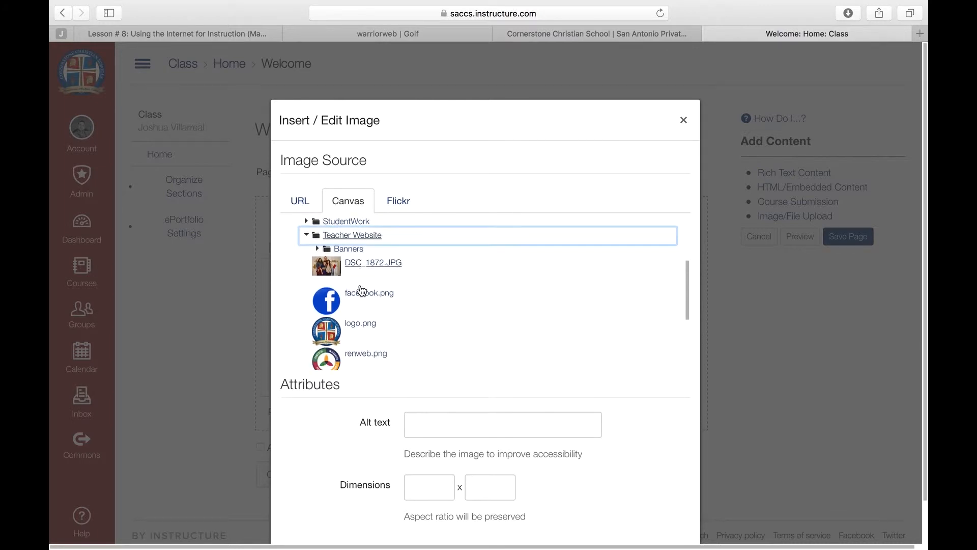
click(296, 225)
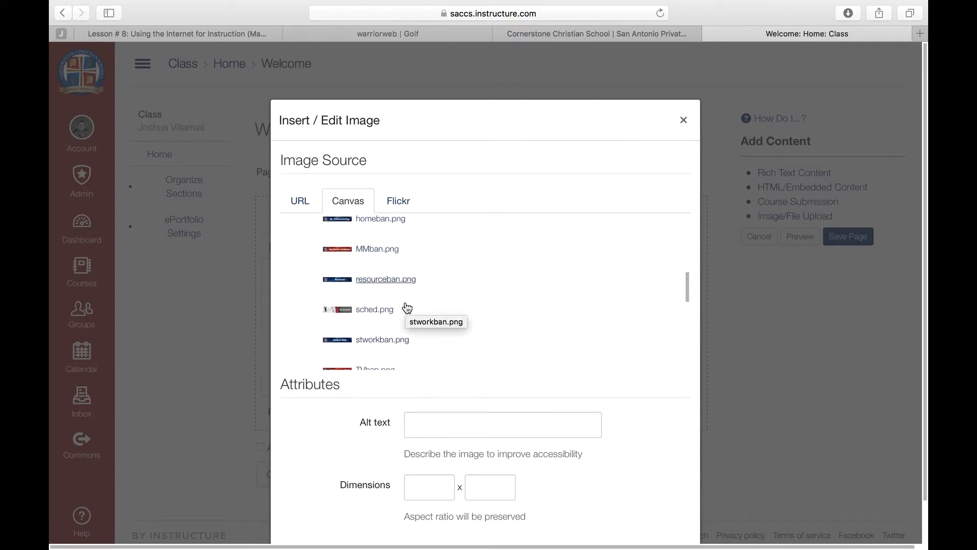
click(381, 231)
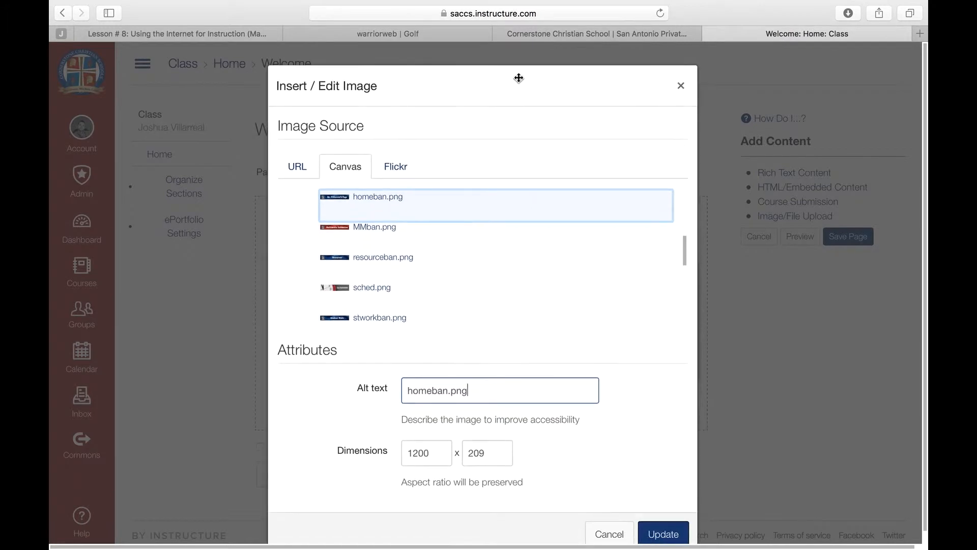
click(662, 534)
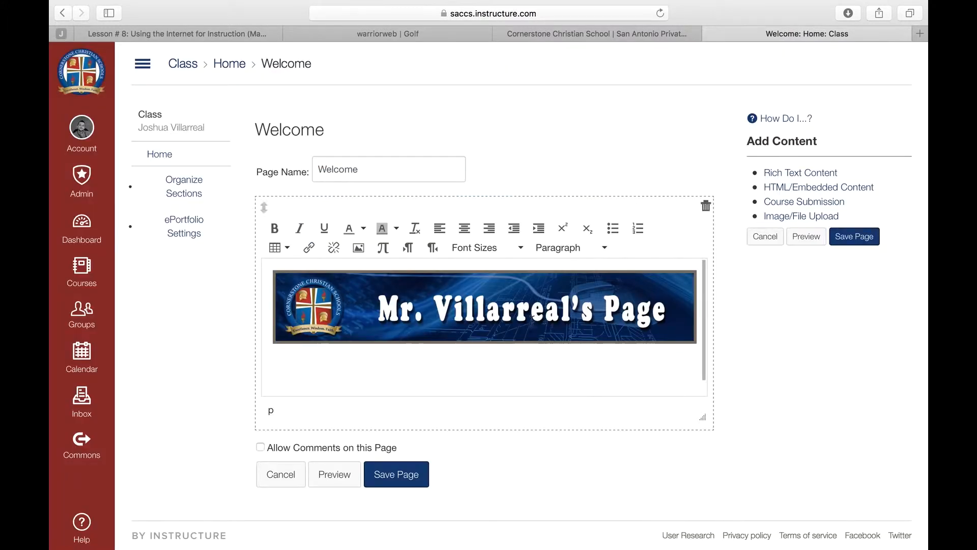
mouse_move(451, 221)
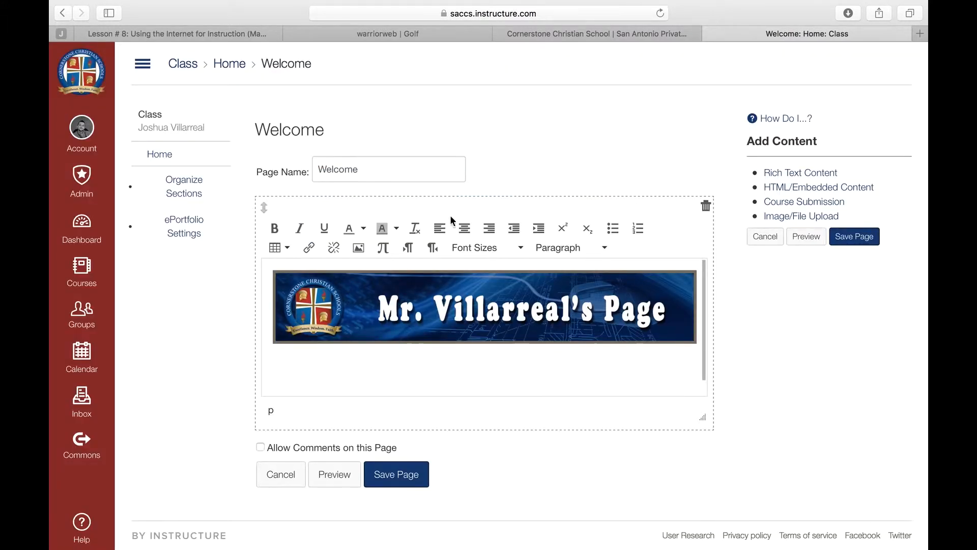
Select the inserted banner and save the Welcome page.
click(483, 305)
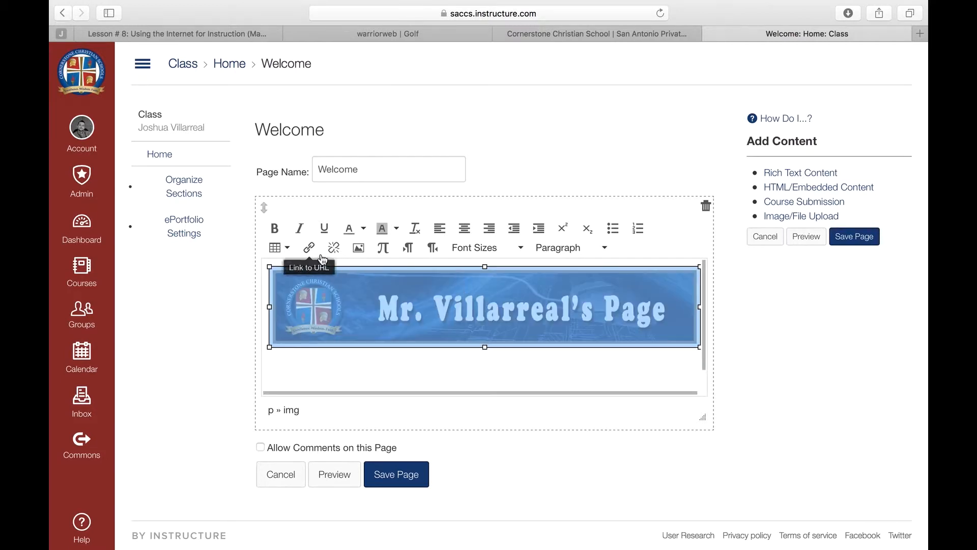
mouse_move(454, 363)
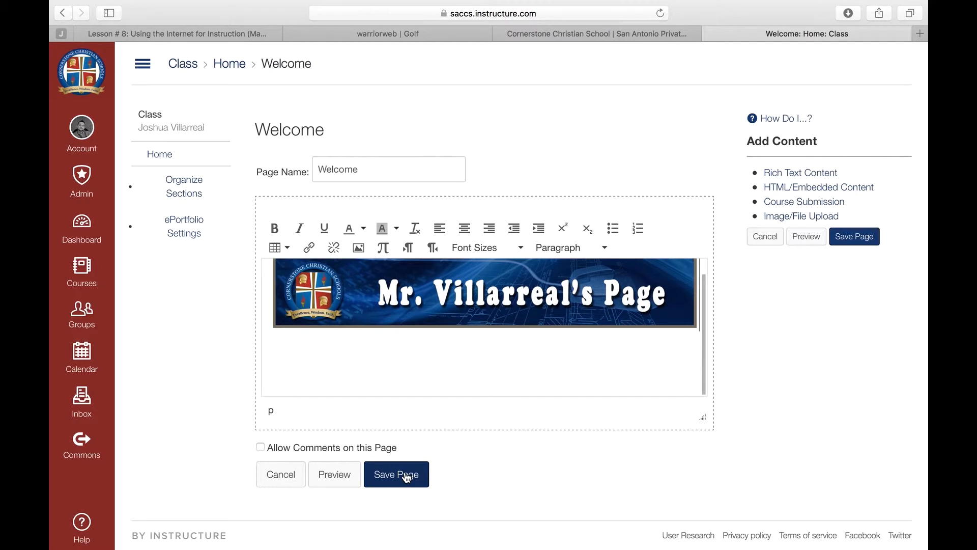
click(397, 474)
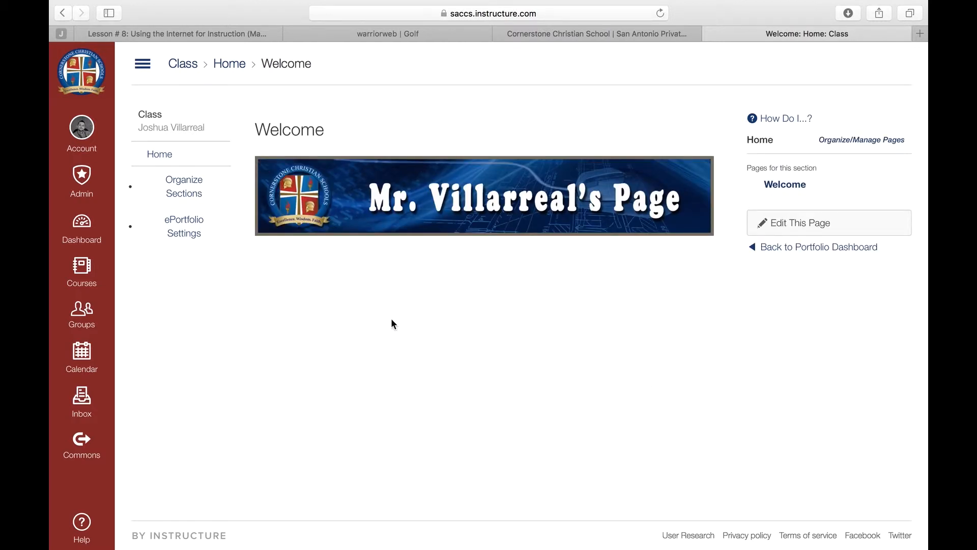
mouse_move(763, 229)
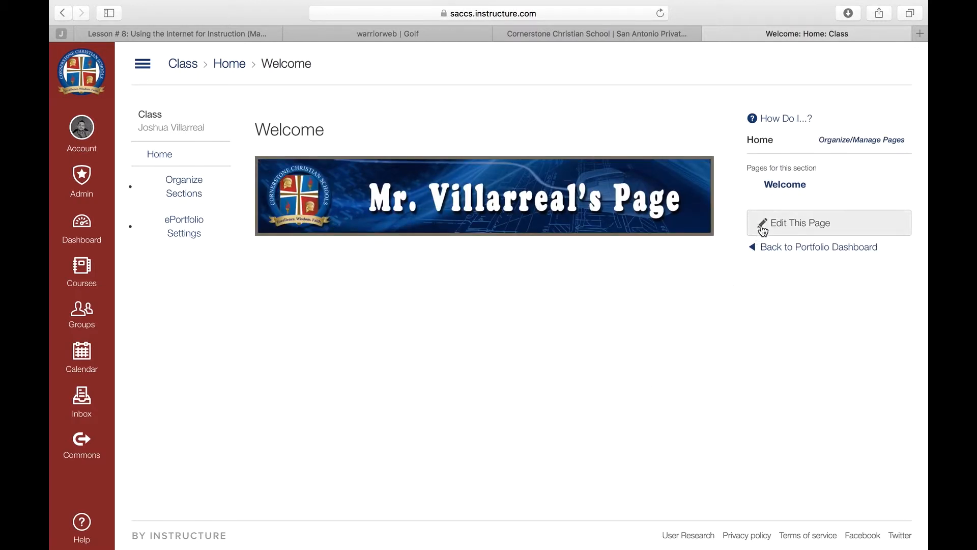
Add a text block reading "Welcome to my class!" under the banner, allow comments, and save.
click(799, 222)
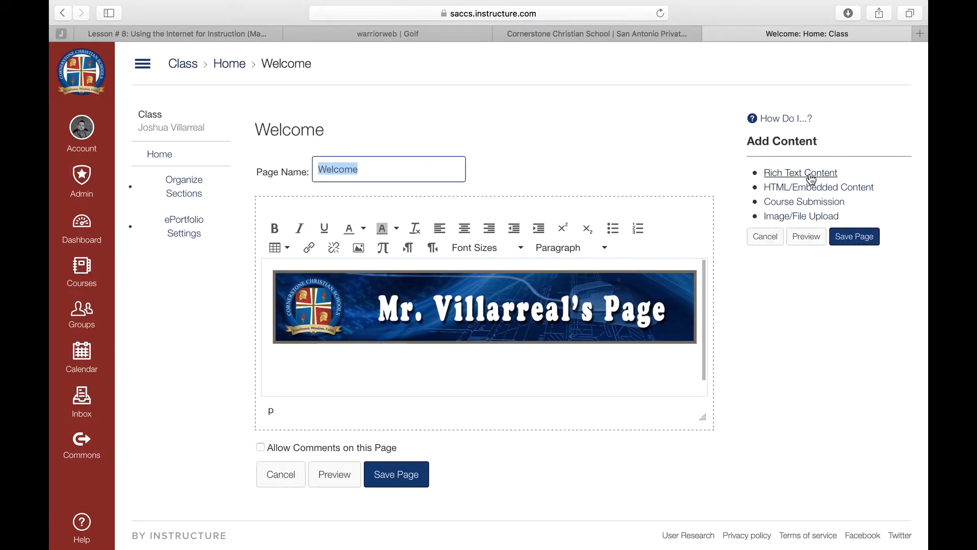
mouse_move(813, 181)
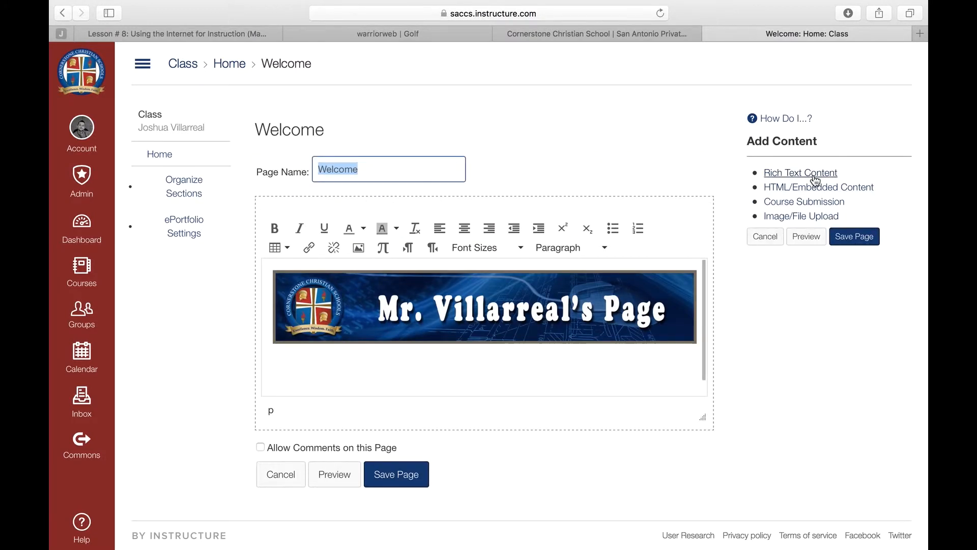
click(800, 173)
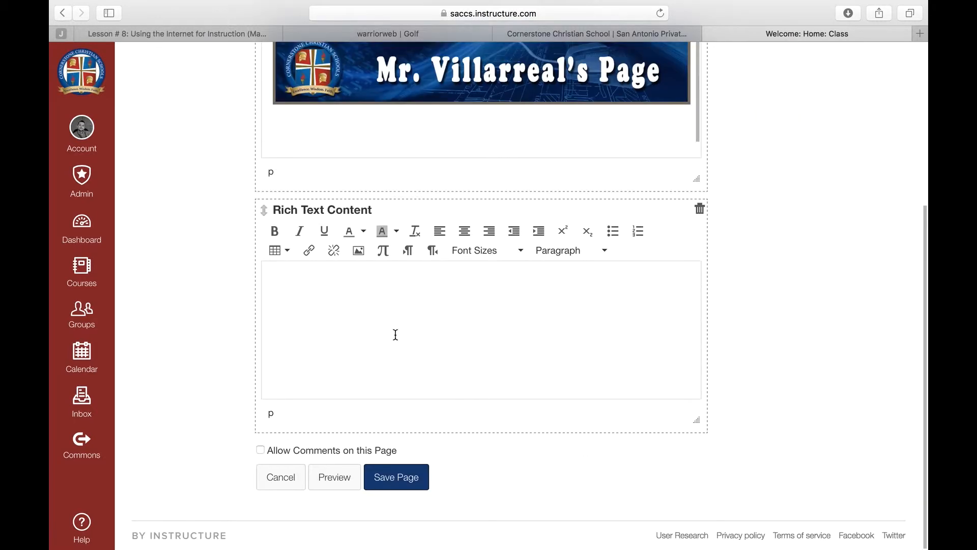
text(Welcome)
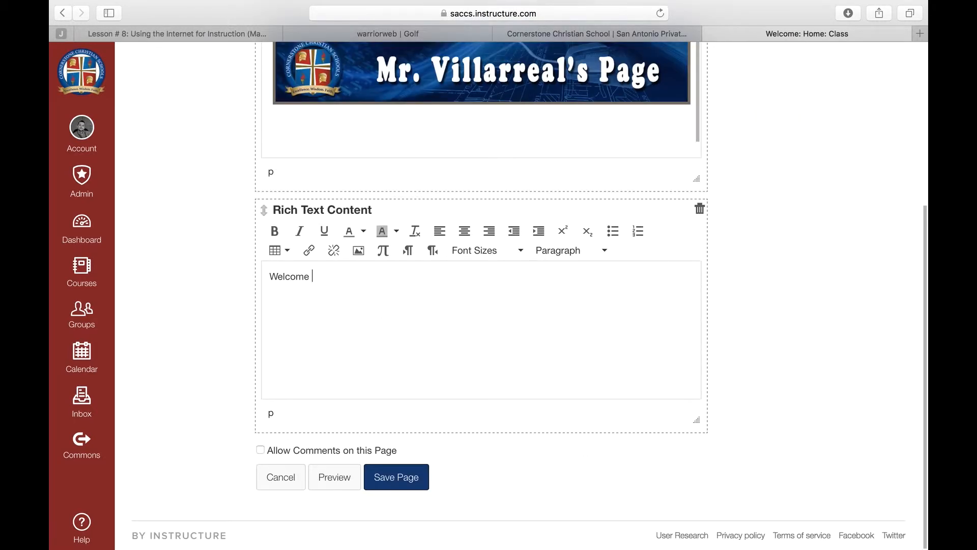
text(to my class)
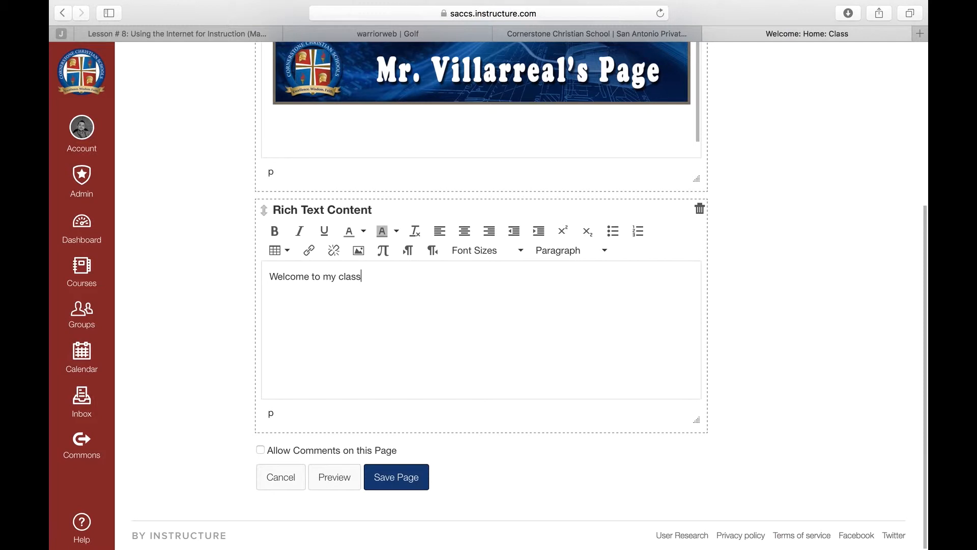
text(!)
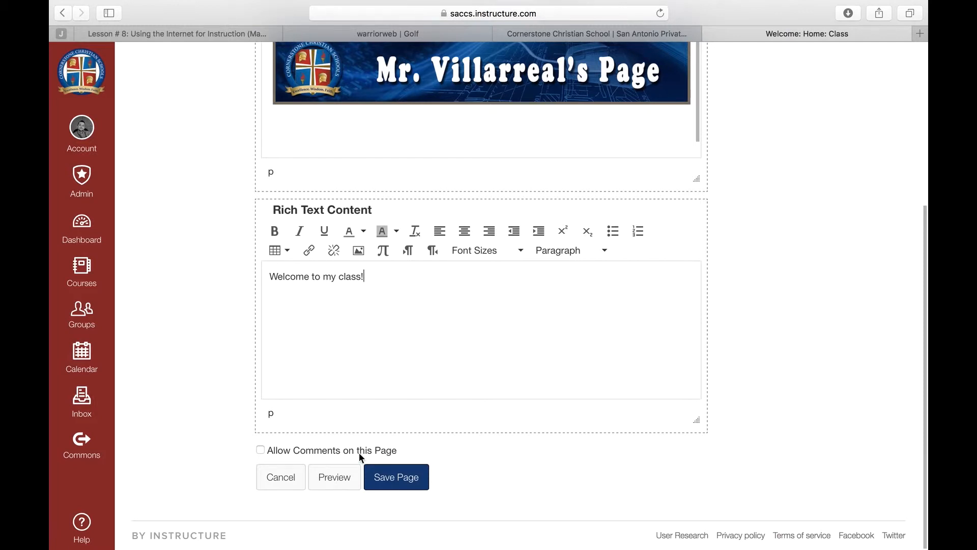
click(260, 450)
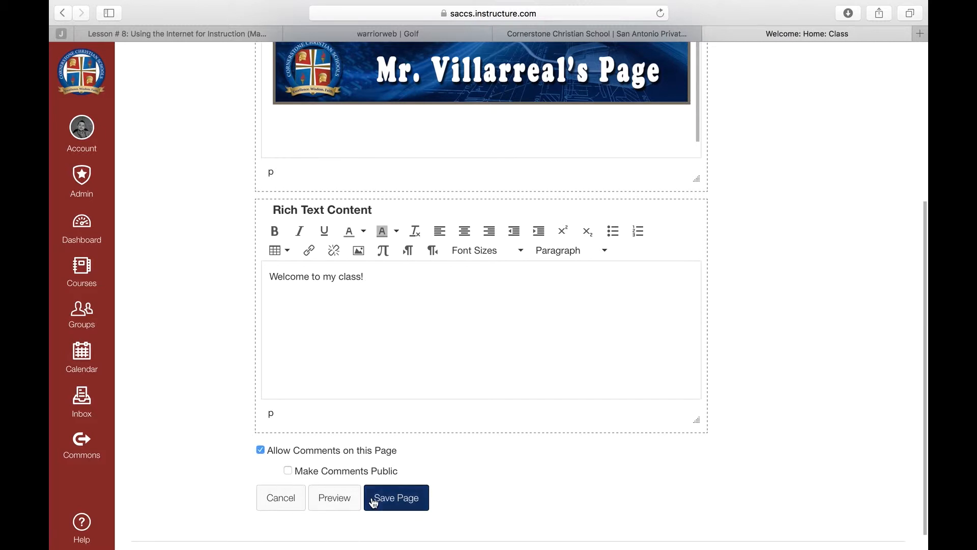
click(396, 497)
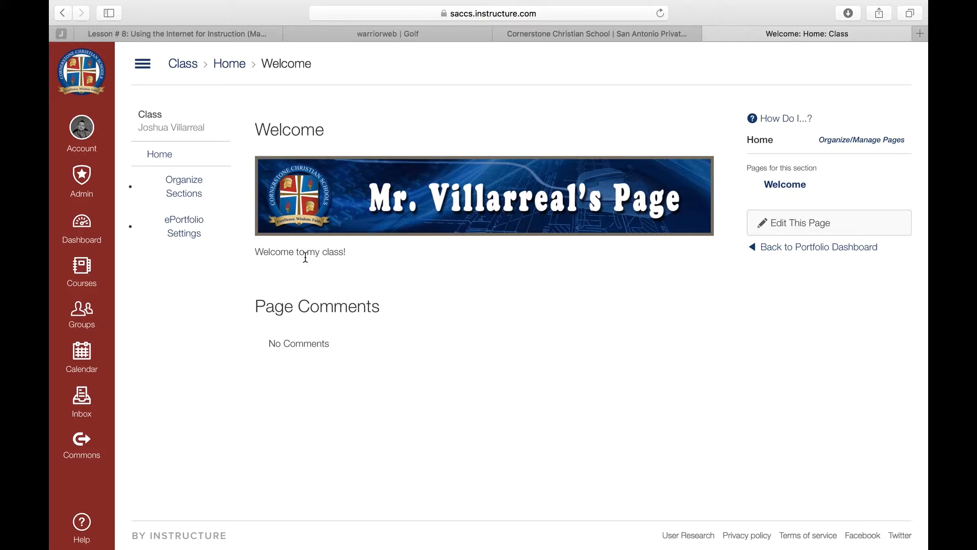
Edit the Welcome page and add "Syllabus" and "Materials" on new lines under the welcome text.
click(794, 223)
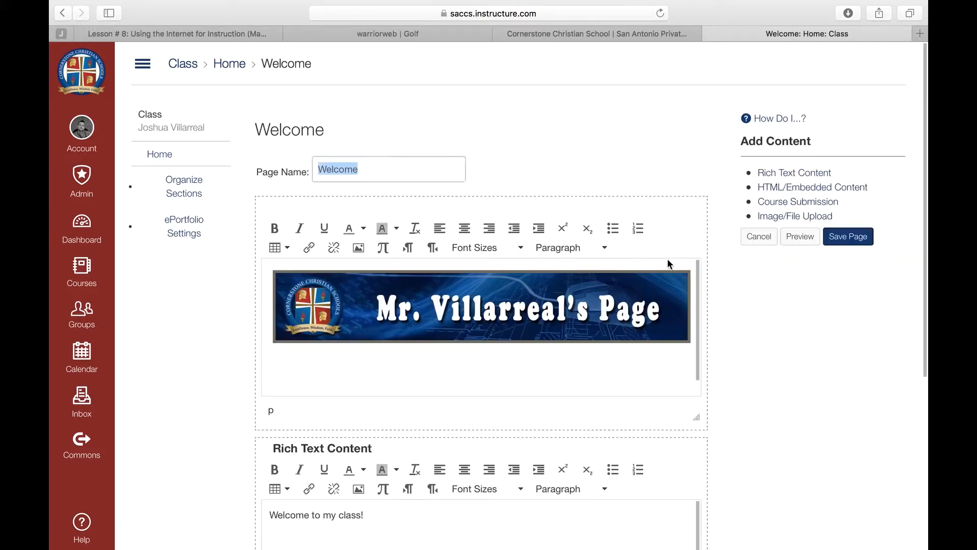
scroll(down, 3)
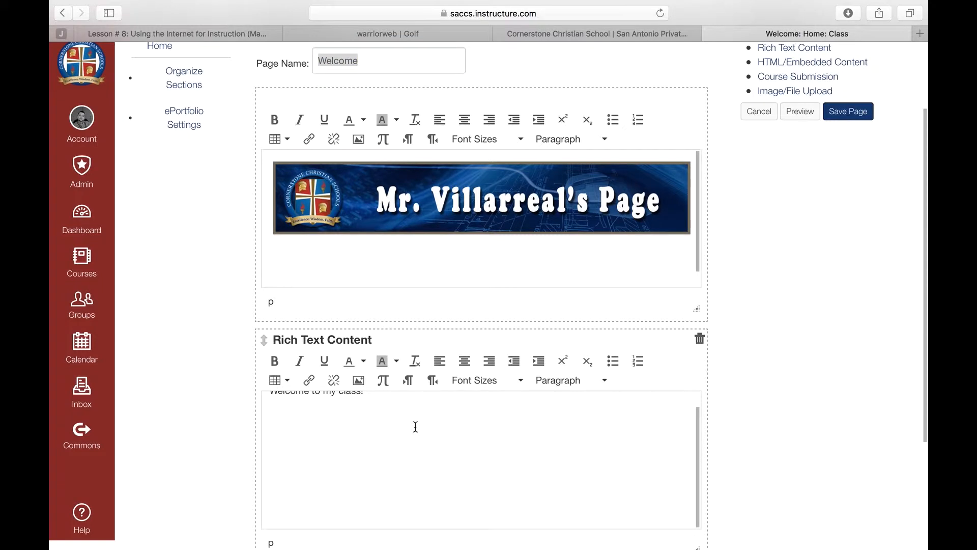
text(Syllabu)
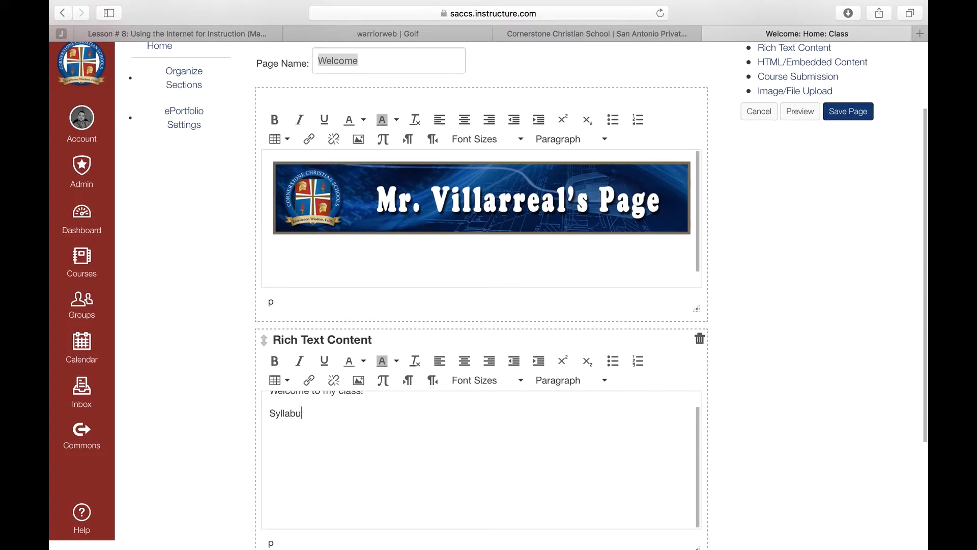
text(s)
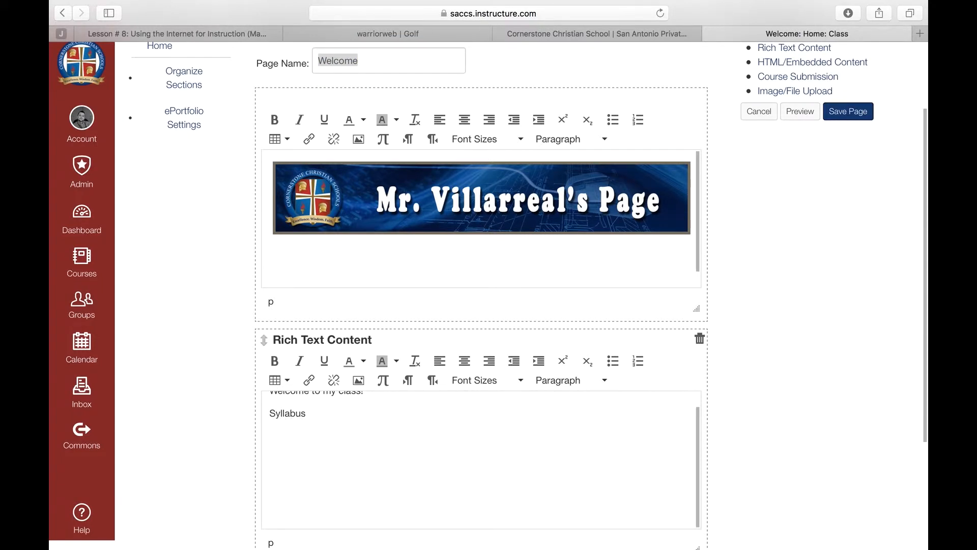
text(Materials)
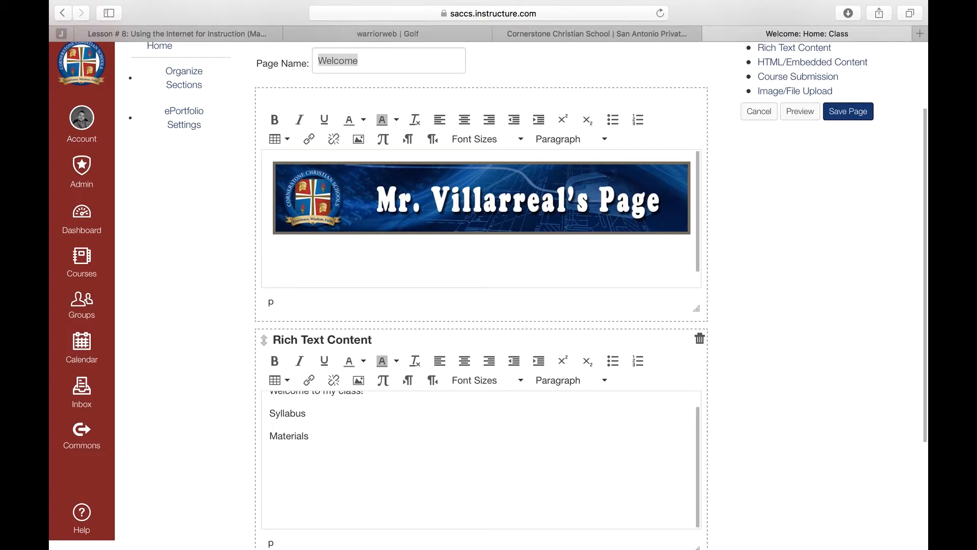
mouse_move(714, 328)
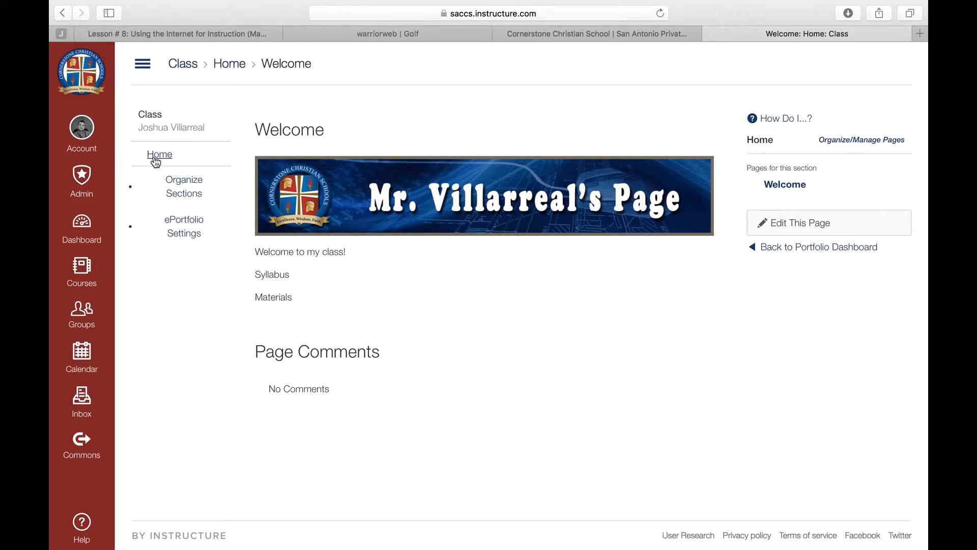
mouse_move(183, 184)
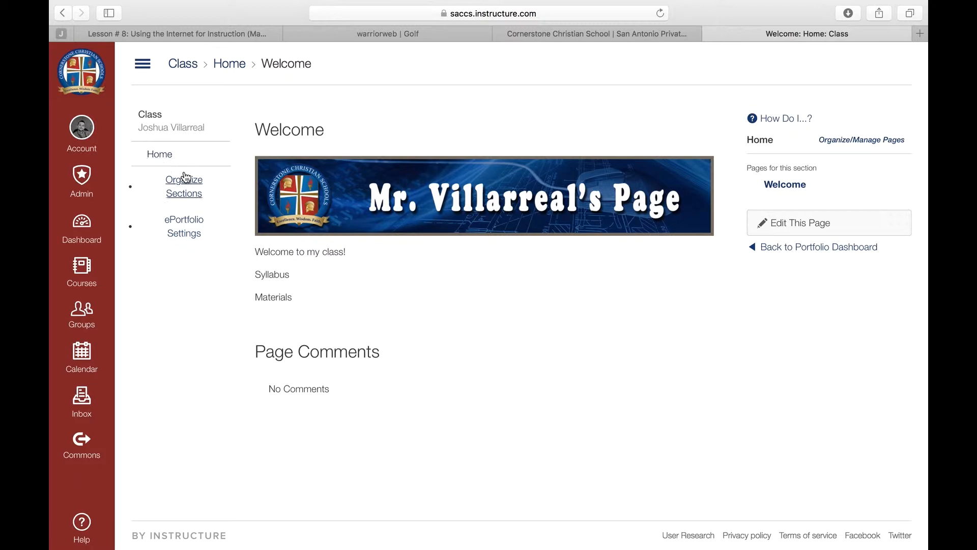
Add new portfolio sections named Biography and Resources and finish editing the section list.
click(184, 186)
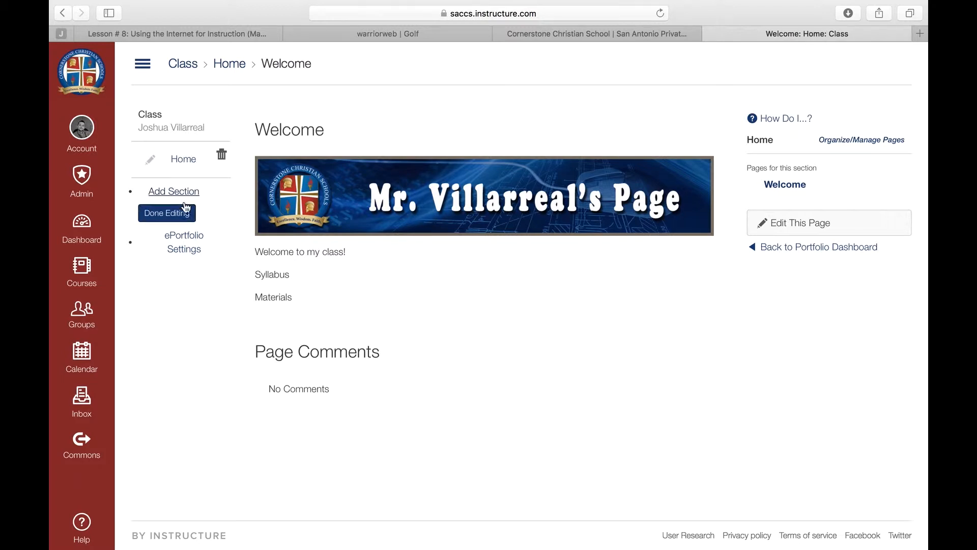
click(173, 191)
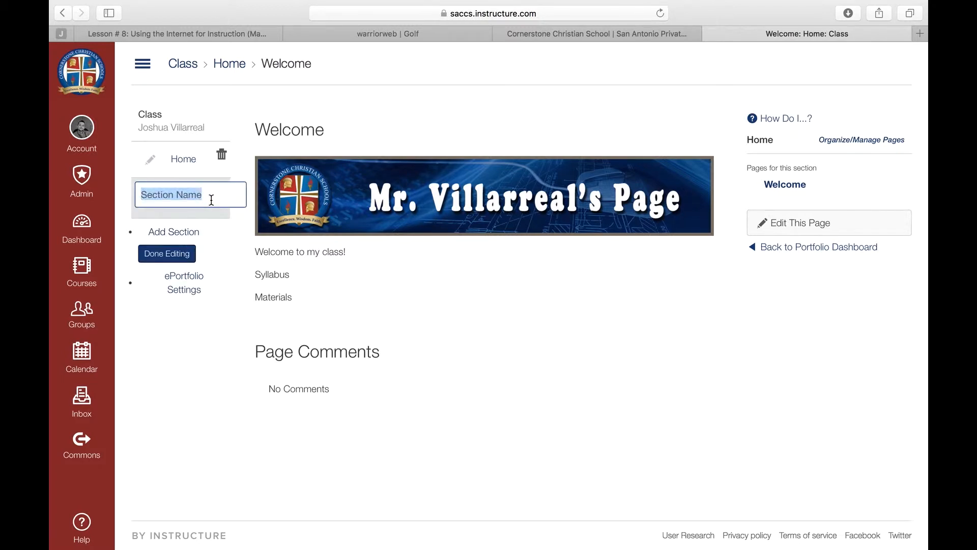
text(Biogrpa)
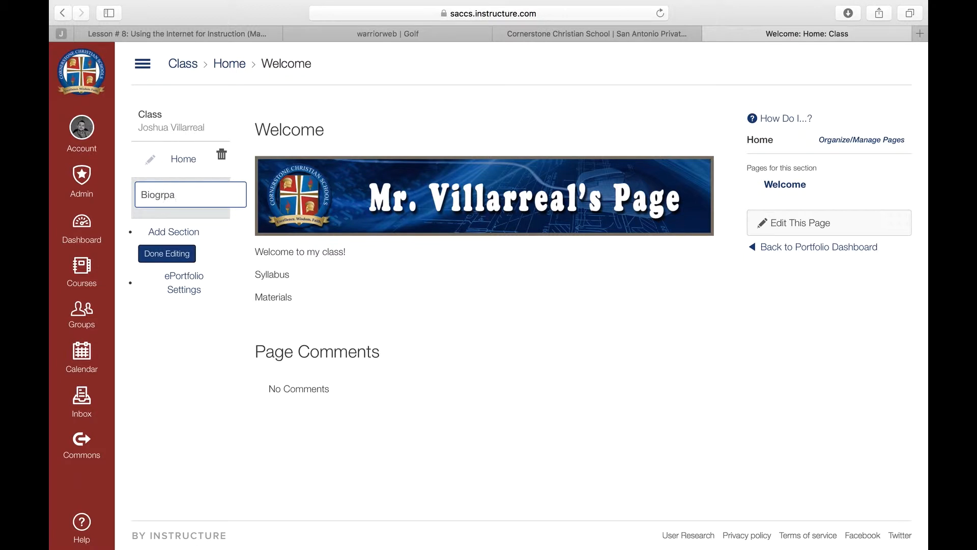
text(Biography)
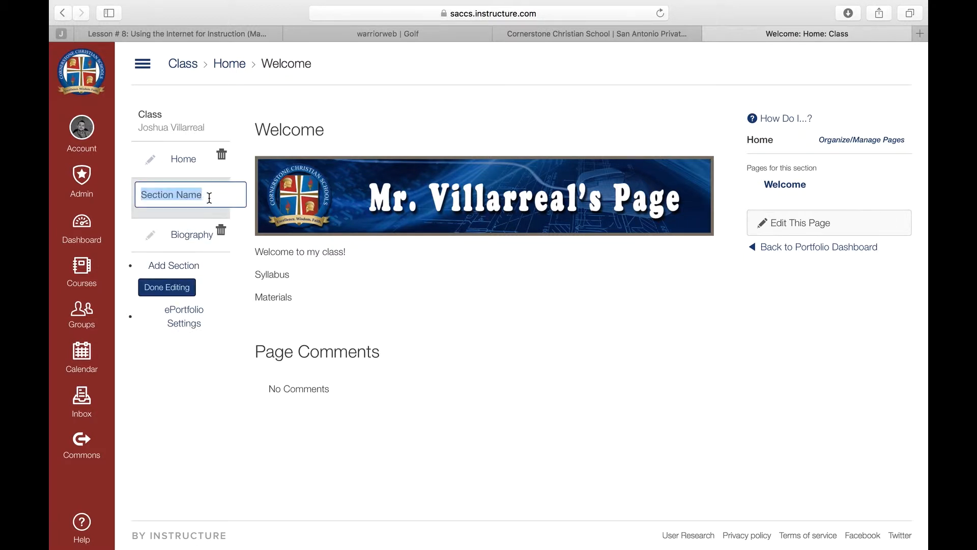
text(Resources)
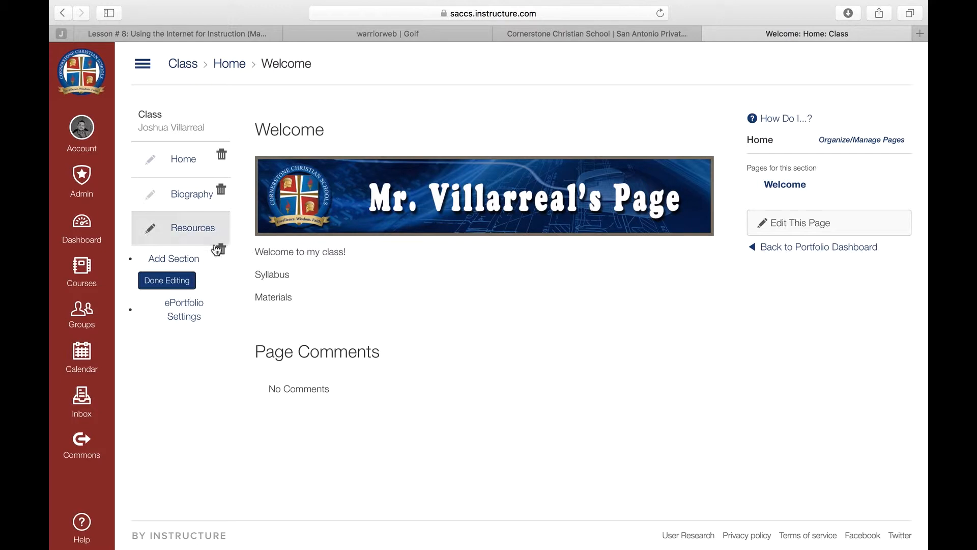
click(166, 280)
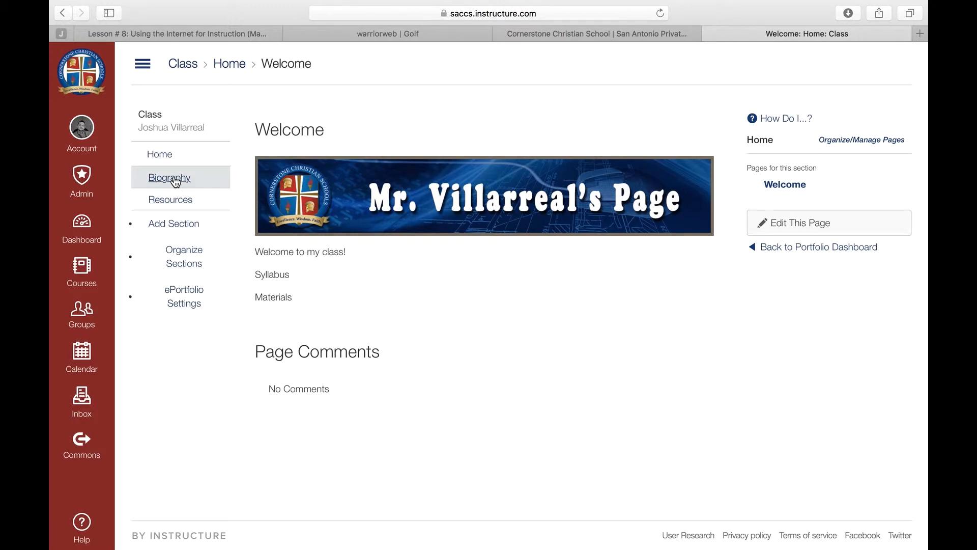
Visit the Biography and Resources sections, then return to the Home section.
click(168, 177)
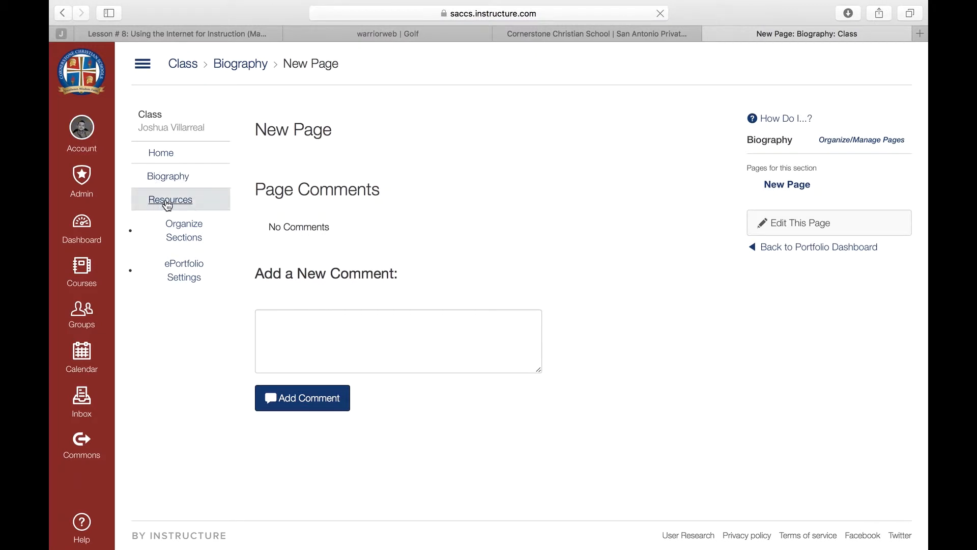
click(169, 200)
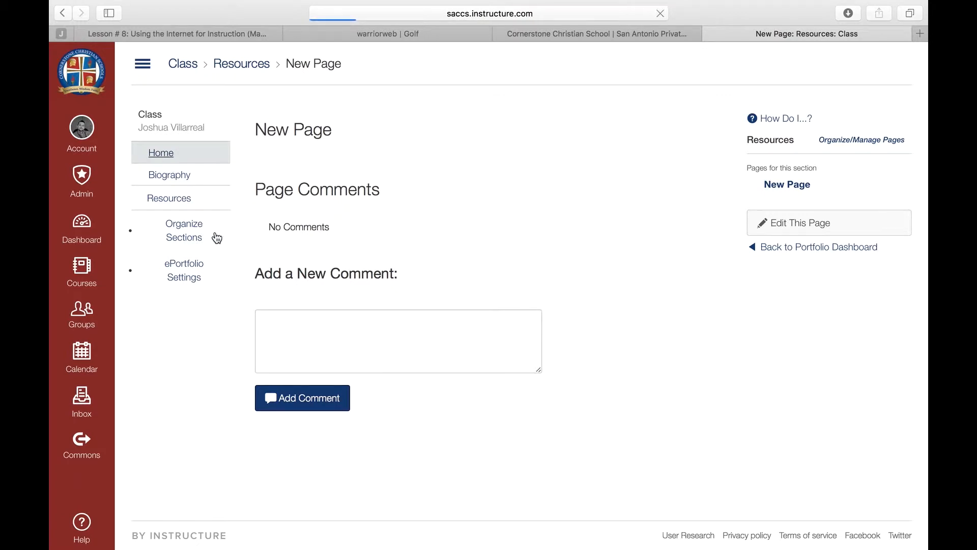
click(160, 153)
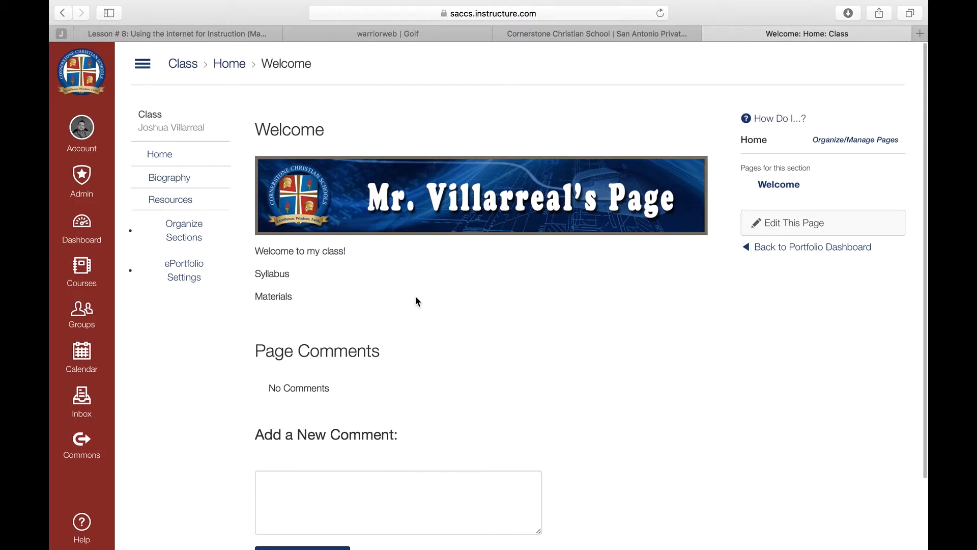
mouse_move(169, 177)
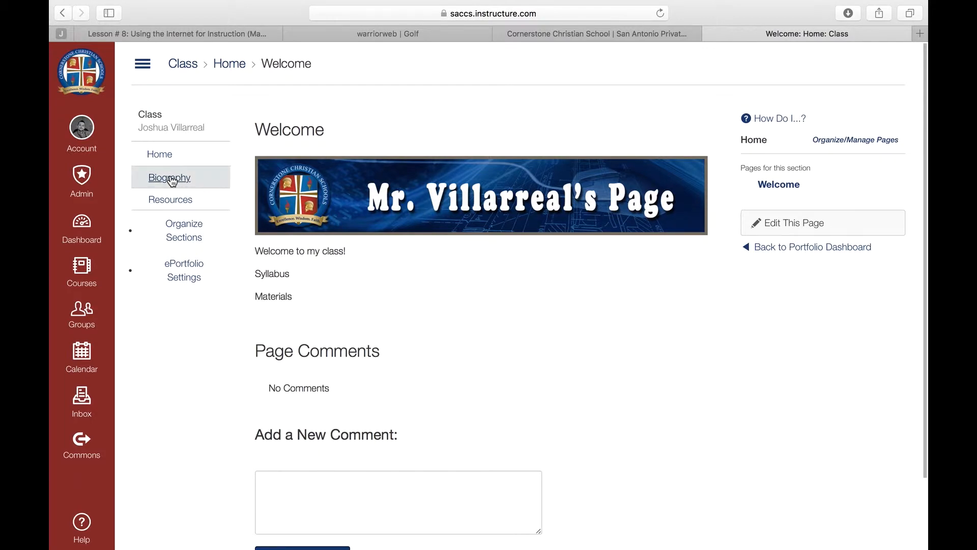
mouse_move(791, 227)
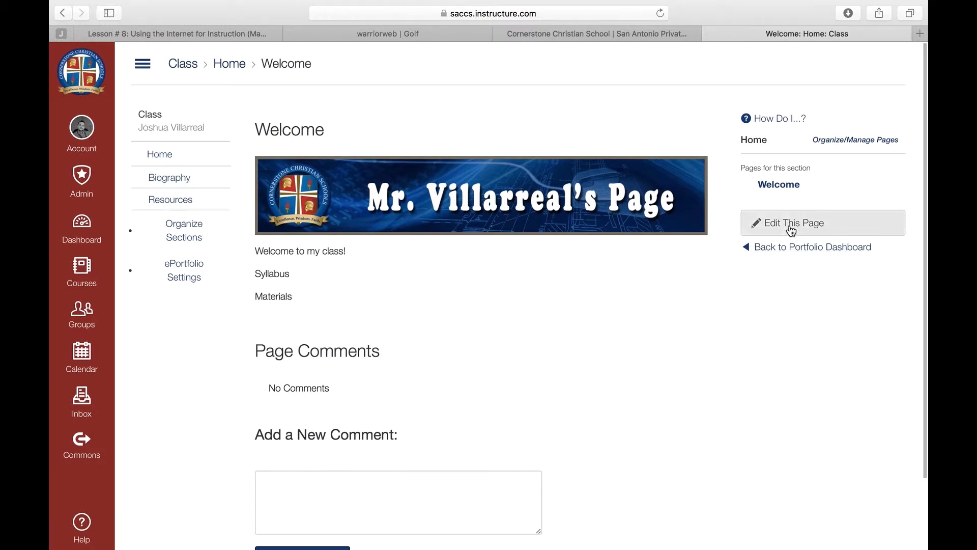
Edit the Welcome page and insert a folder icon image from the icons folder below Materials.
click(791, 222)
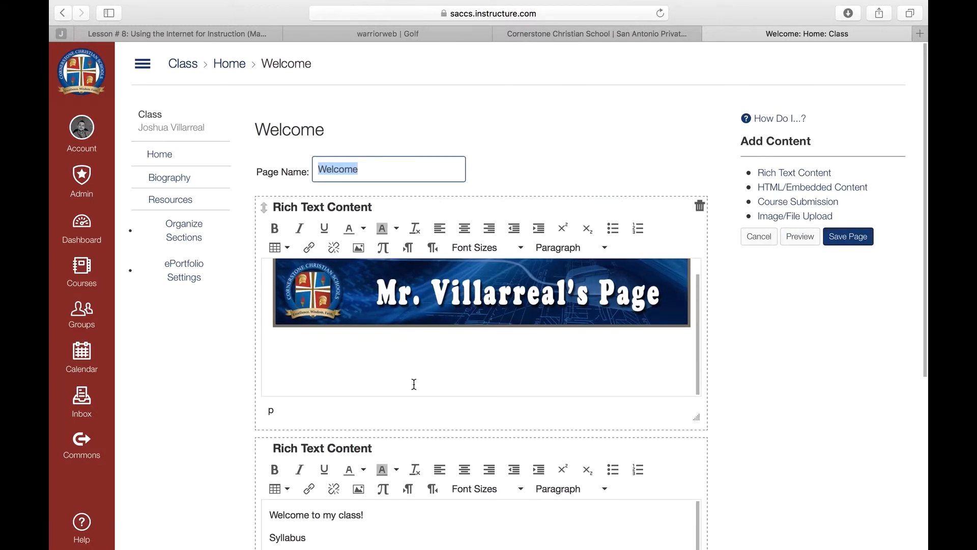
scroll(down, 3)
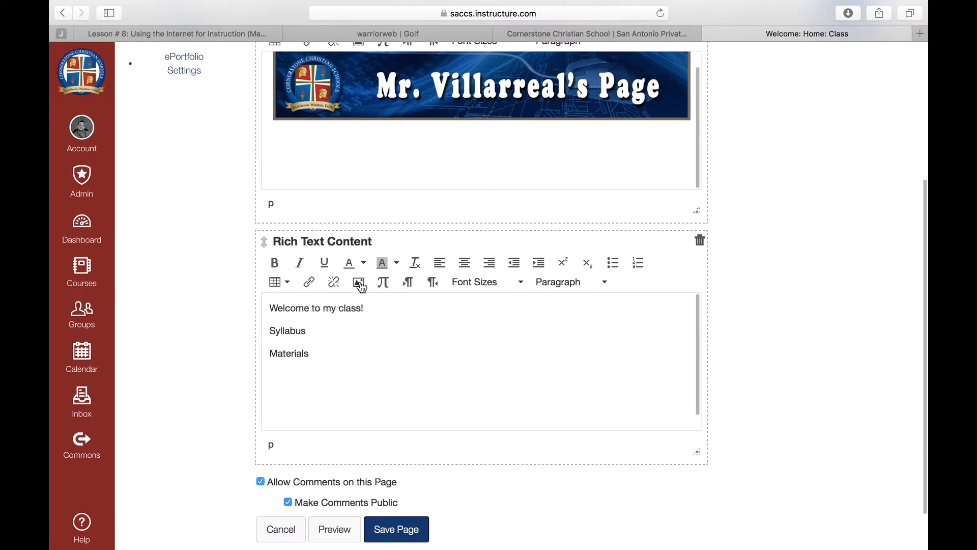
click(359, 283)
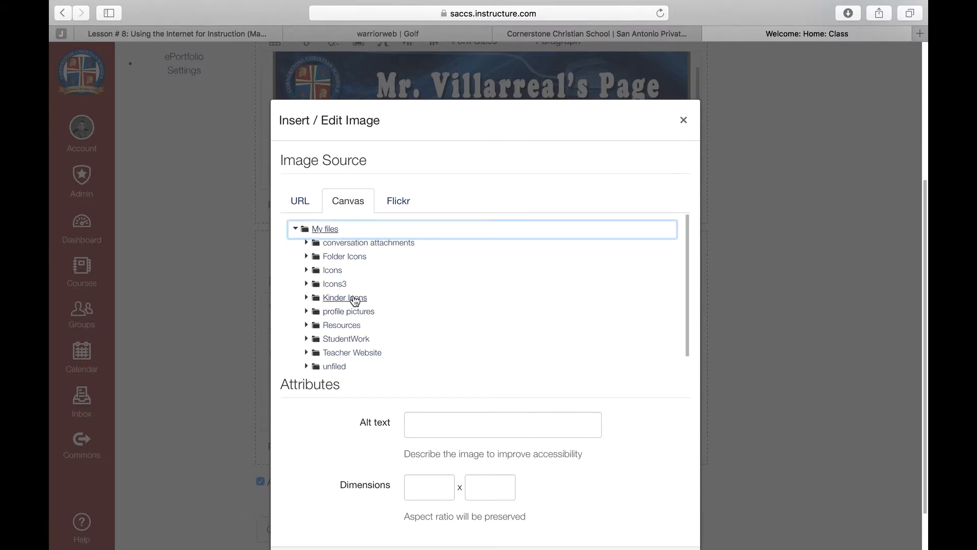
click(344, 256)
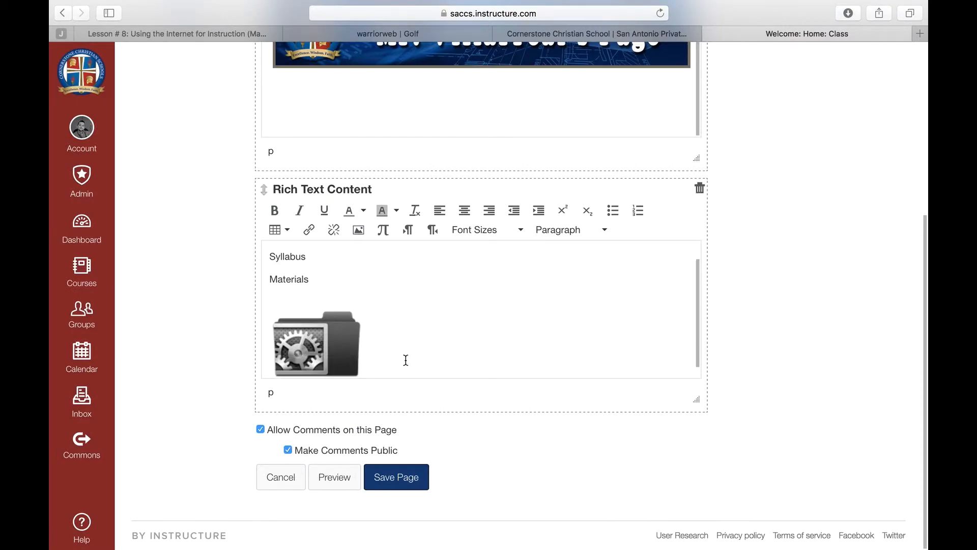
click(316, 345)
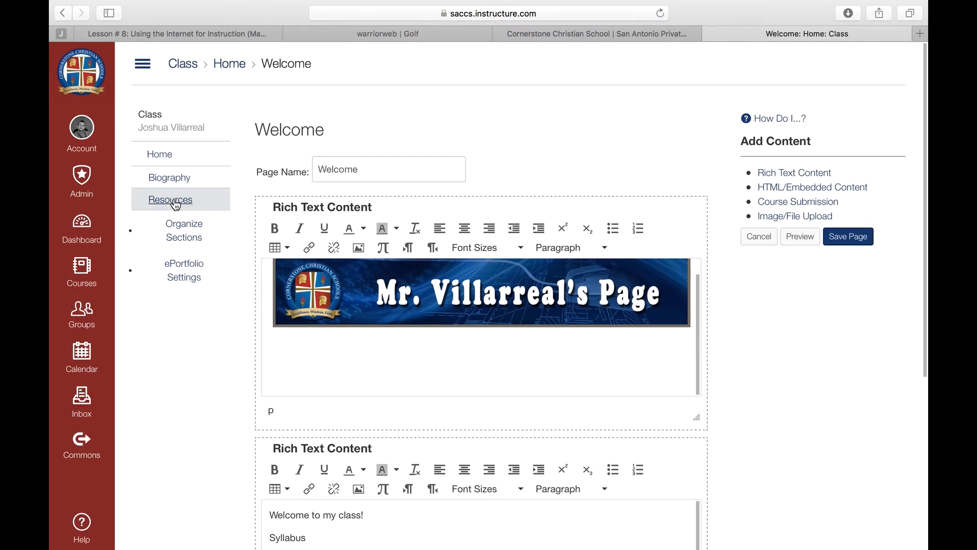
Link the folder icon to a URL, save the Welcome page, and go to the Resources section.
right_click(169, 200)
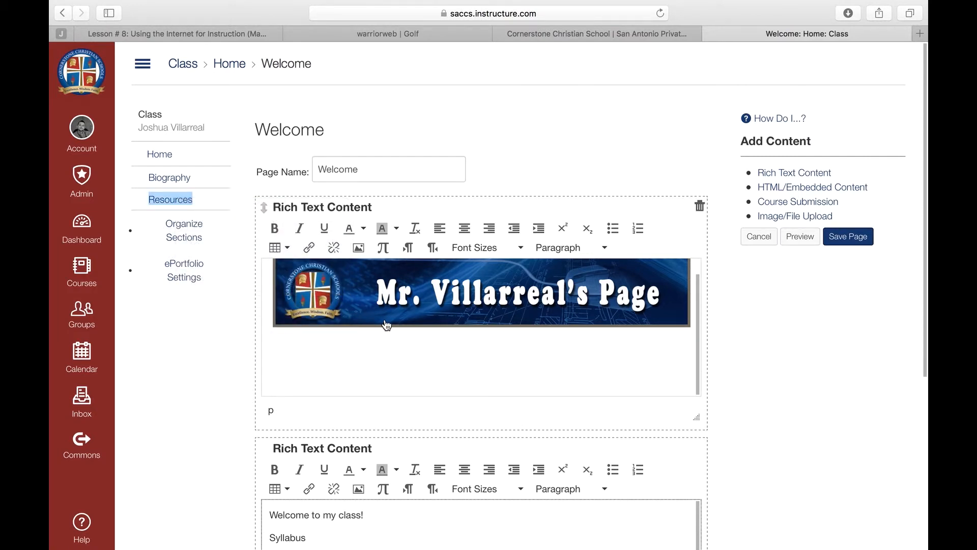
scroll(down, 3)
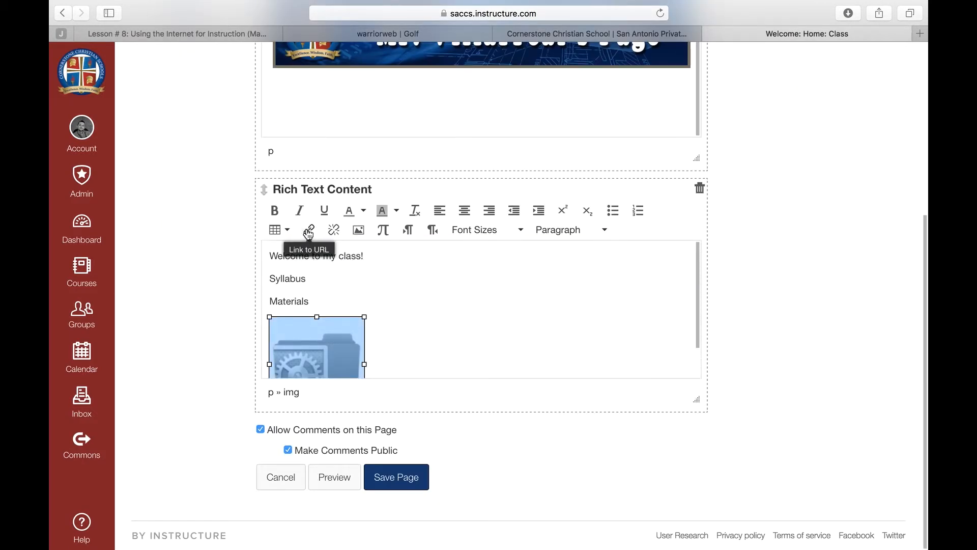
click(308, 230)
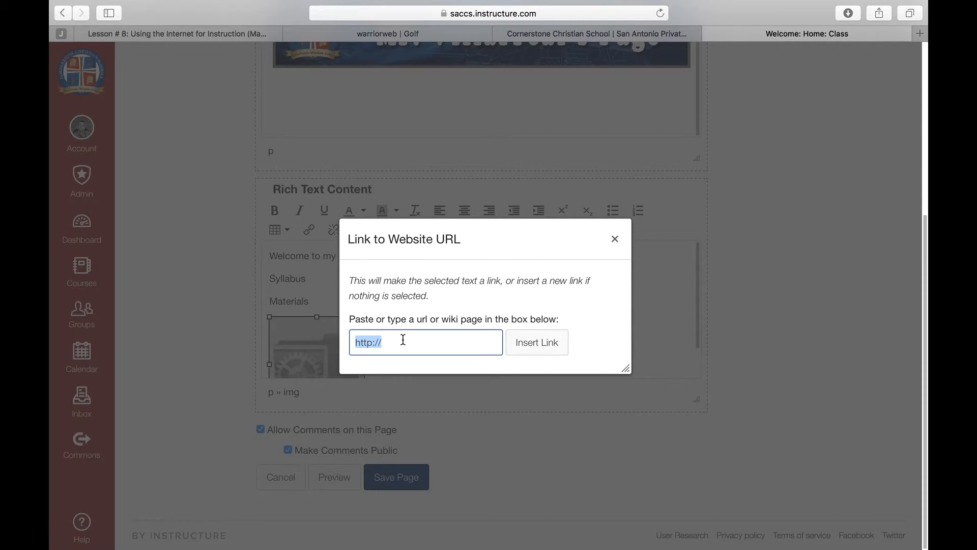
click(614, 239)
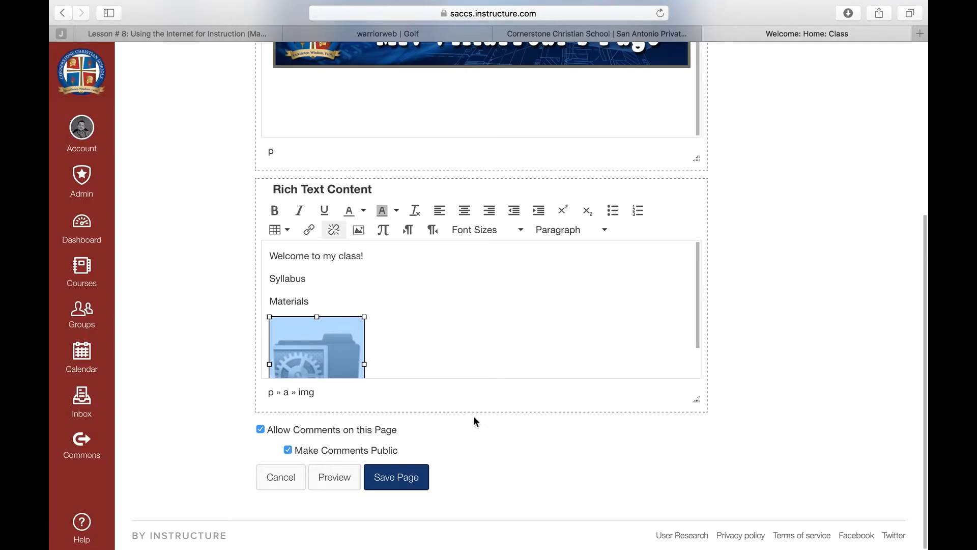
click(396, 477)
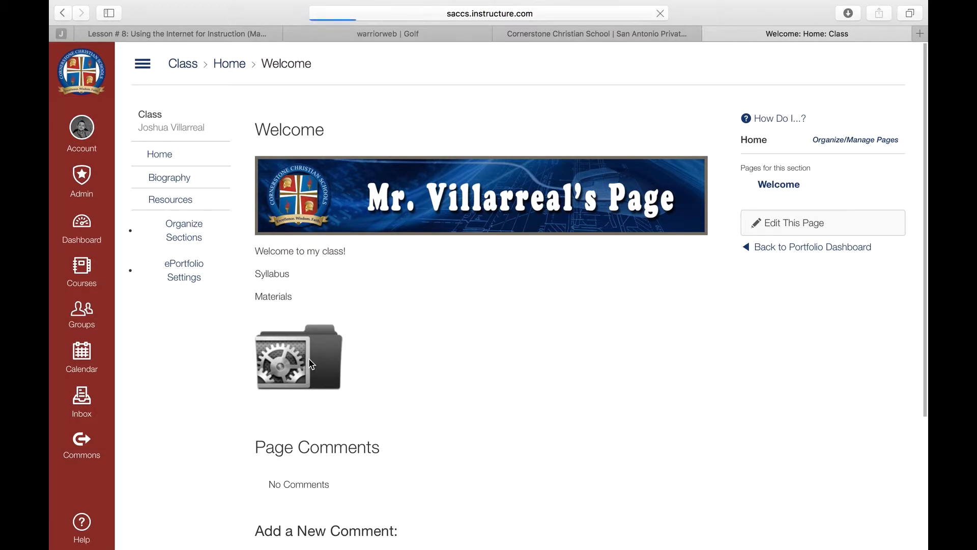
click(169, 200)
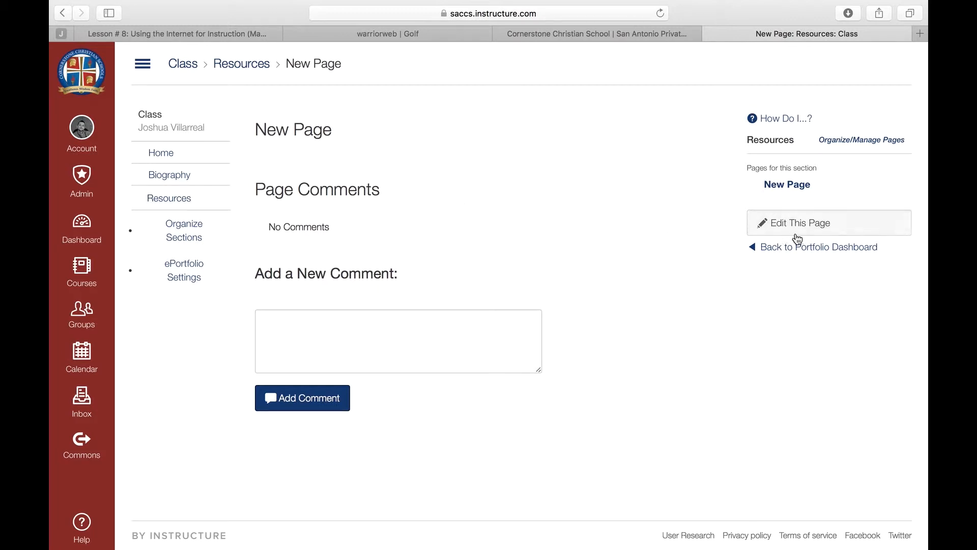
Rename the Resources section's new page to "Resources" and save it.
click(800, 223)
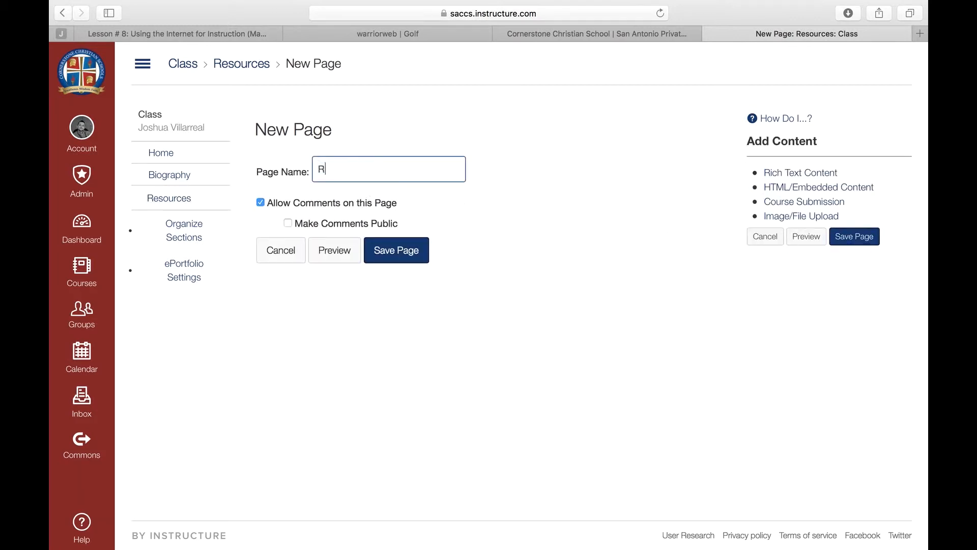
text(esources)
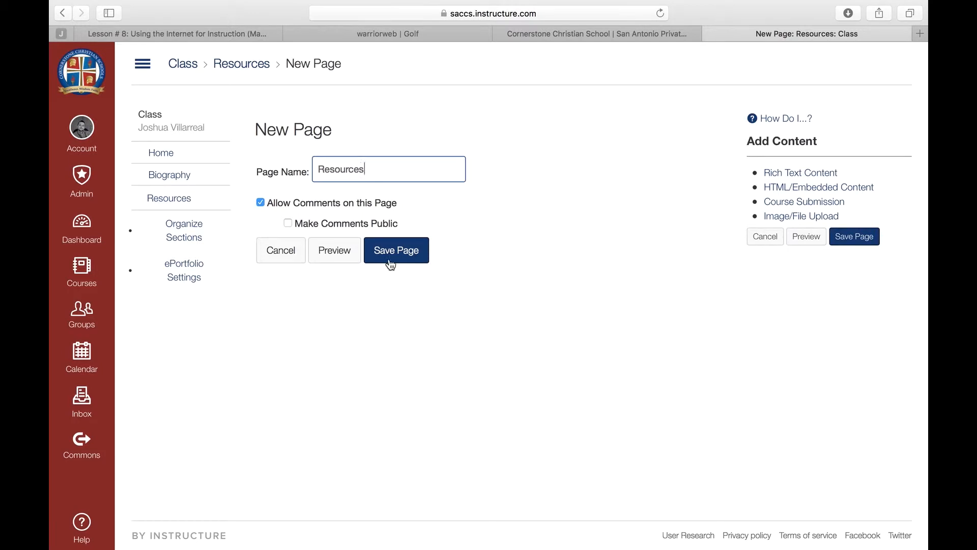
click(396, 250)
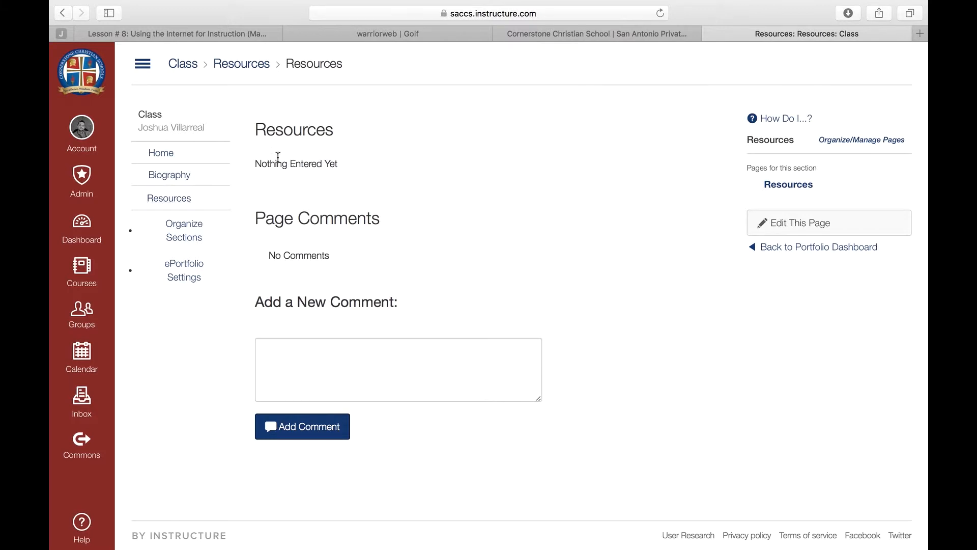
mouse_move(320, 195)
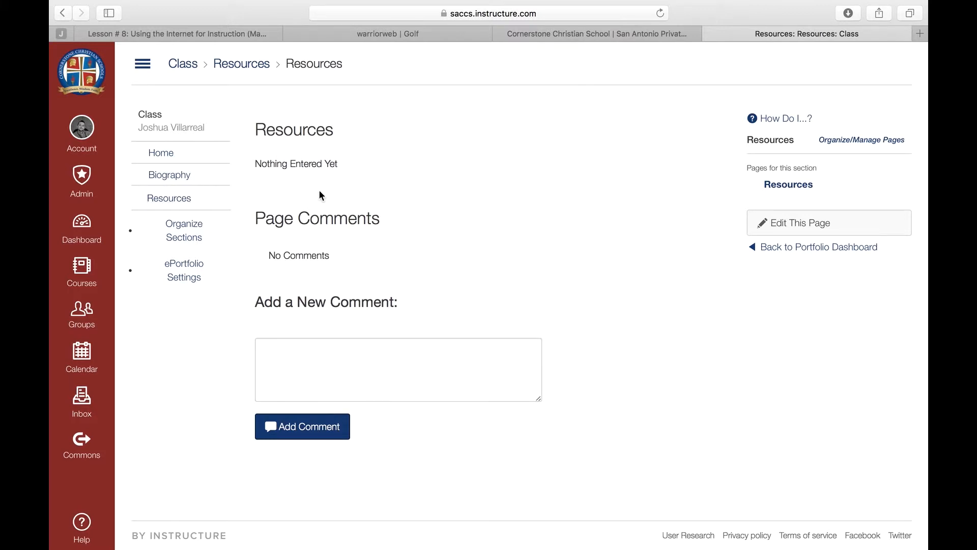
mouse_move(97, 187)
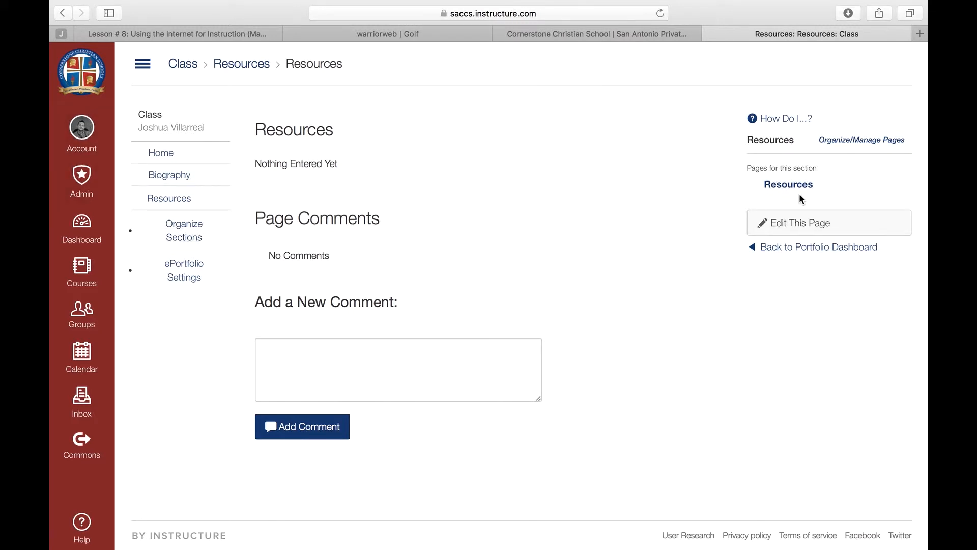
mouse_move(788, 184)
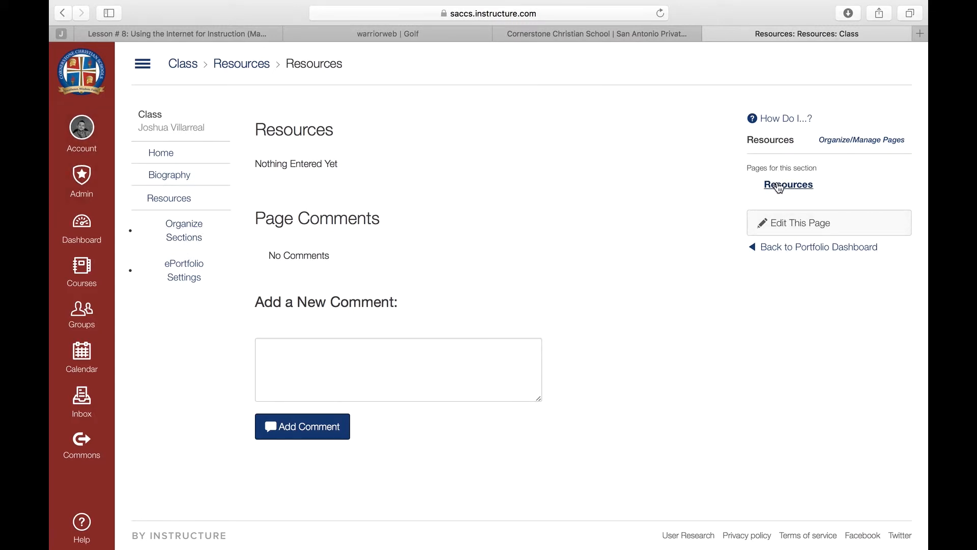
Add another page named "Renweb" to the Resources section via Organize/Manage Pages.
click(862, 139)
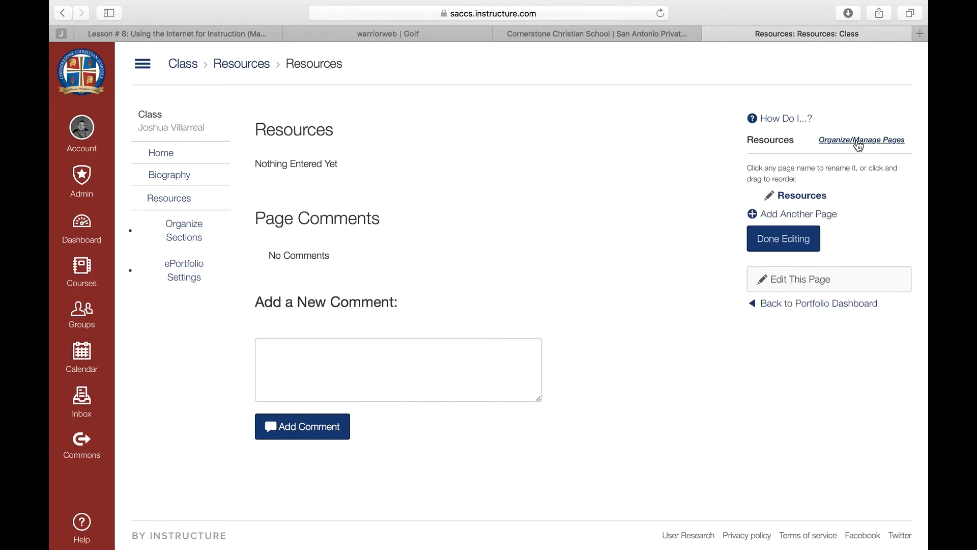
mouse_move(798, 213)
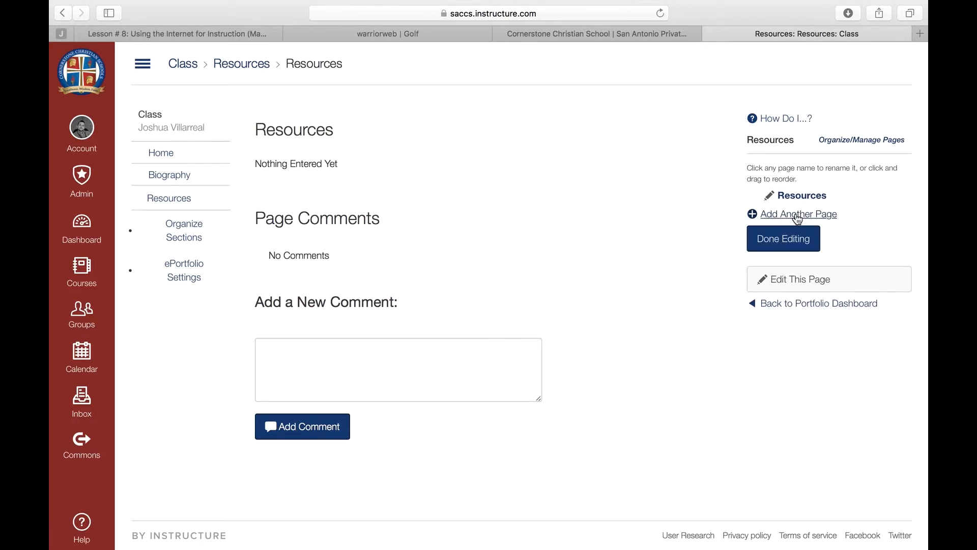
click(800, 214)
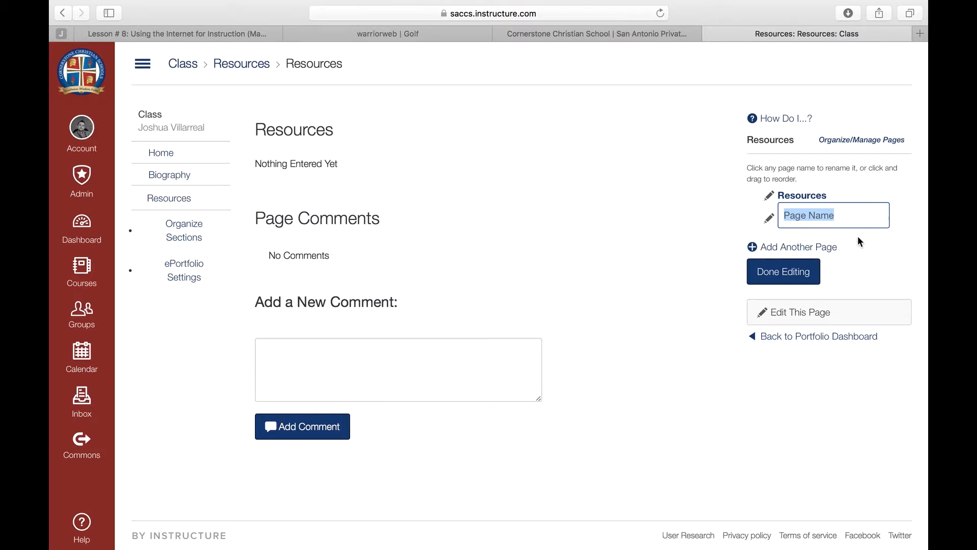
text(Renweb)
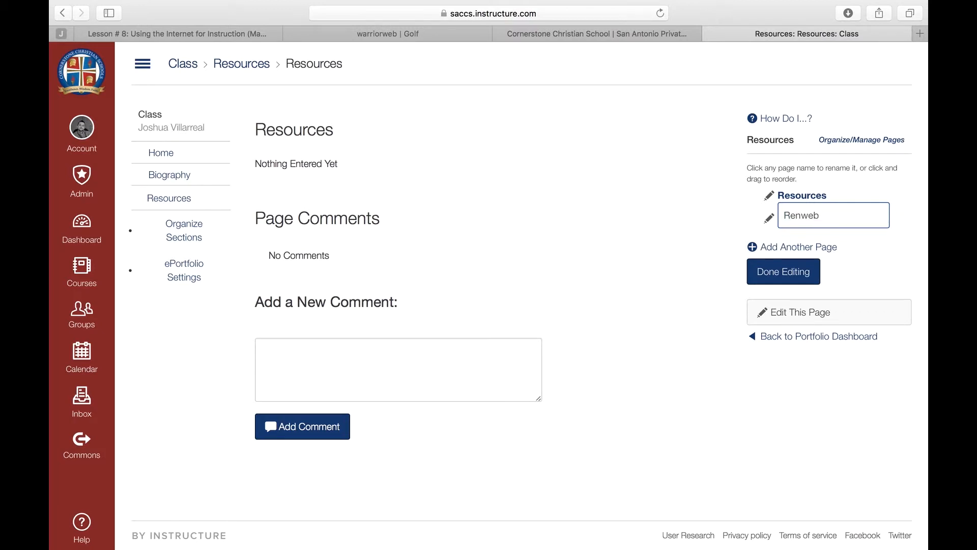
mouse_move(783, 272)
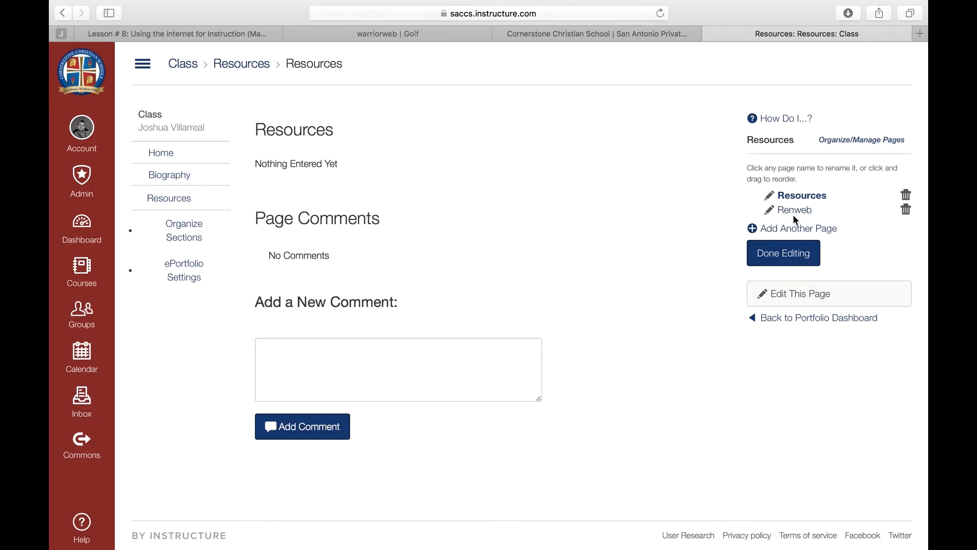
mouse_move(794, 297)
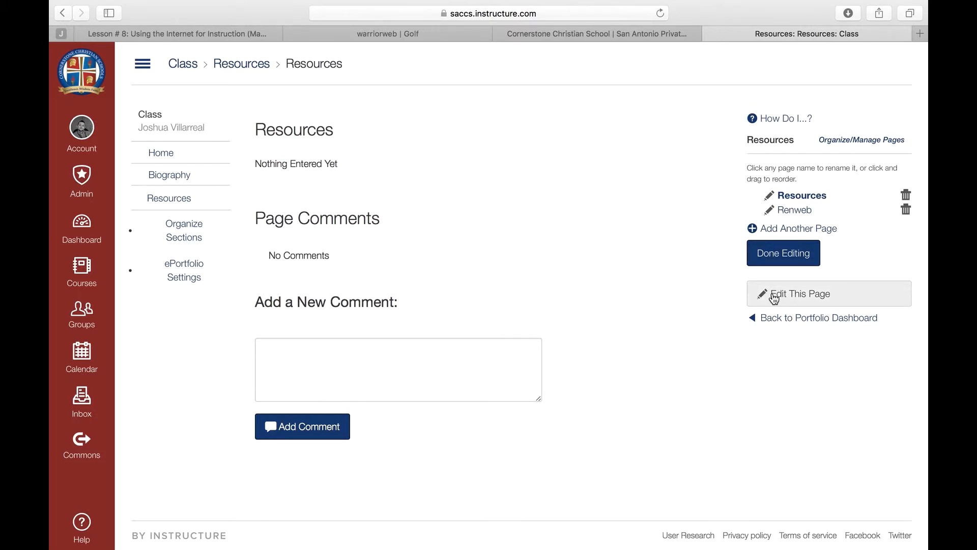
Edit the Resources page and embed the renweb.png logo from My files into its content.
click(805, 294)
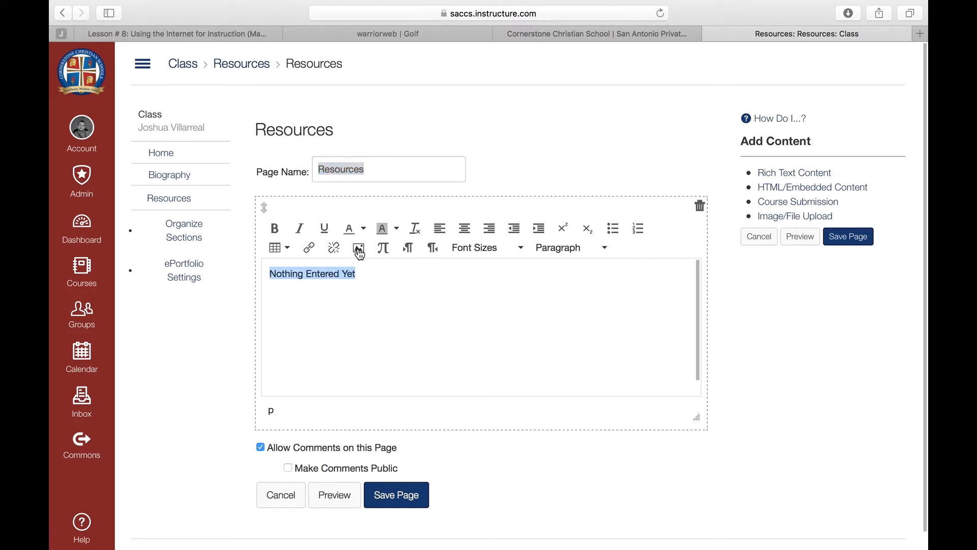
click(359, 247)
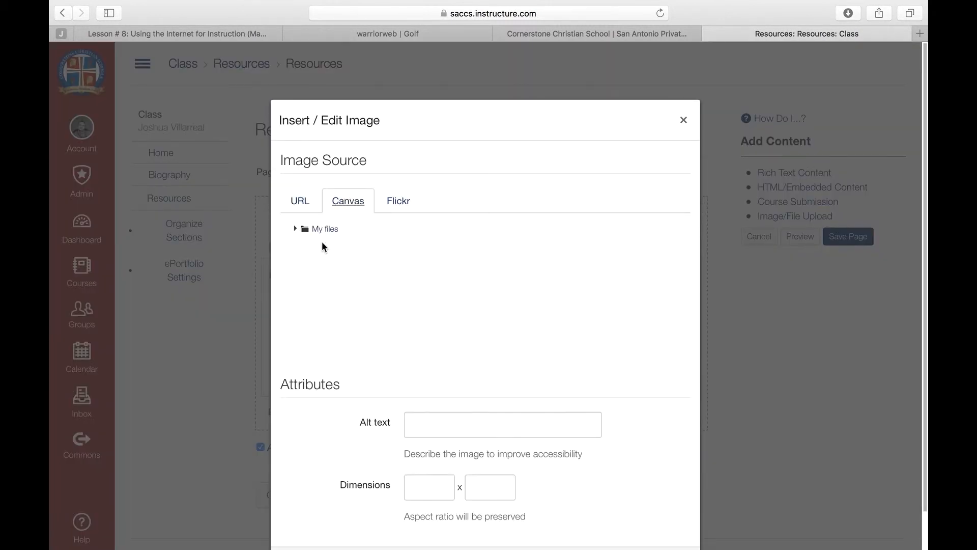
click(324, 228)
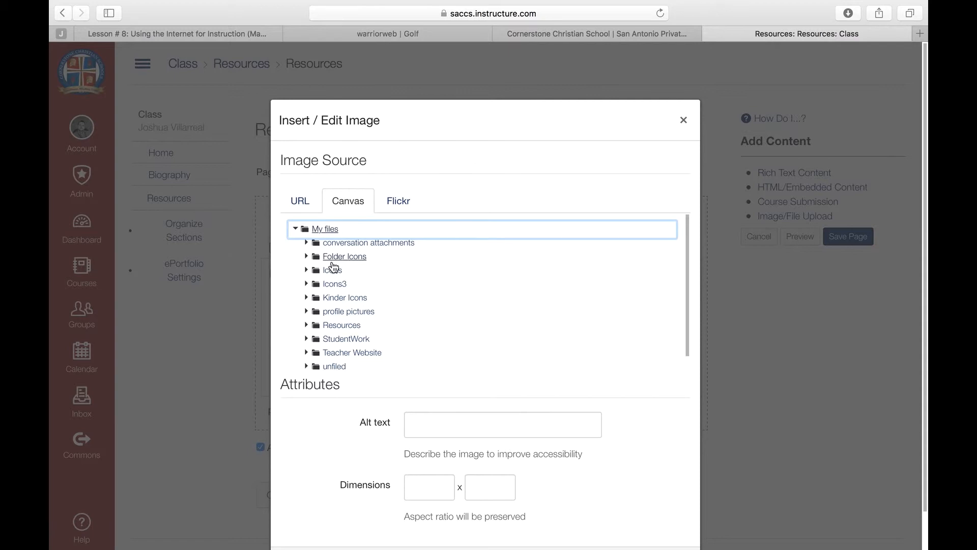
click(306, 256)
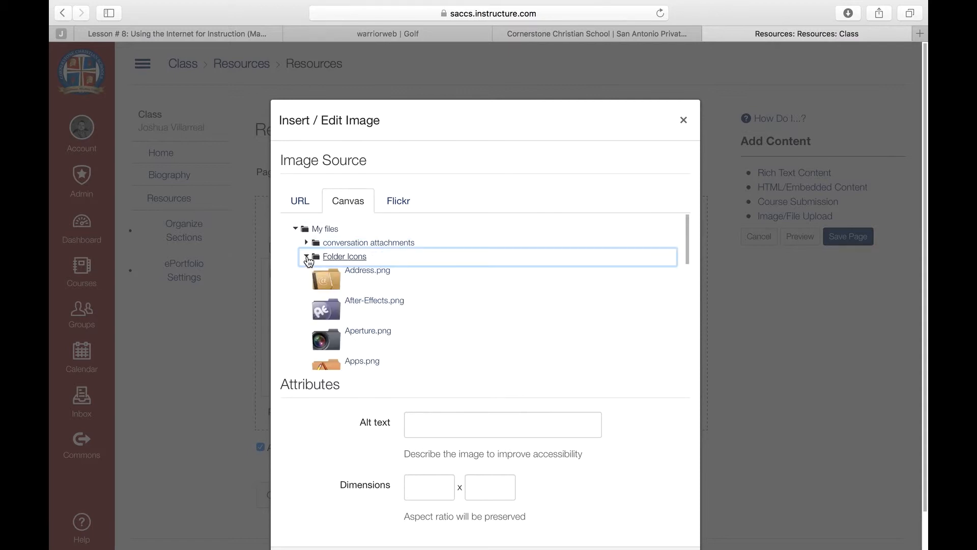
click(306, 256)
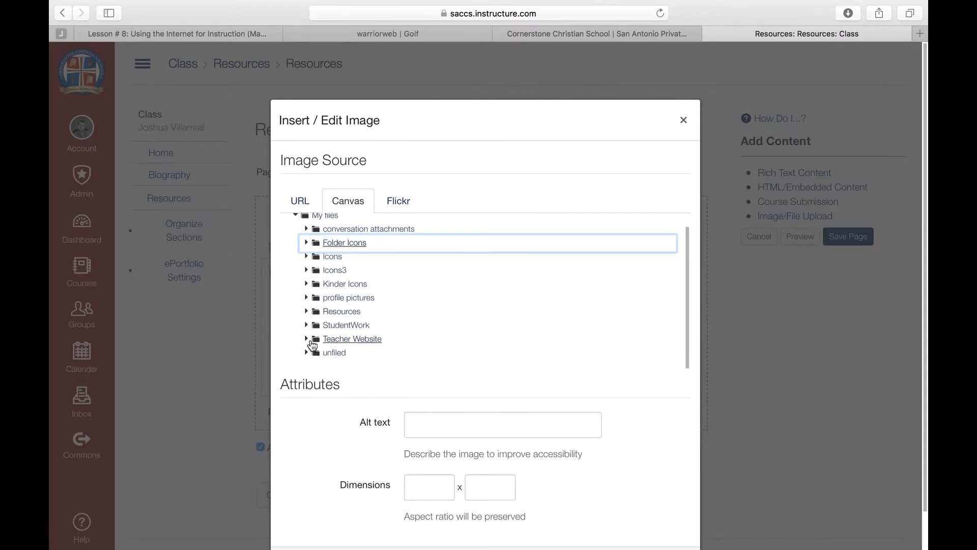
scroll(down, 3)
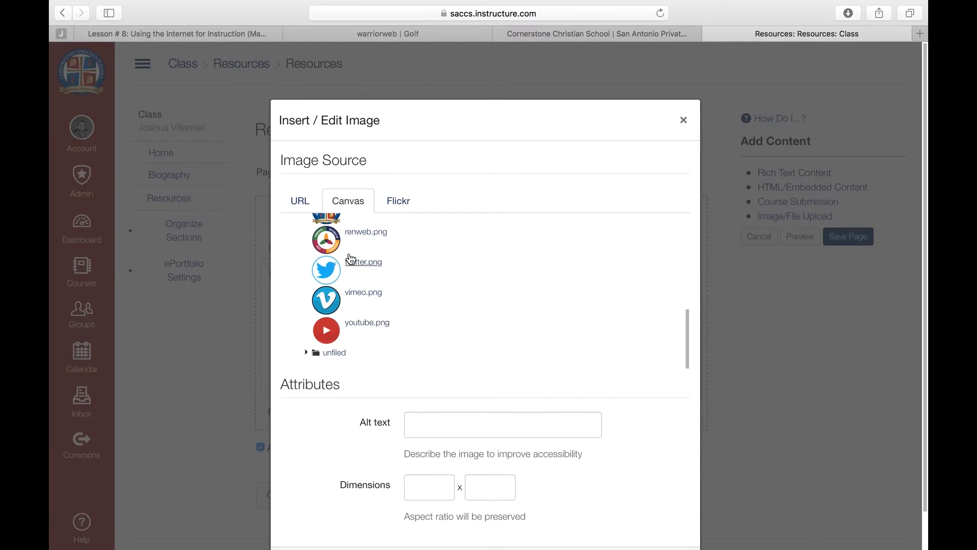
click(365, 231)
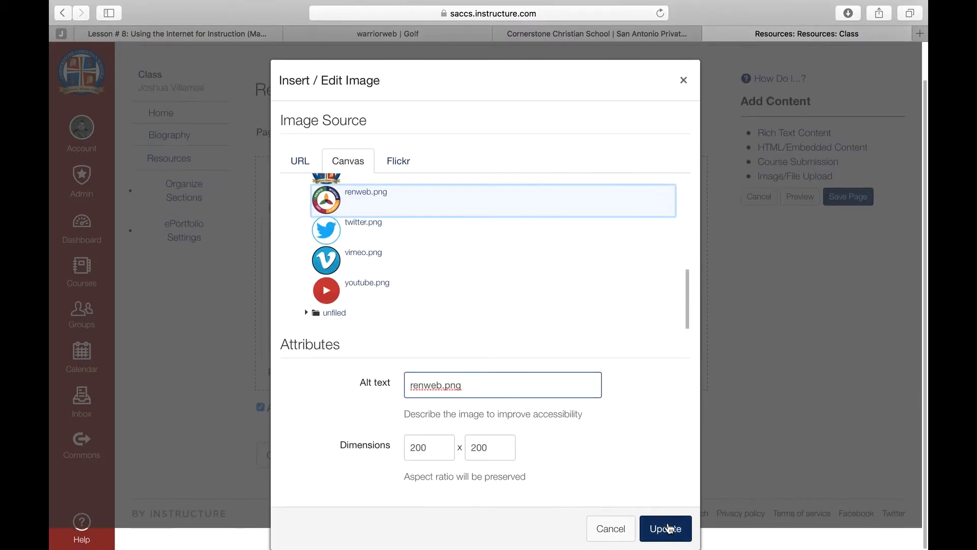
click(666, 528)
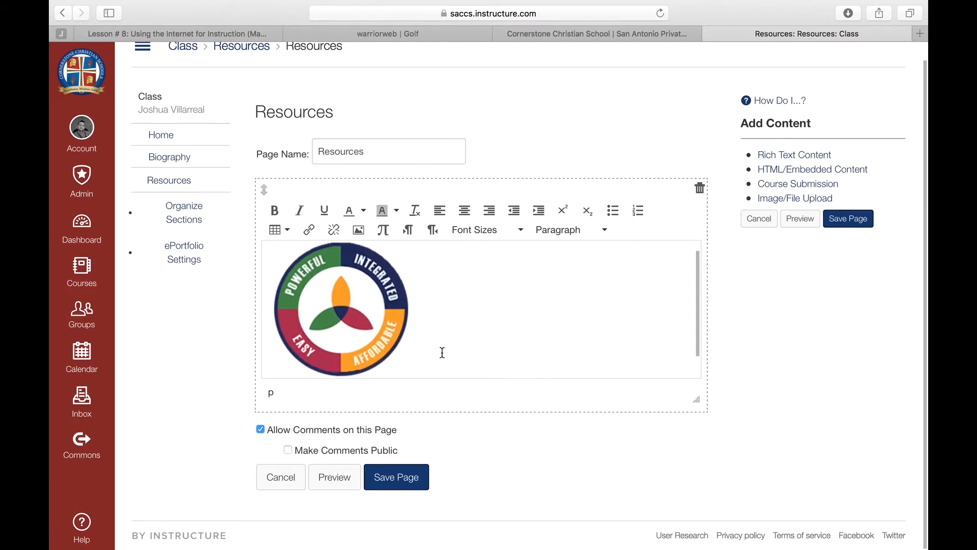
Select the renweb logo image in the editor to give it a link.
click(340, 309)
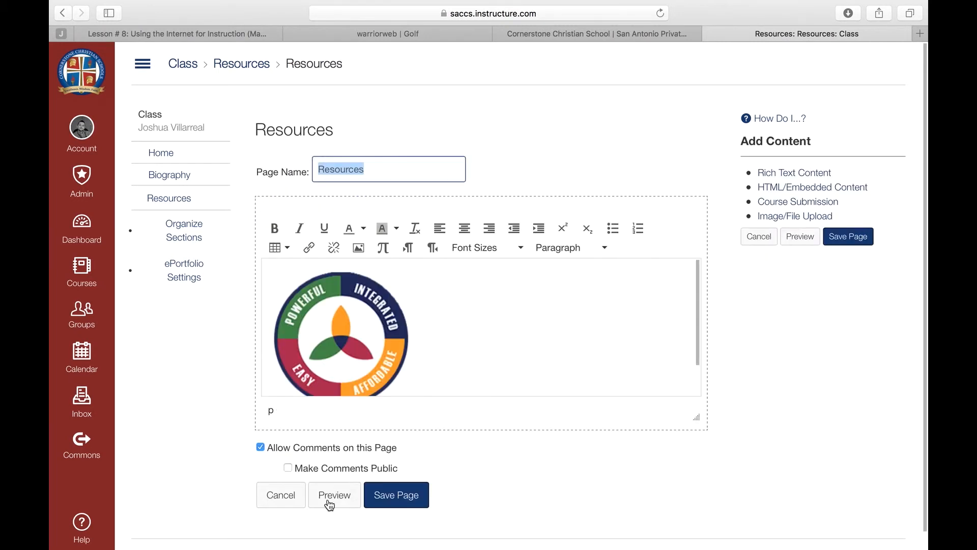
click(308, 248)
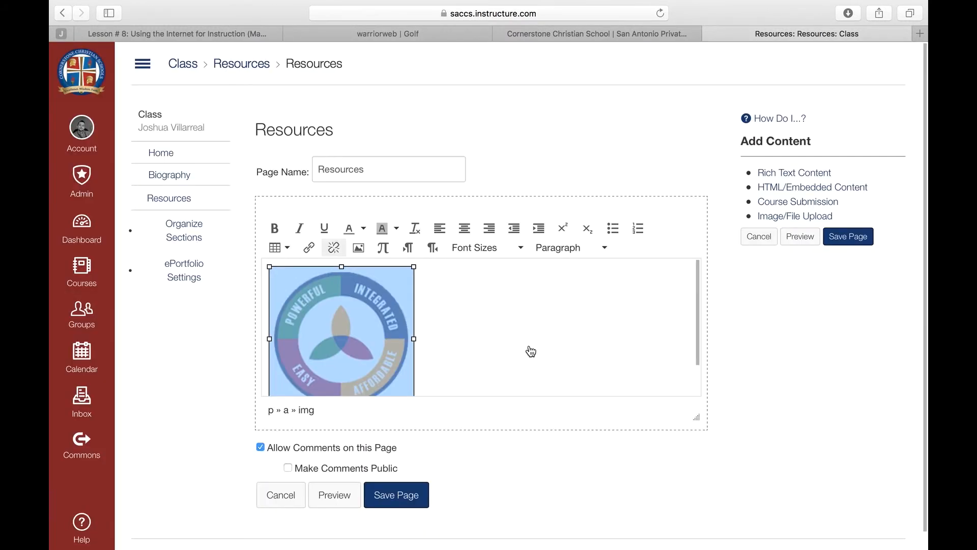
mouse_move(823, 283)
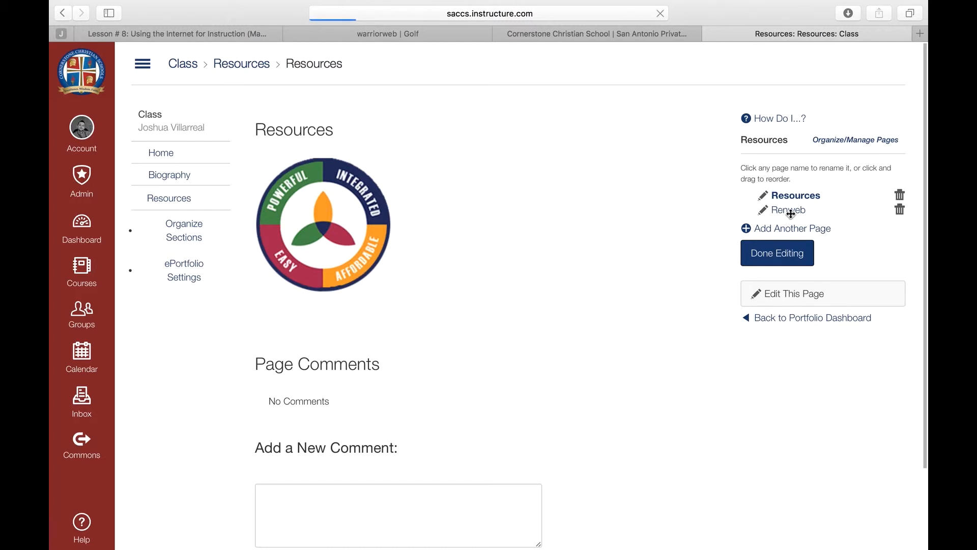
Finish managing the section's pages with Done Editing.
click(788, 210)
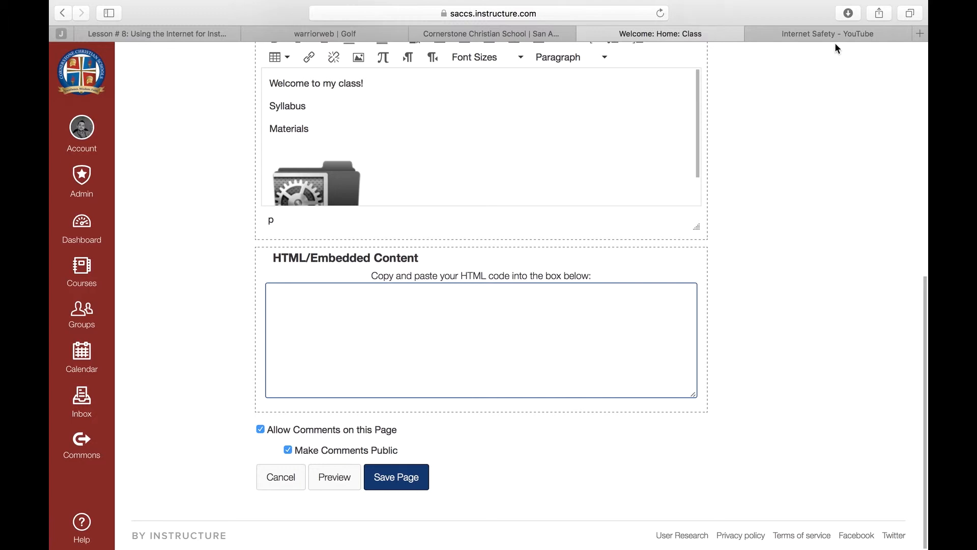
Copy the Internet Safety video's embed code via Share > Embed and return to Canvas.
click(826, 33)
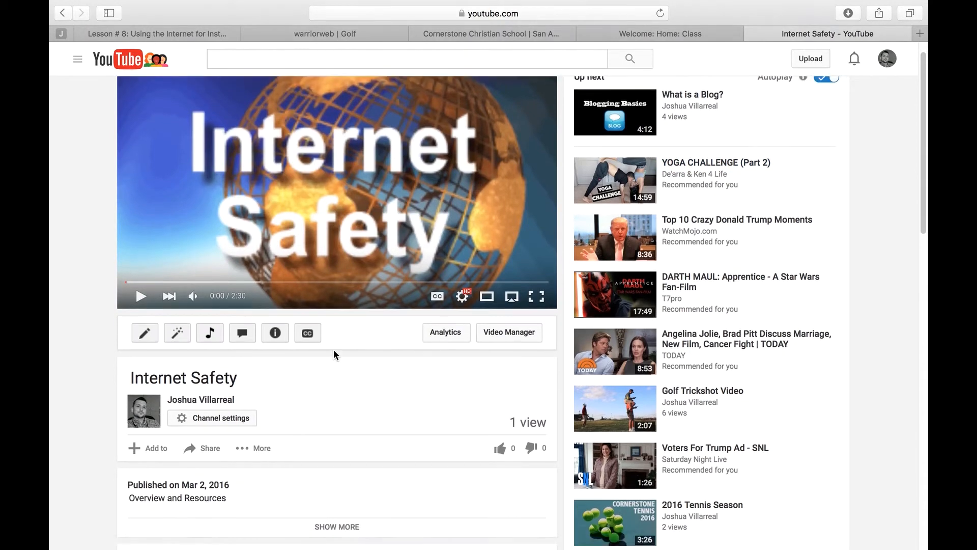
click(201, 448)
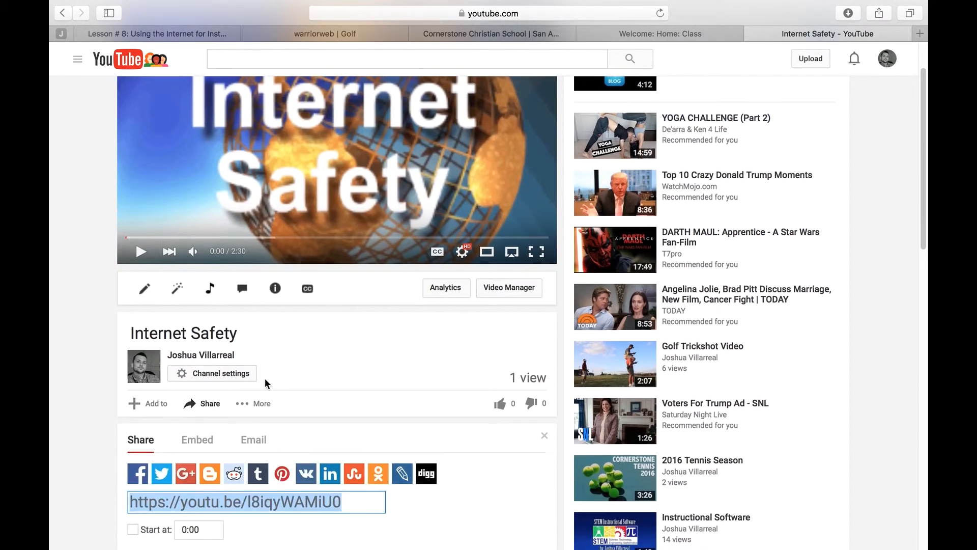
click(197, 438)
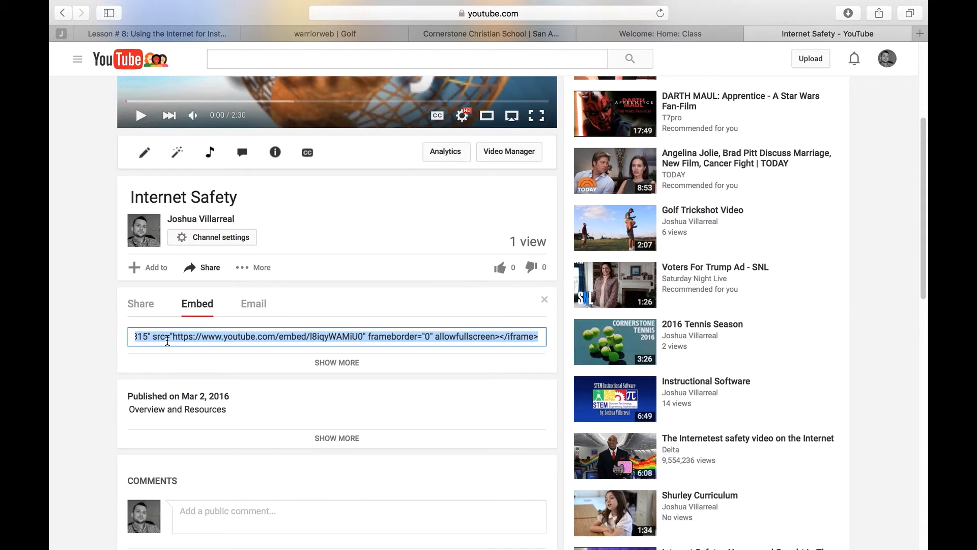
mouse_move(620, 155)
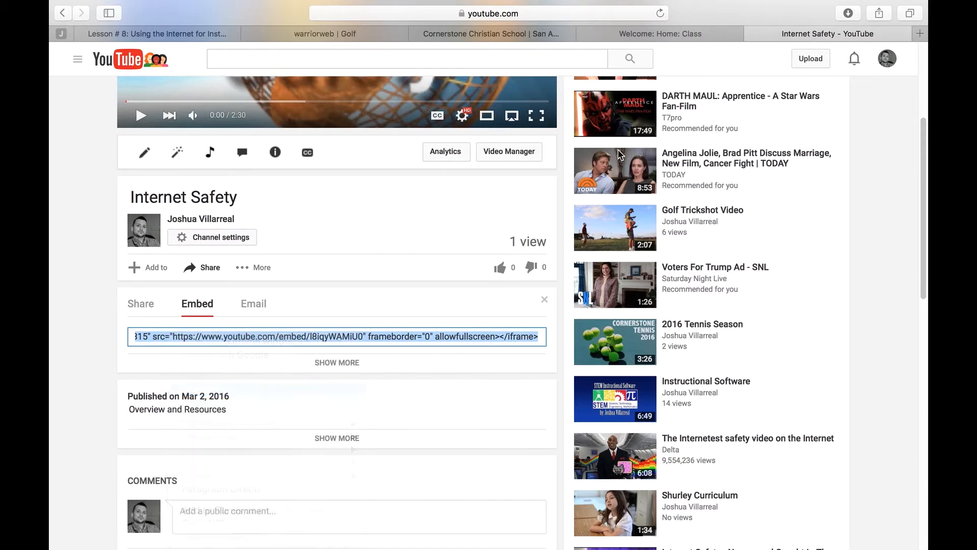
click(660, 33)
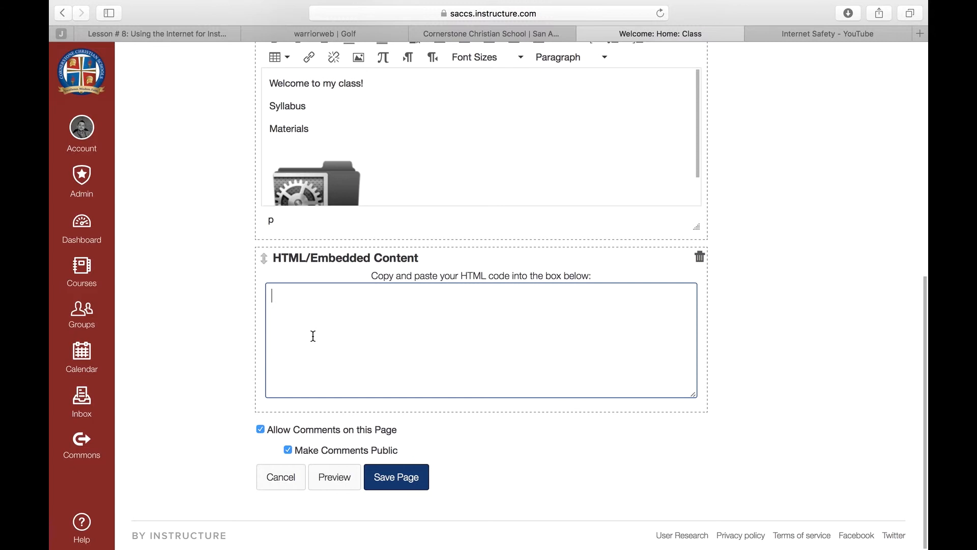
Paste the video's embed code into the Home page's HTML box.
click(396, 477)
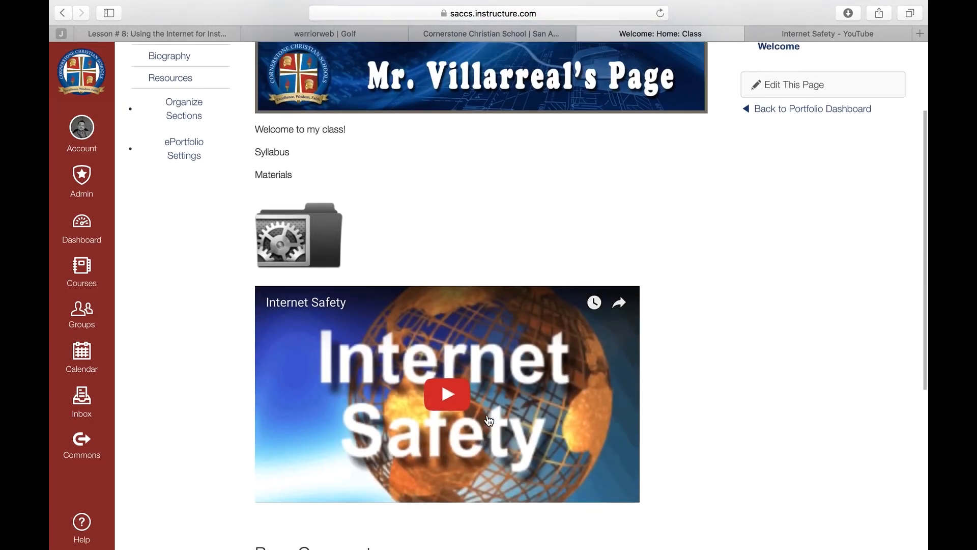
mouse_move(446, 394)
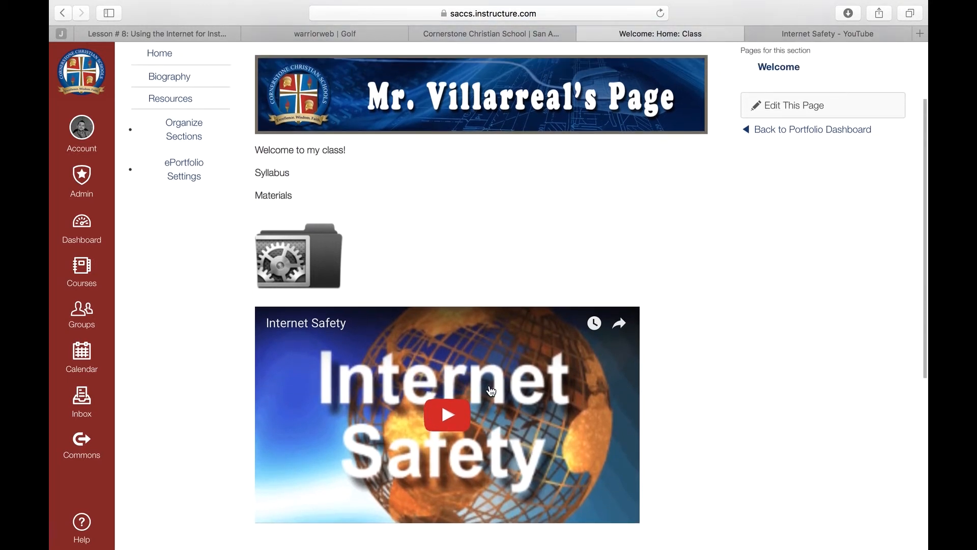
mouse_move(791, 105)
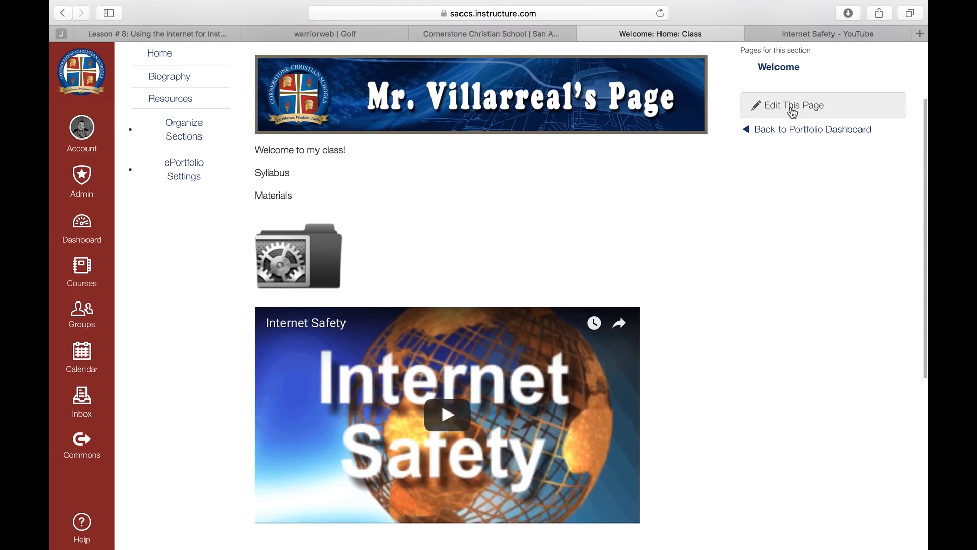
Insert the Flickr "3D Resources" image from a "resource" search into the Home page.
click(792, 105)
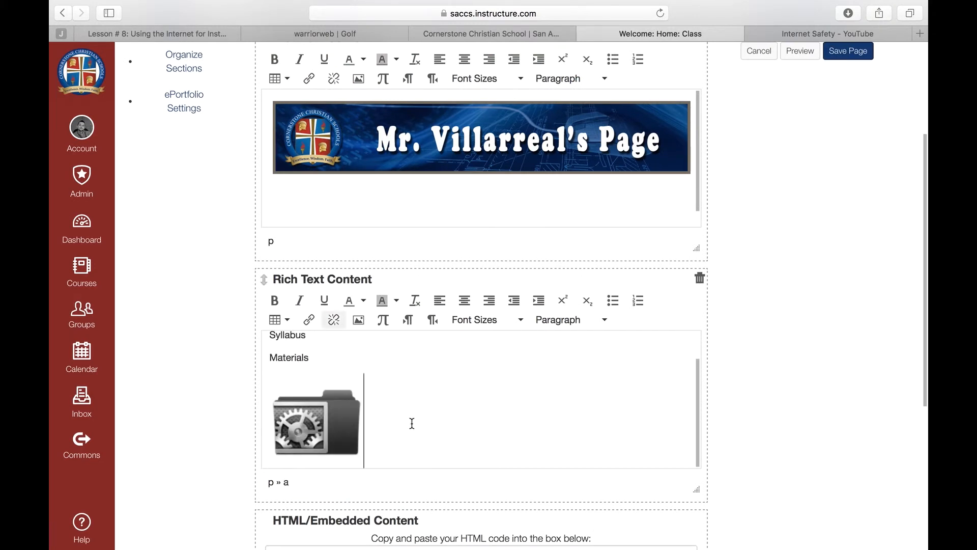
mouse_move(358, 319)
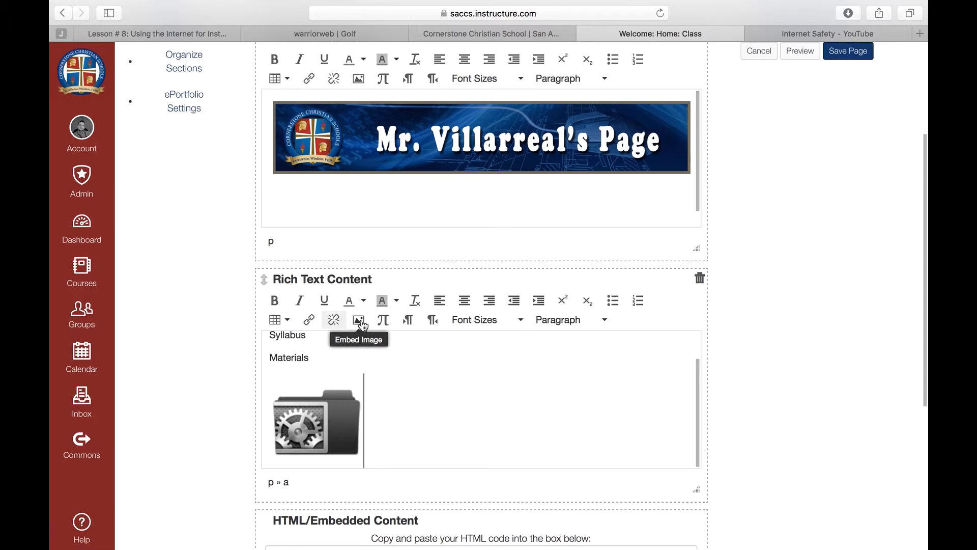
click(357, 320)
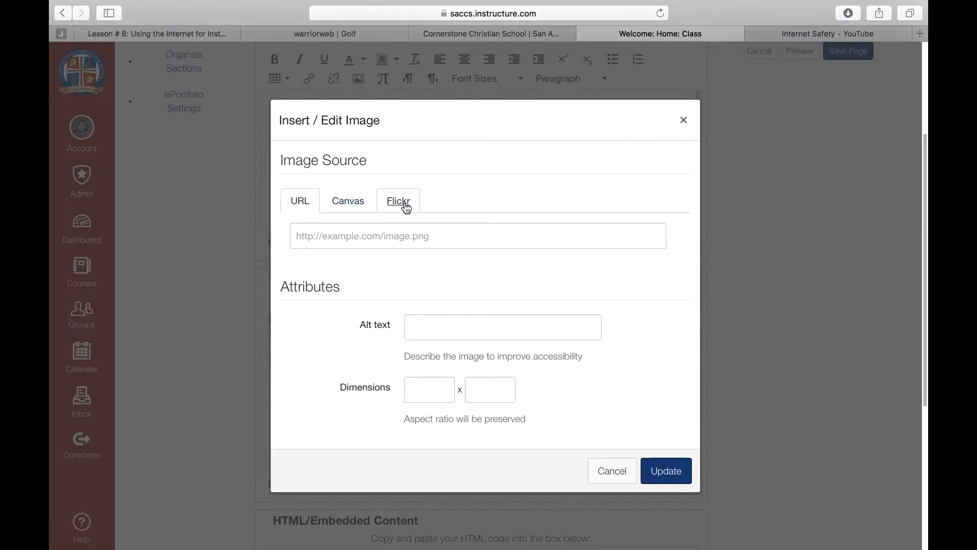
click(398, 200)
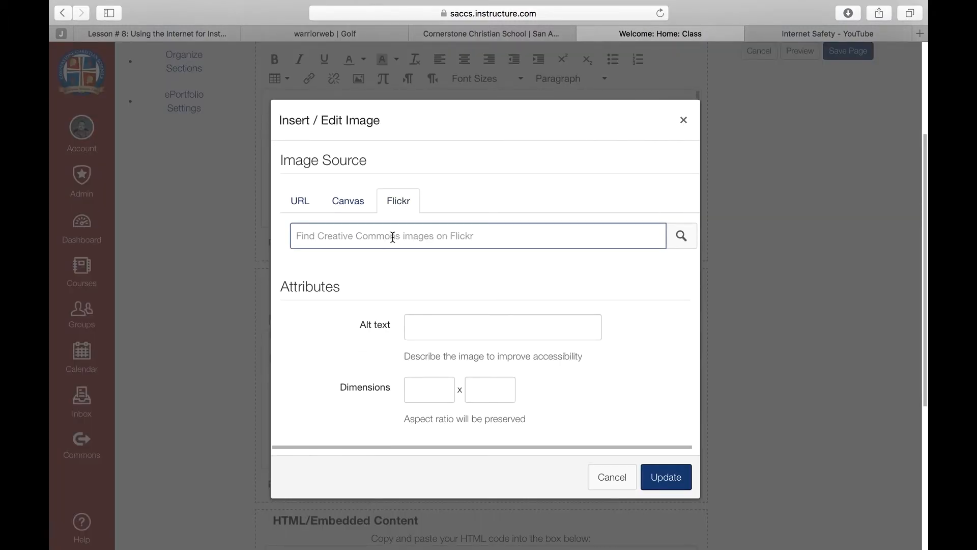
text(resr)
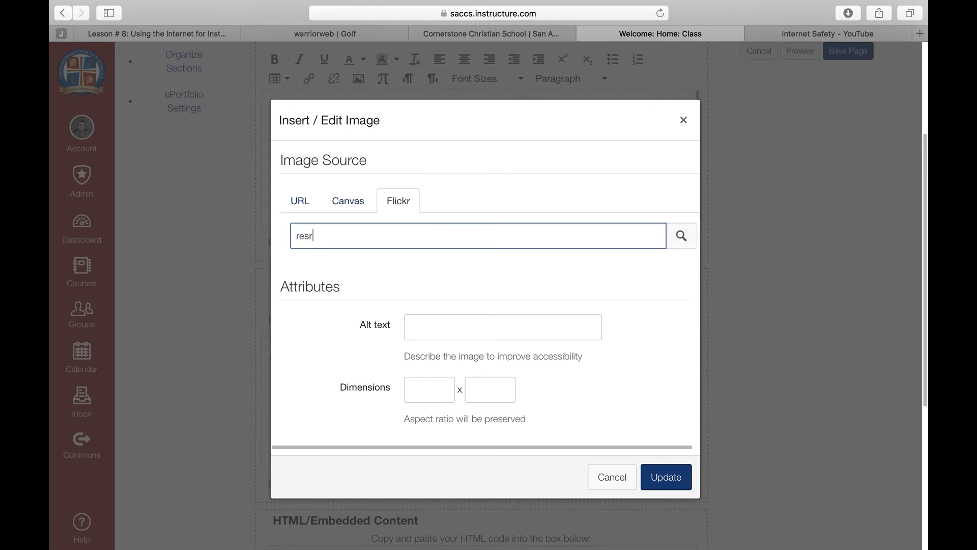
text(ource)
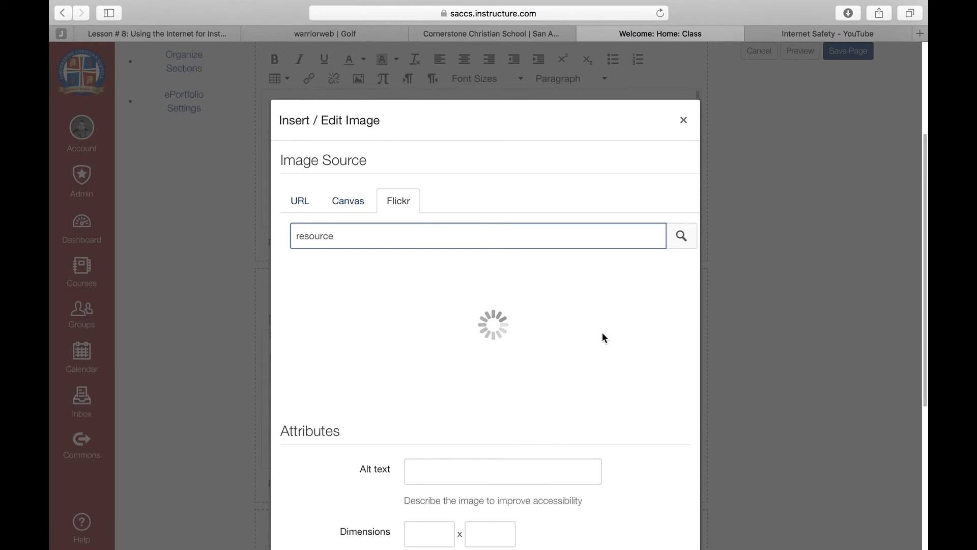
click(680, 235)
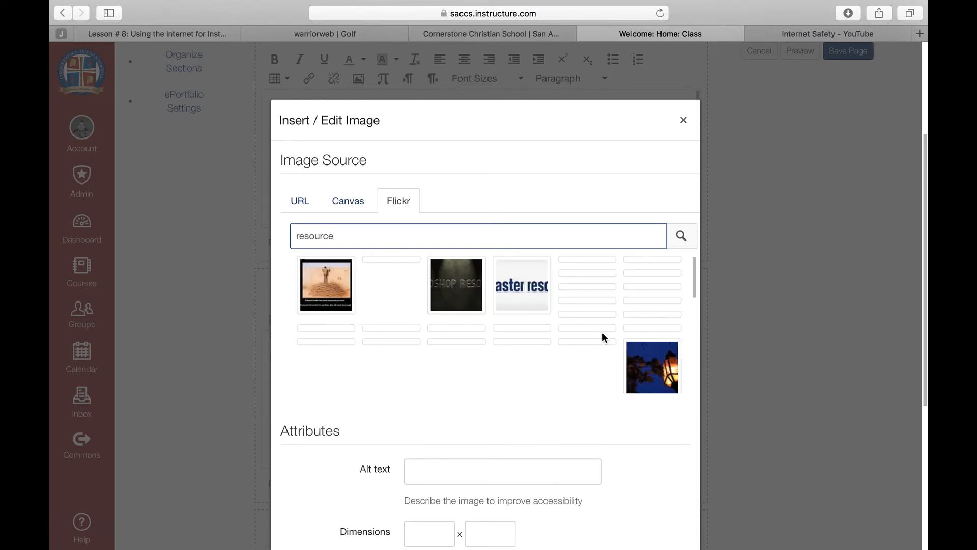
click(681, 236)
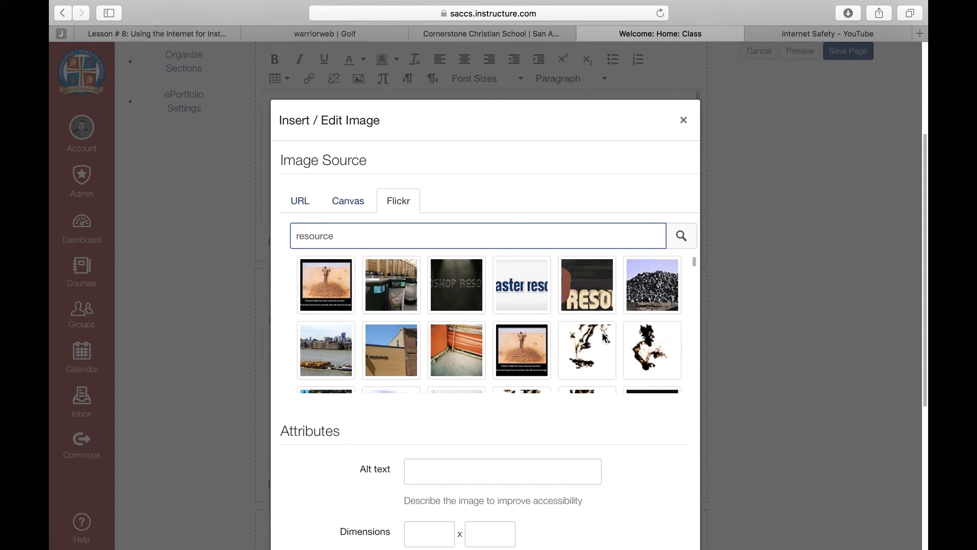
scroll(down, 3)
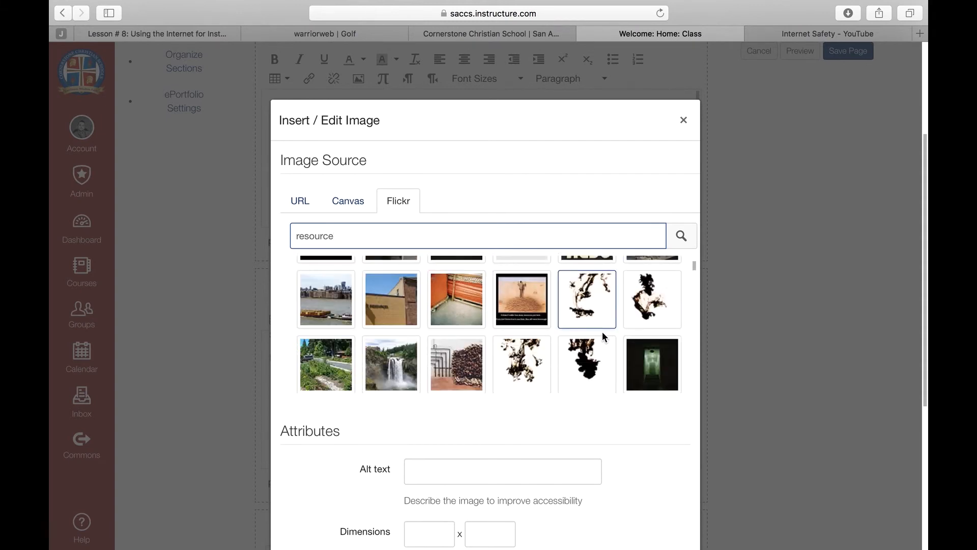
scroll(down, 3)
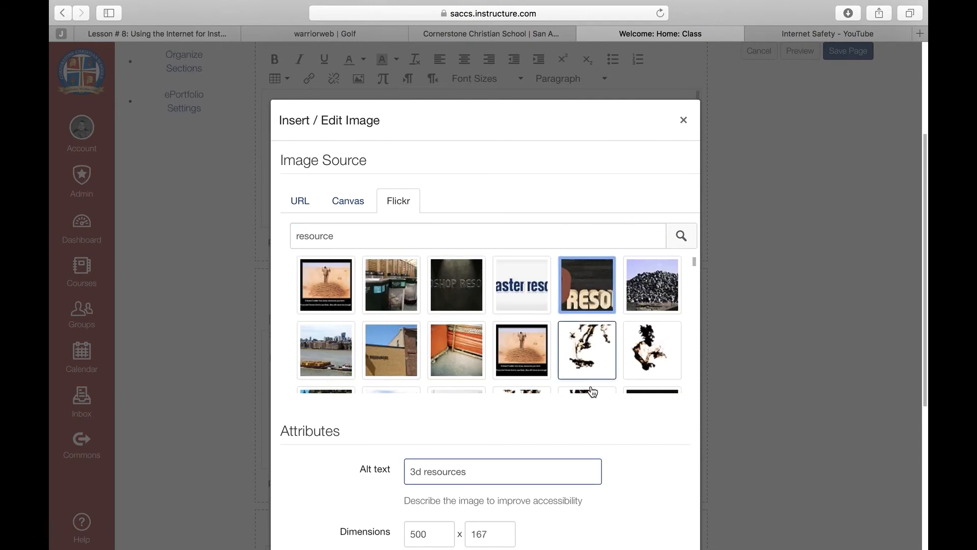
click(683, 120)
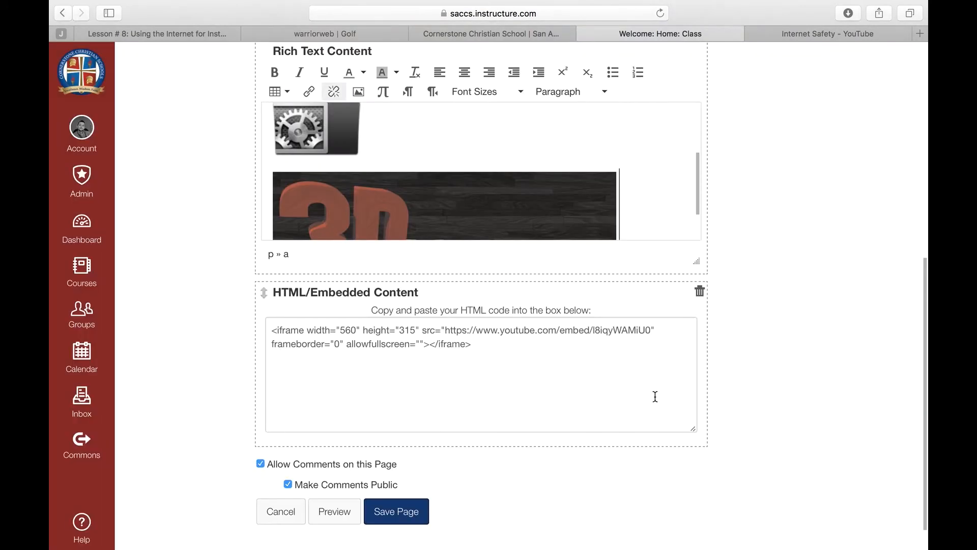
Shrink the 3D Resources image beside the folder icon and save the Home page.
scroll(down, 3)
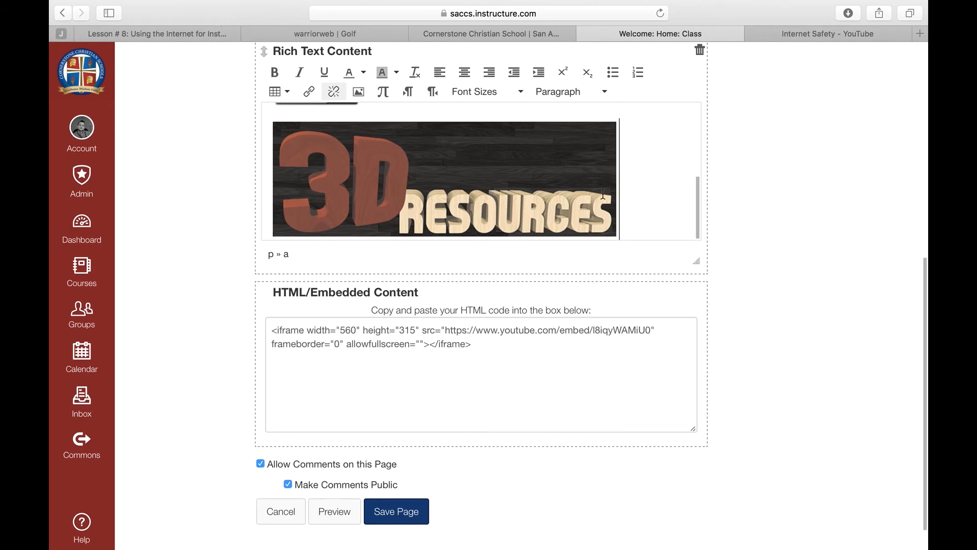
click(443, 180)
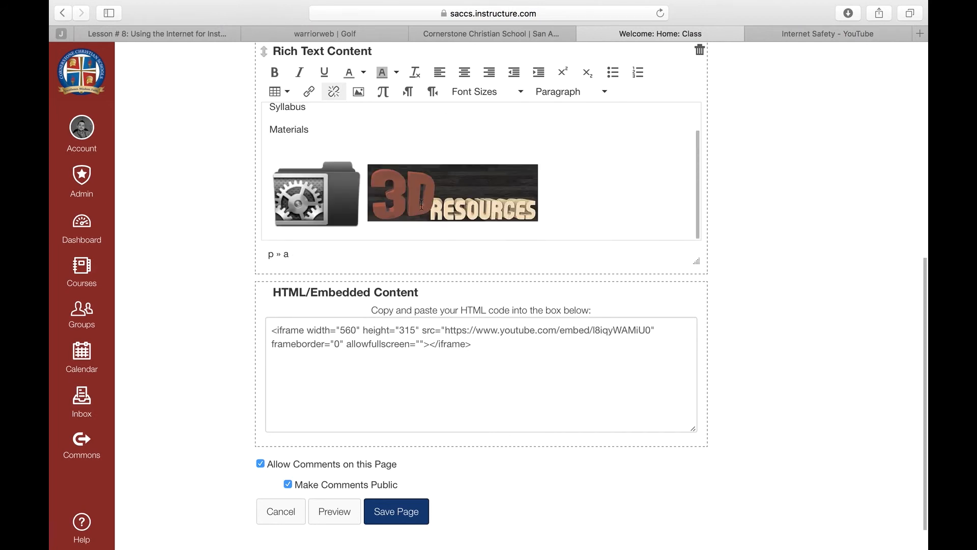
click(452, 193)
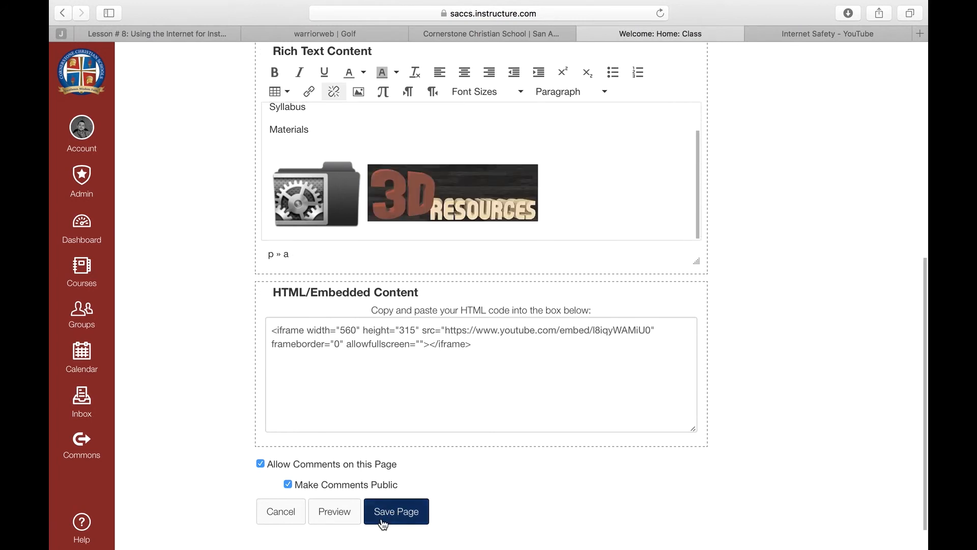
click(397, 511)
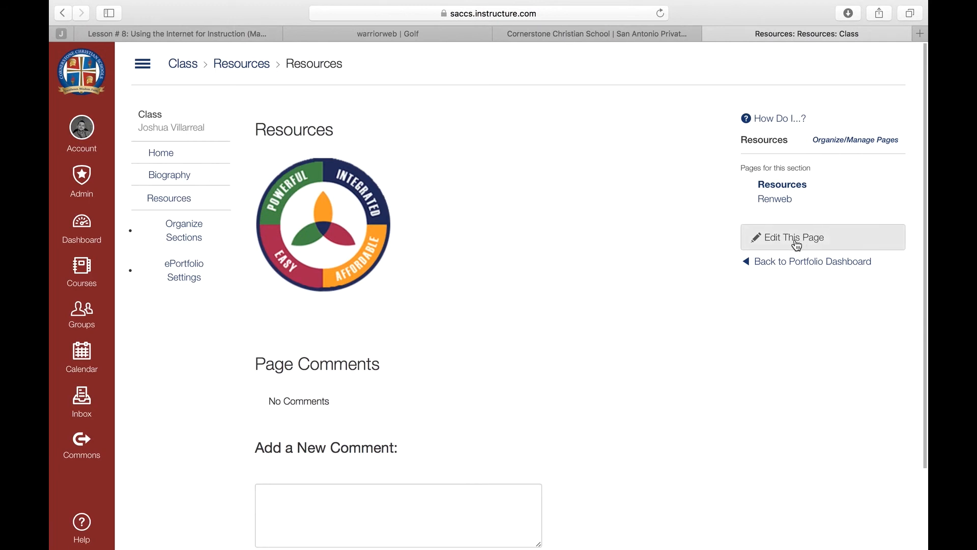
Insert a small table on the Resources page and place twitter.png in its first cell.
click(792, 238)
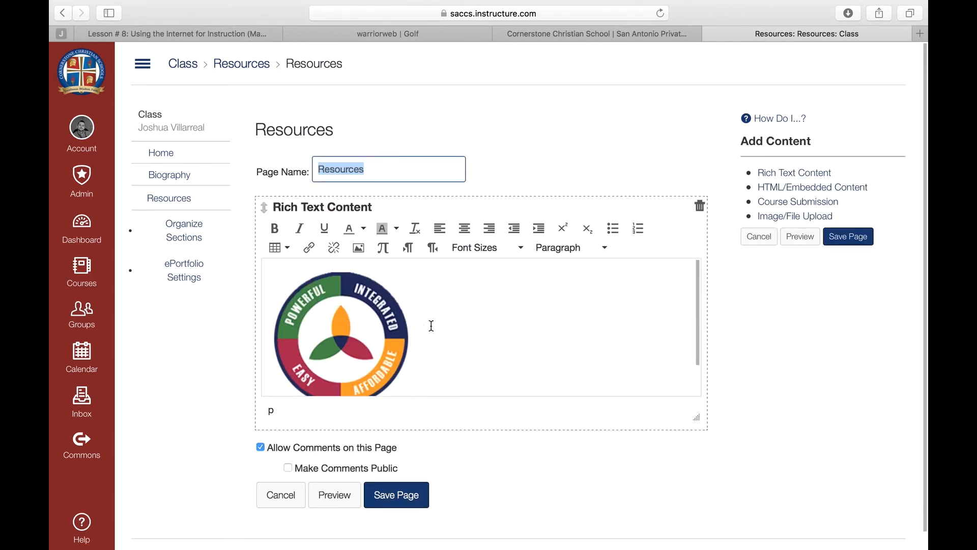
mouse_move(274, 248)
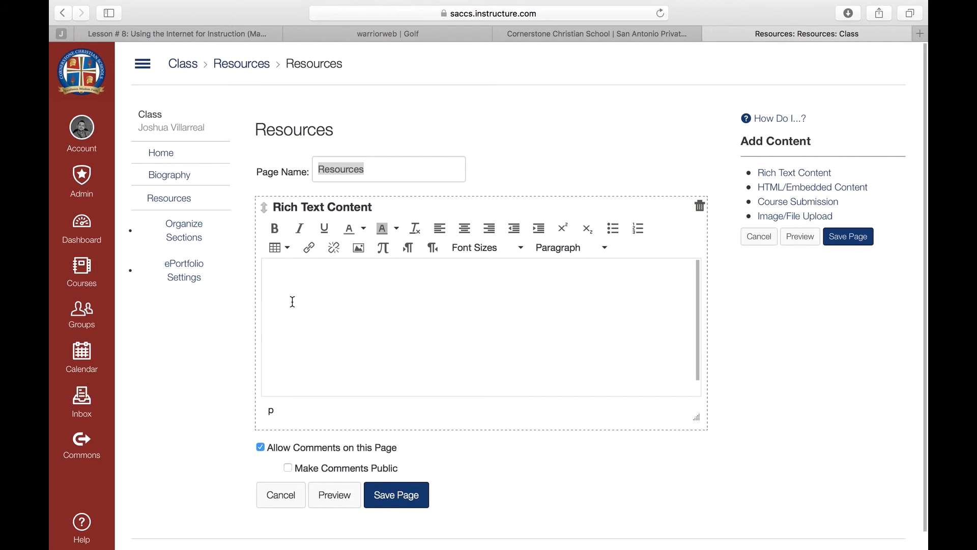
click(275, 247)
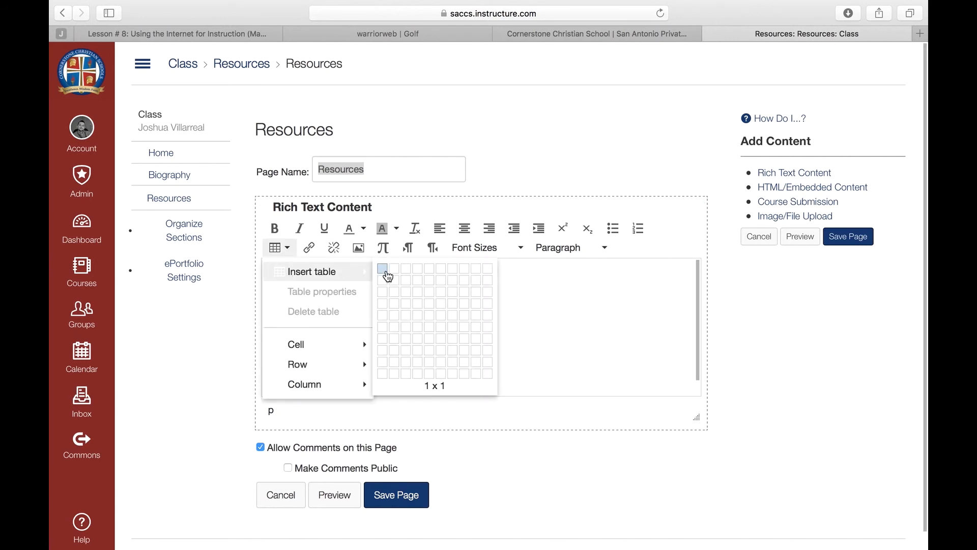
click(383, 267)
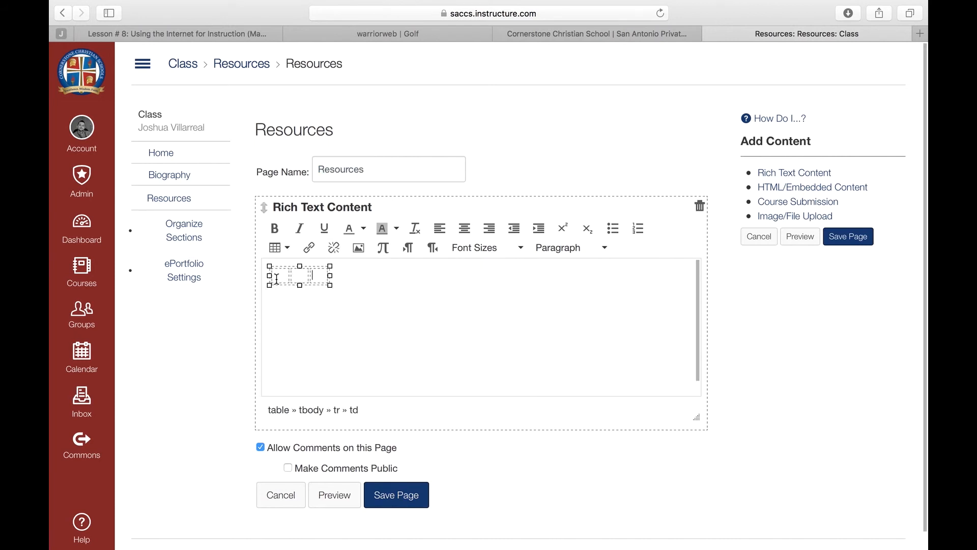
click(357, 248)
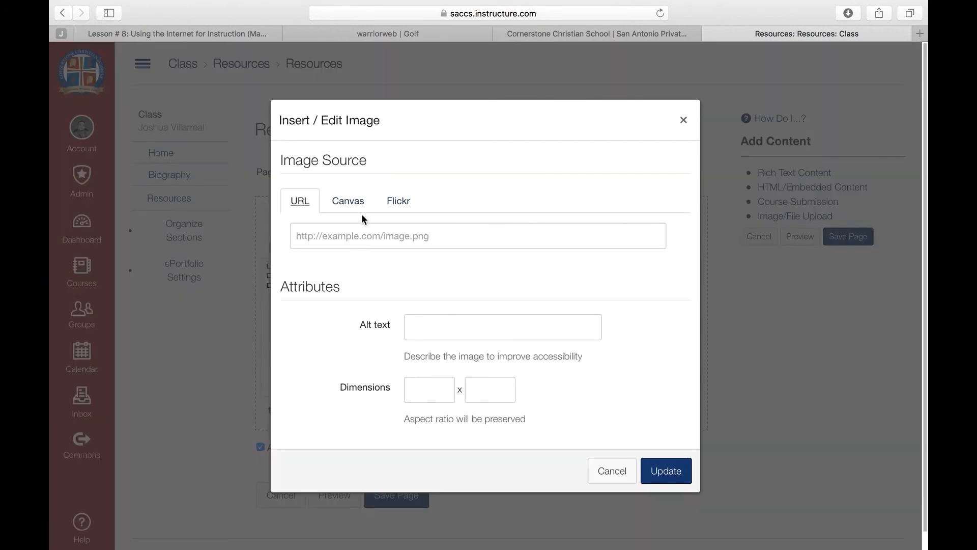
click(347, 201)
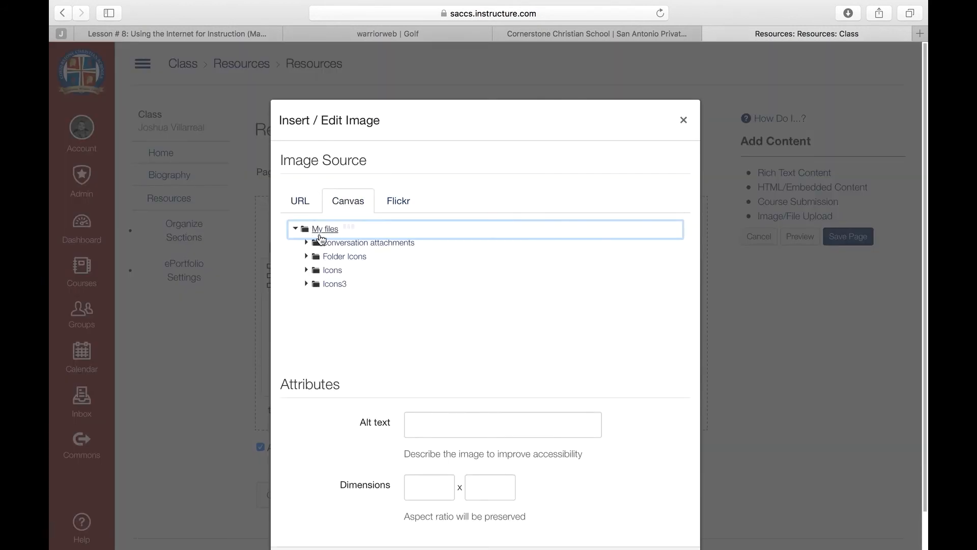
click(352, 318)
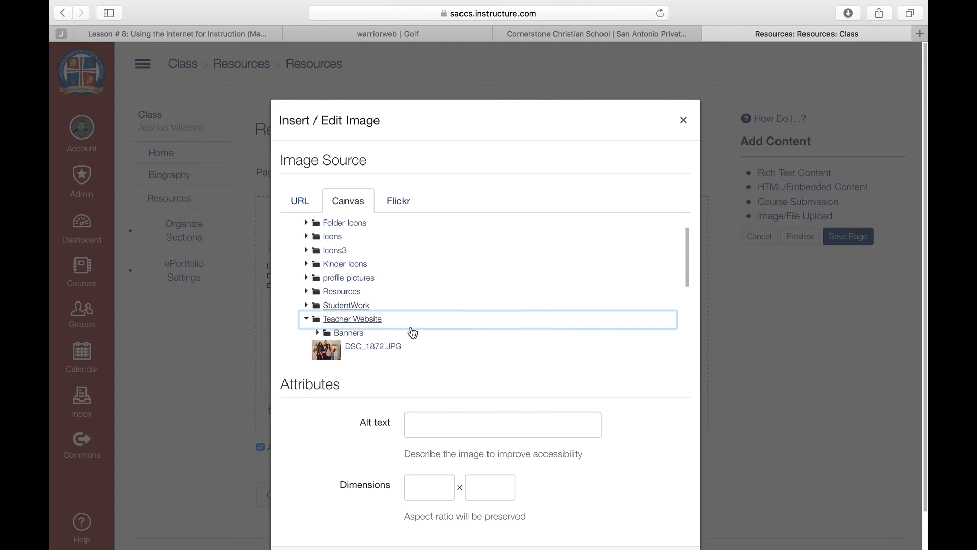
click(363, 295)
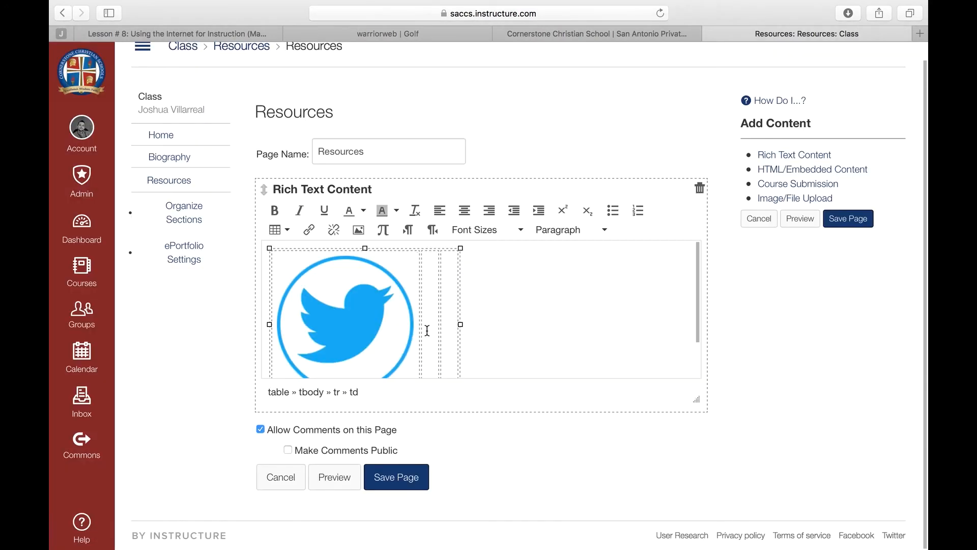
click(309, 229)
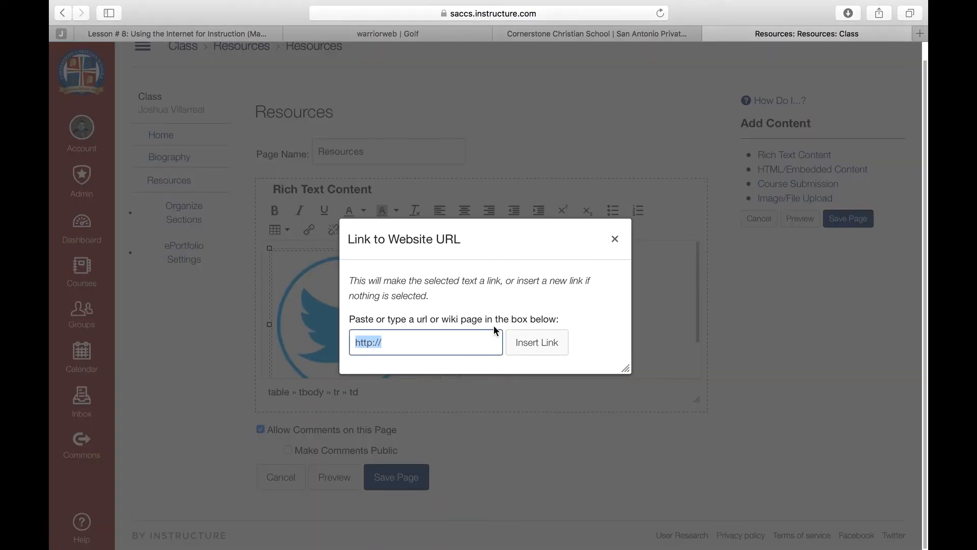
click(614, 239)
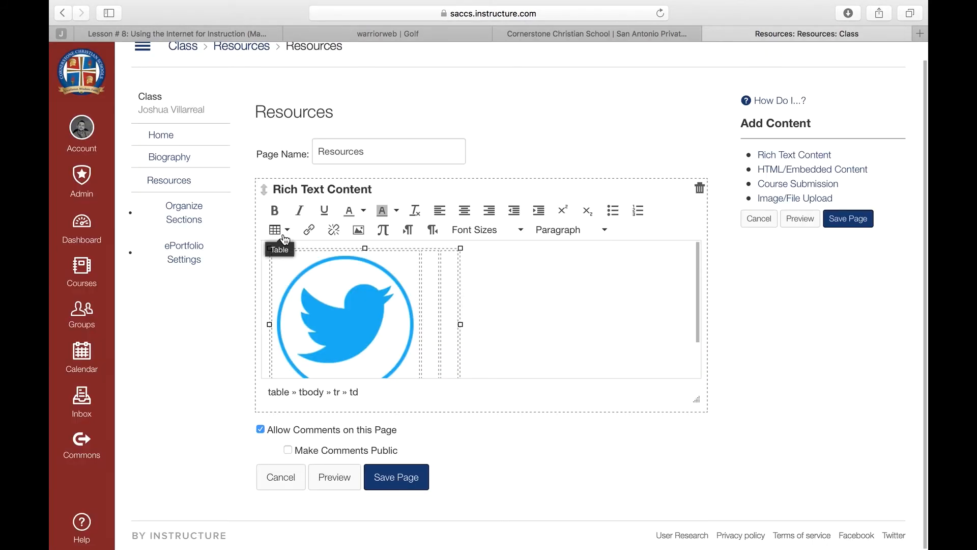
Place the Facebook and youtube.png icons in the second and third table cells.
click(358, 230)
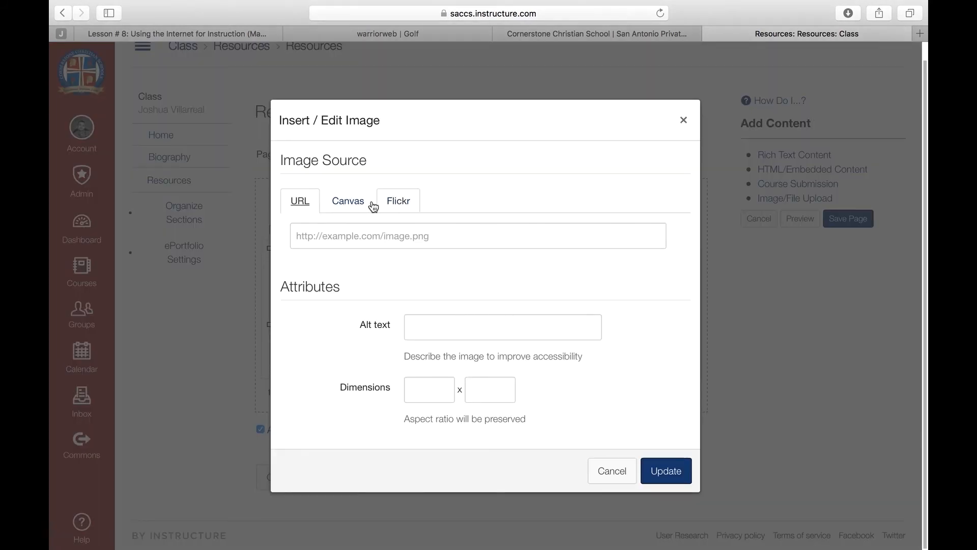
click(347, 201)
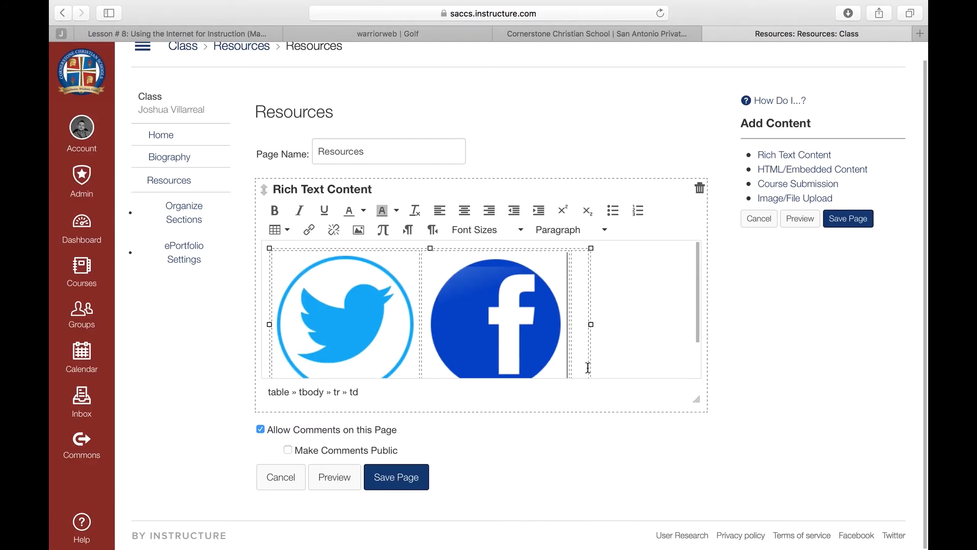
click(357, 230)
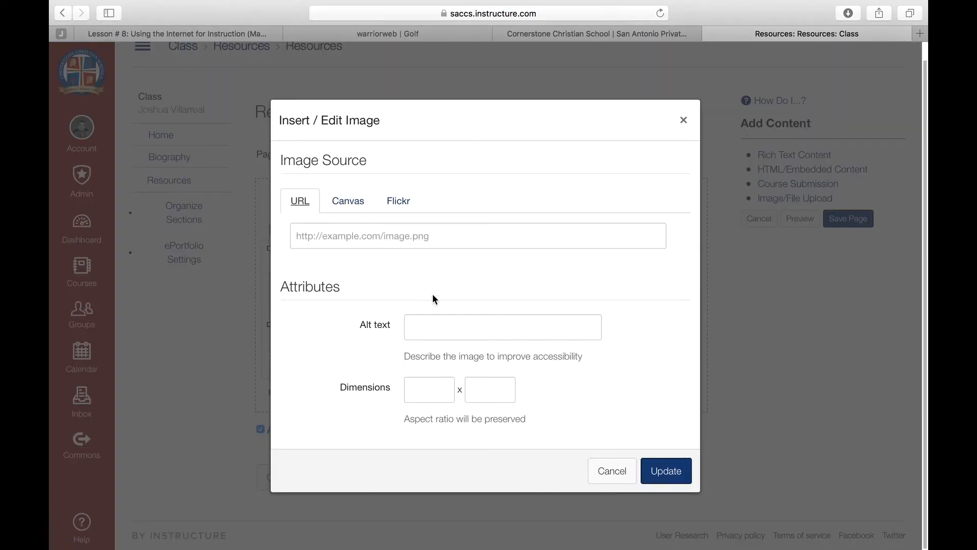
click(347, 200)
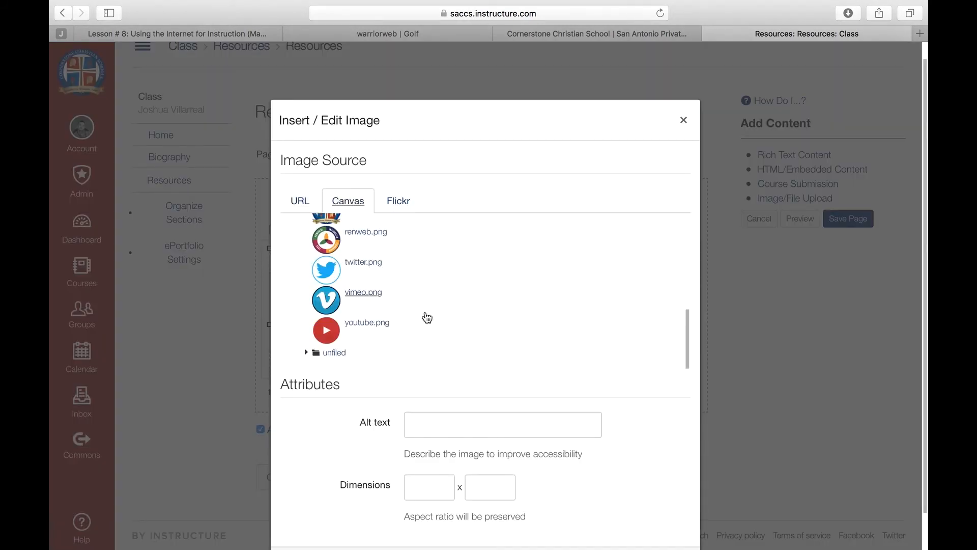
click(367, 322)
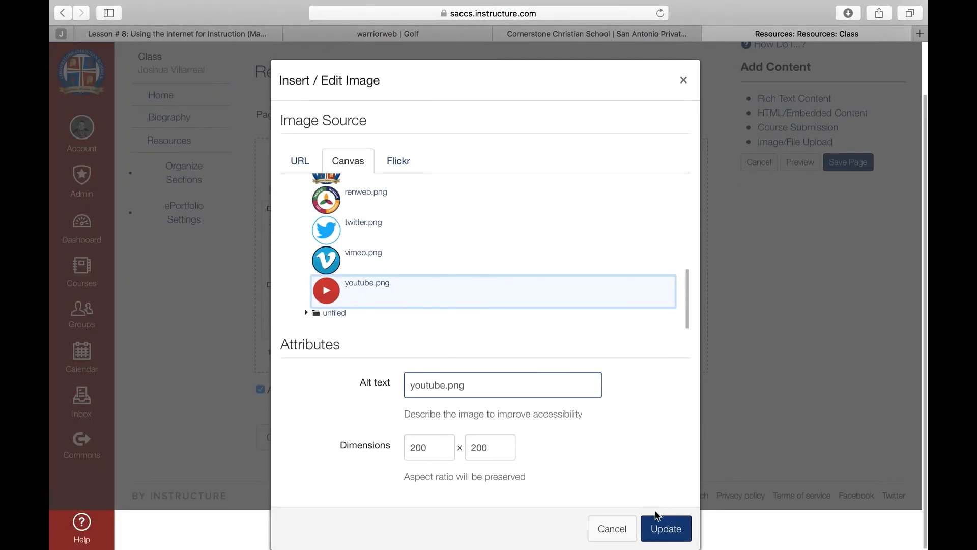
click(666, 528)
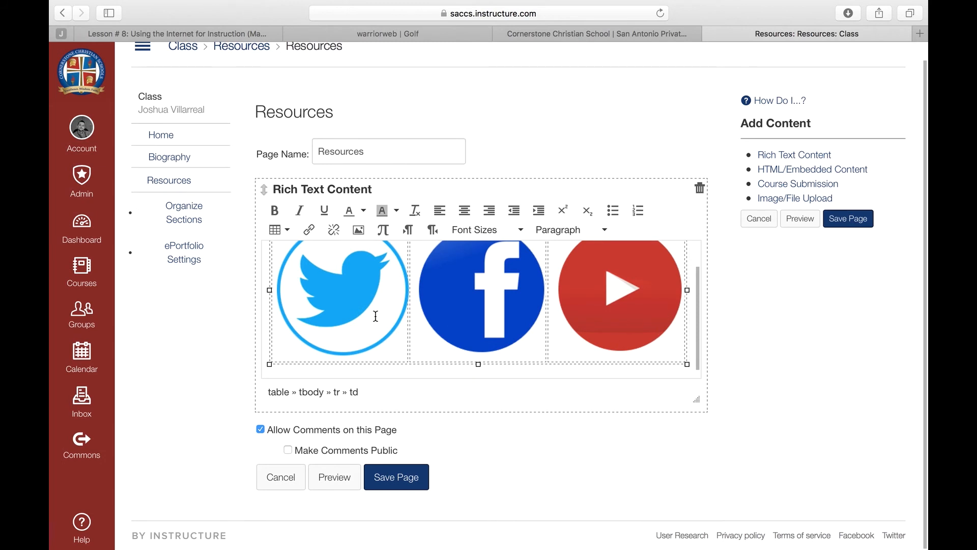
click(341, 299)
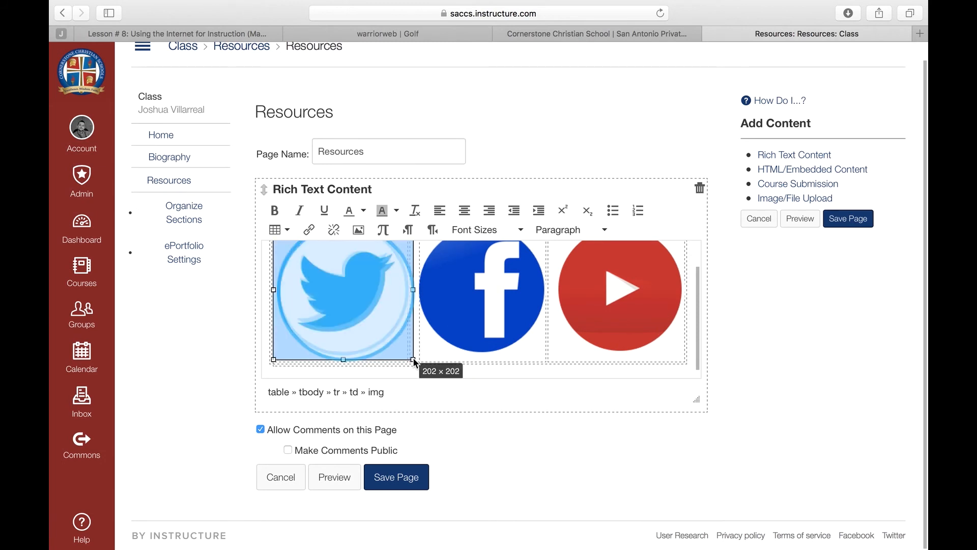
Shrink the icons to about 126 pixels, center the table via Table properties, and save.
drag(413, 359, 374, 306)
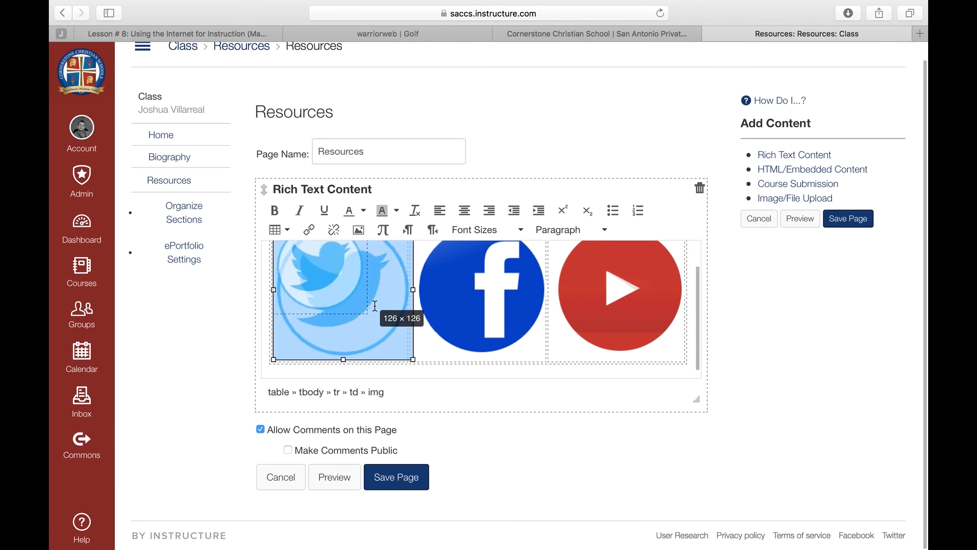
drag(411, 358, 368, 342)
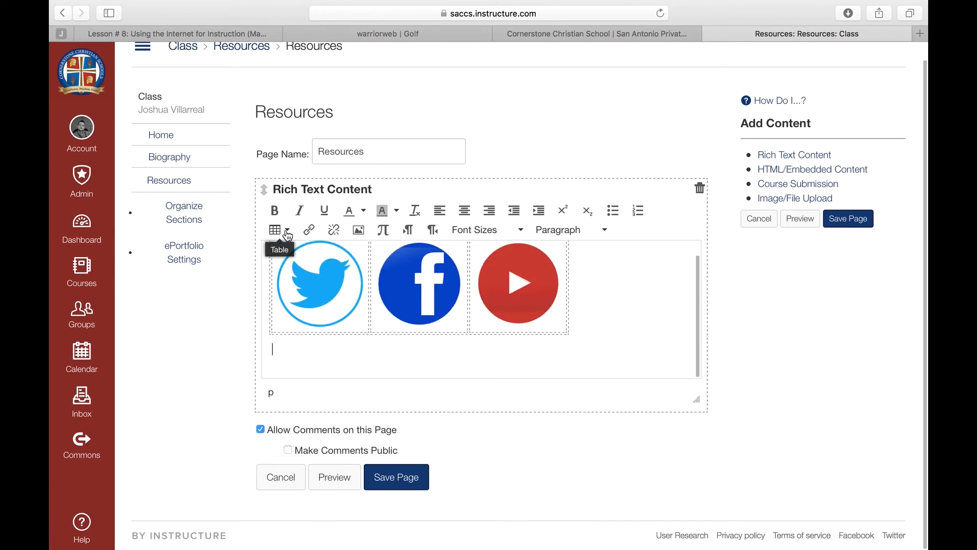
click(275, 229)
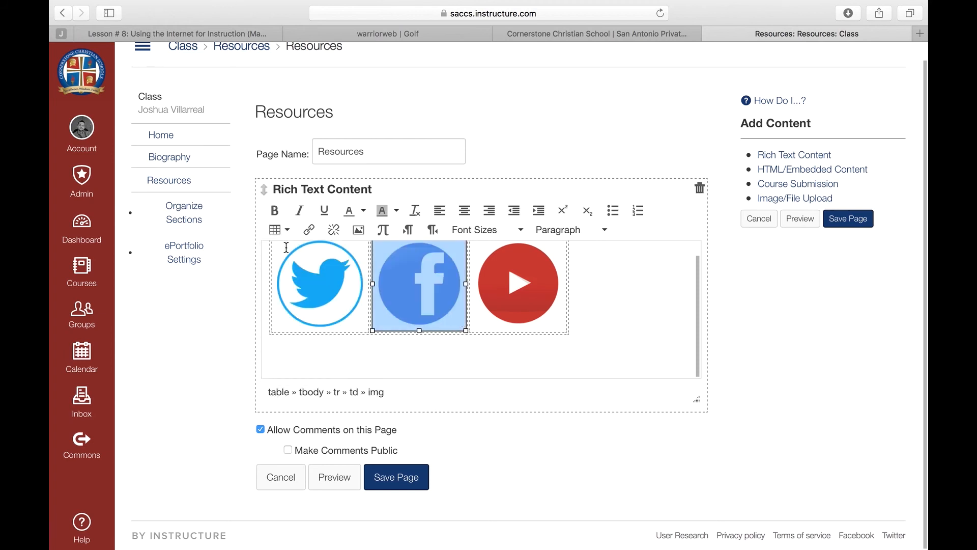
click(276, 229)
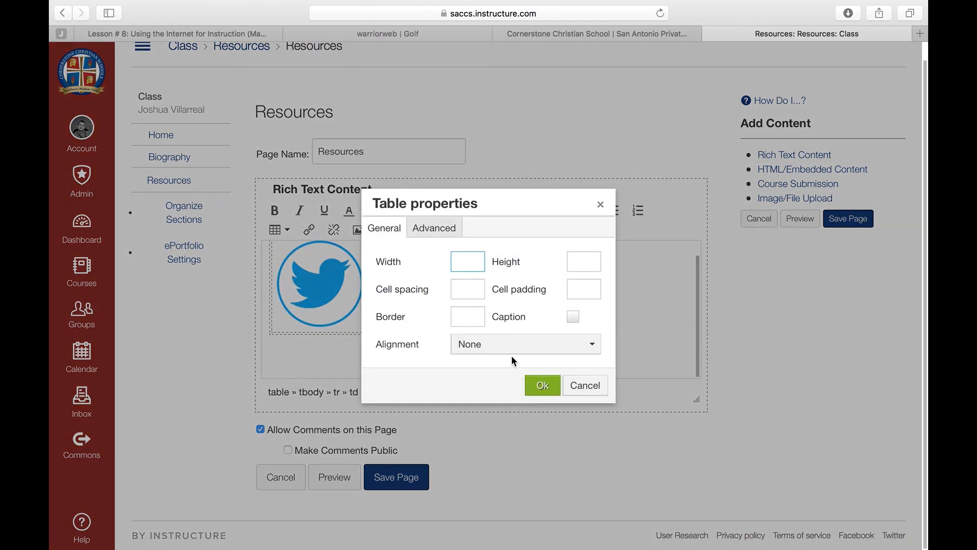
click(526, 344)
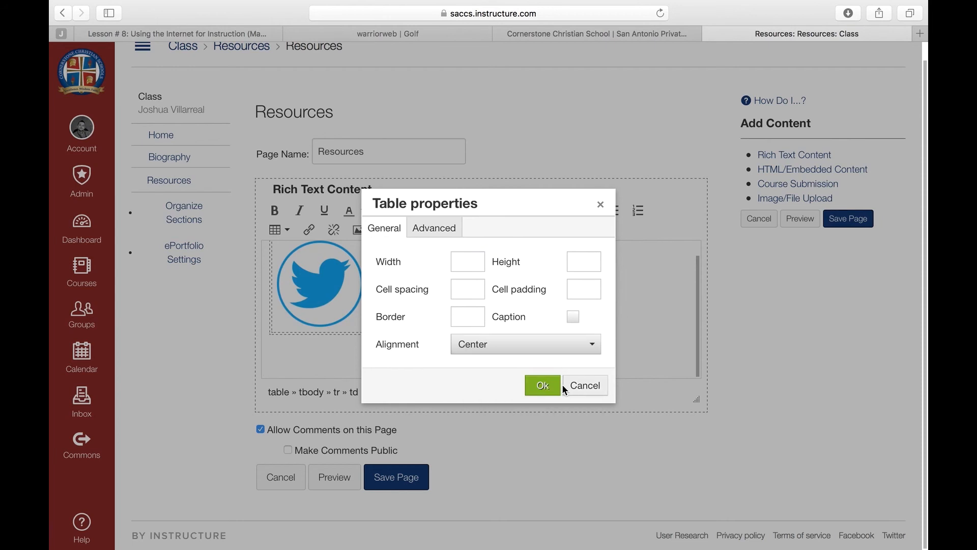
click(541, 385)
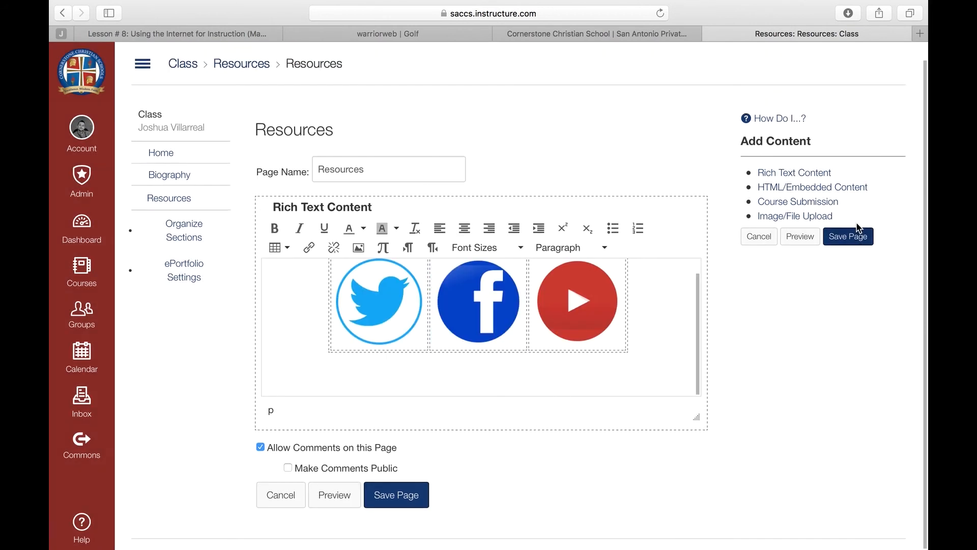
click(847, 235)
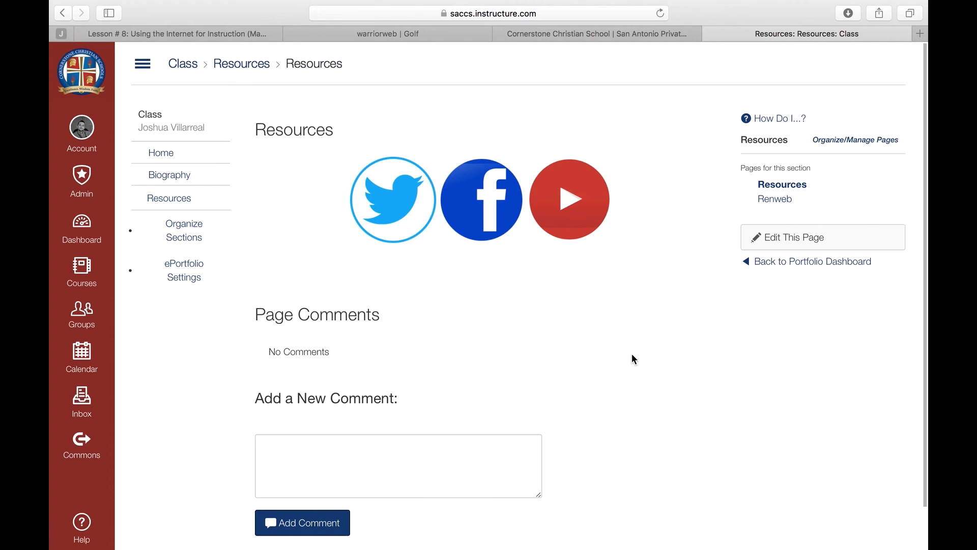
click(792, 236)
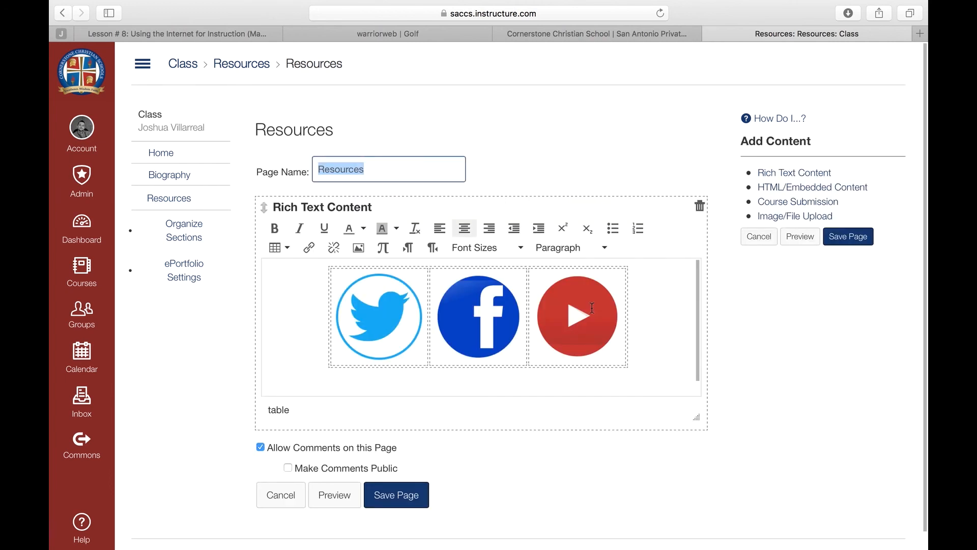
click(576, 316)
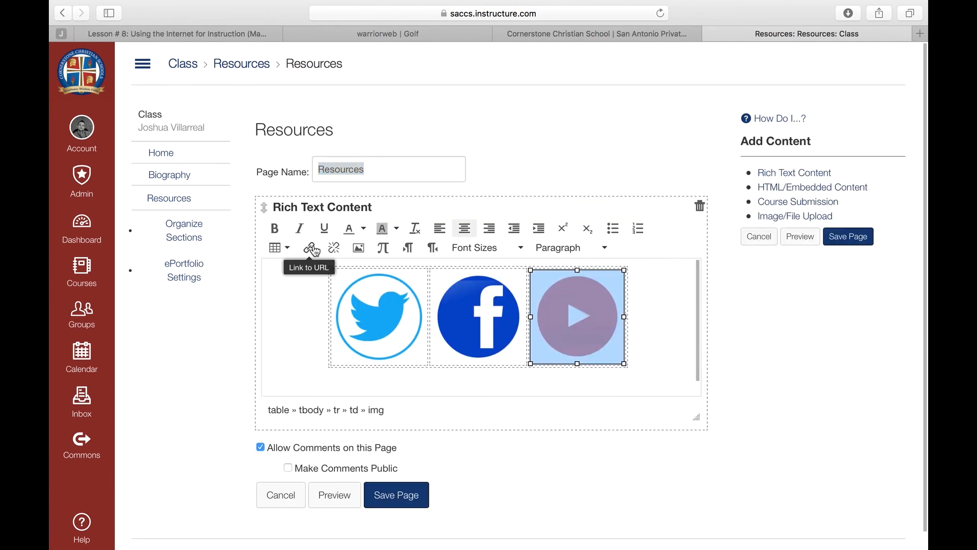
click(310, 247)
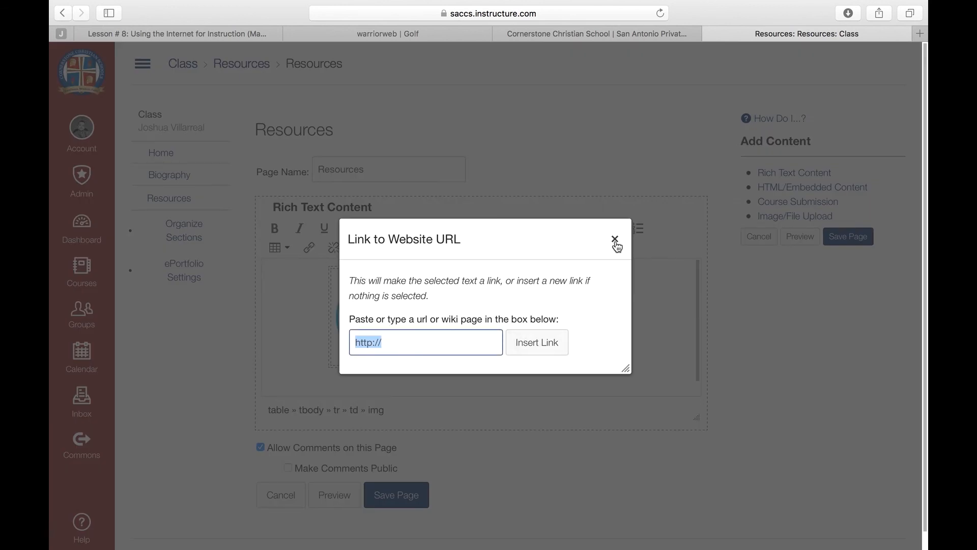
click(614, 240)
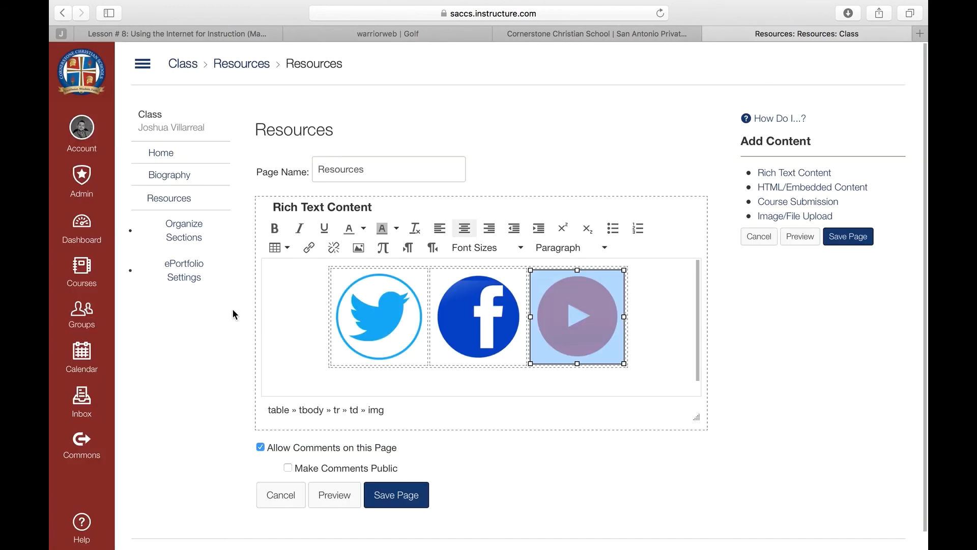
click(396, 494)
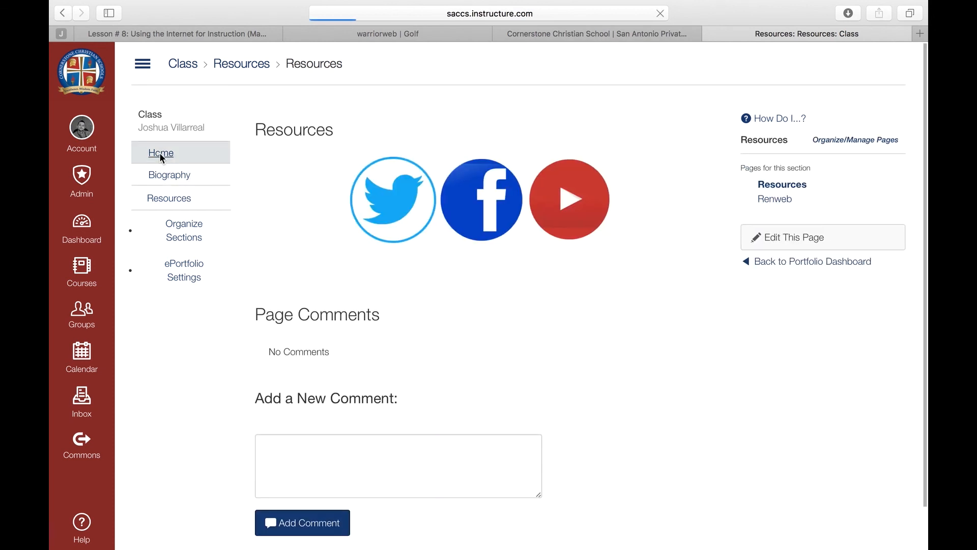
Return to the portfolio's Home page from the ePortfolio sidebar.
click(161, 152)
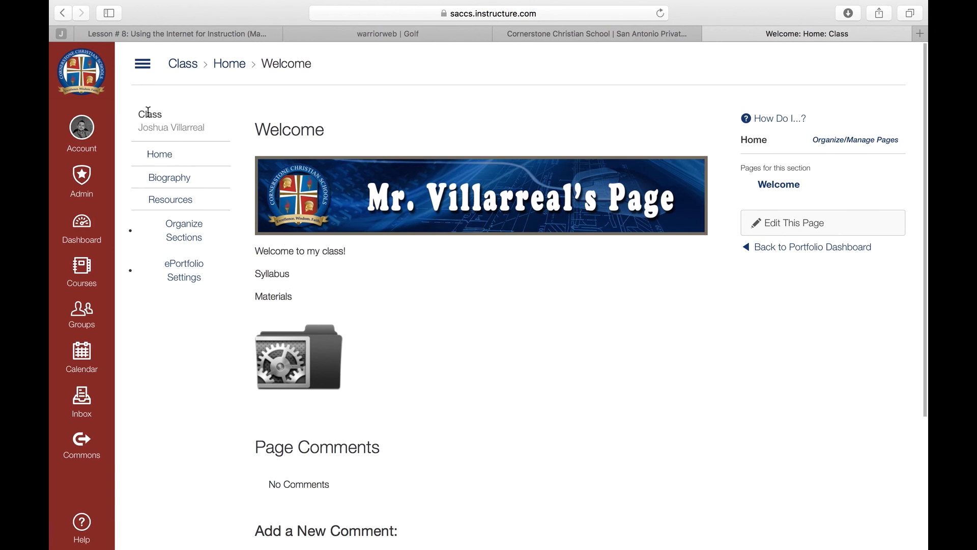
mouse_move(813, 247)
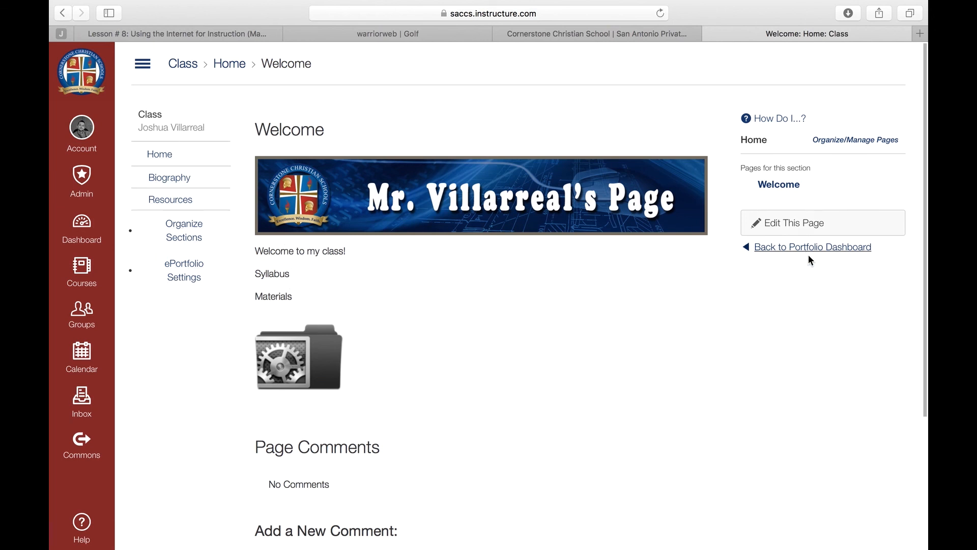
click(486, 13)
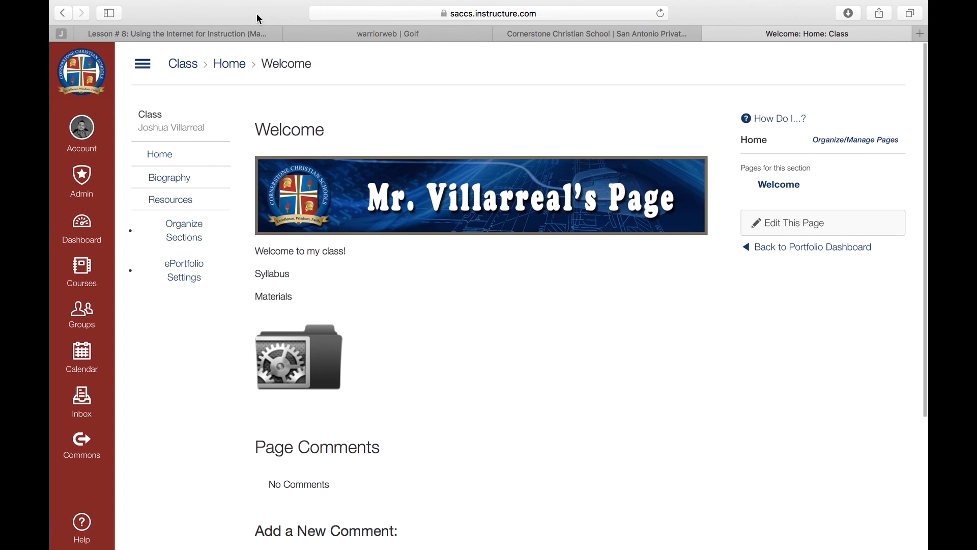
mouse_move(250, 19)
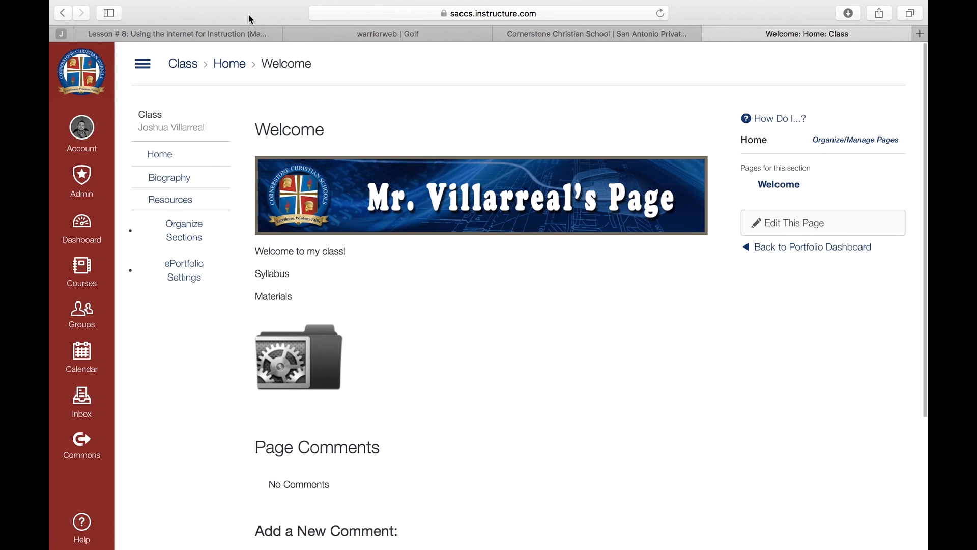